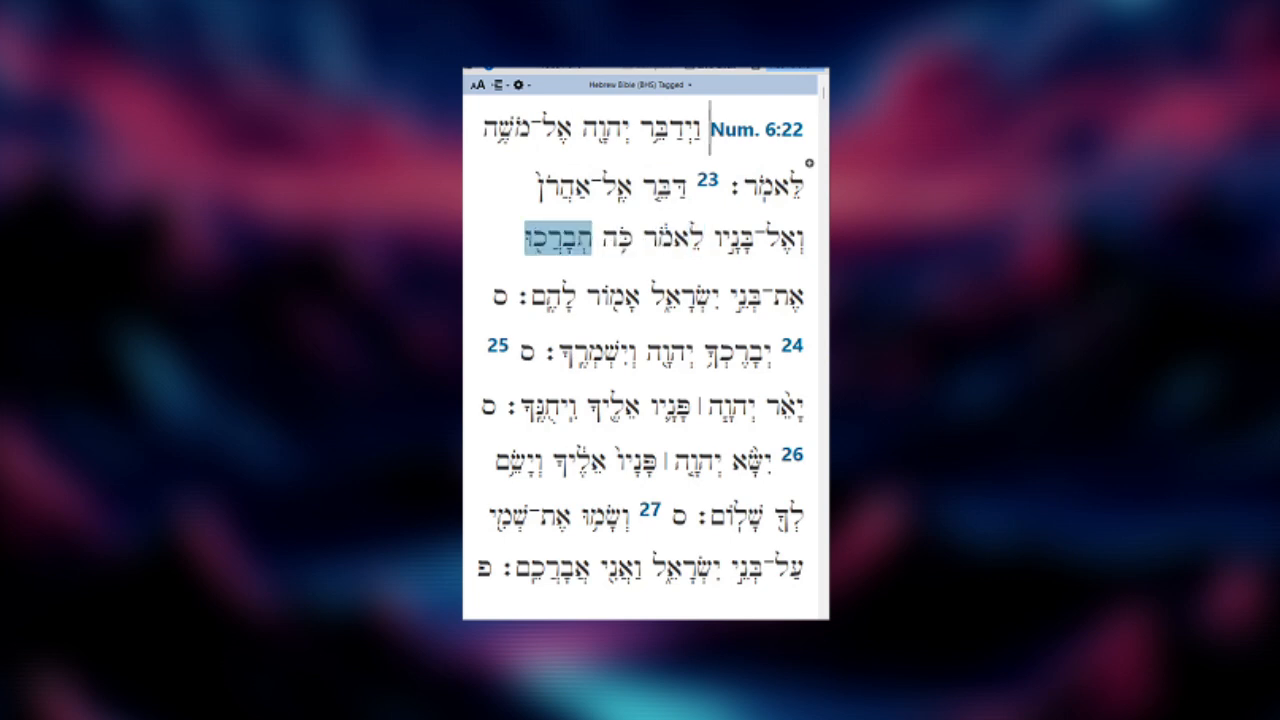
Place verse 22's Hebrew words on the blank diagram canvas, grouped into phrases
{"action": "left_click", "coordinate": [748, 295]}
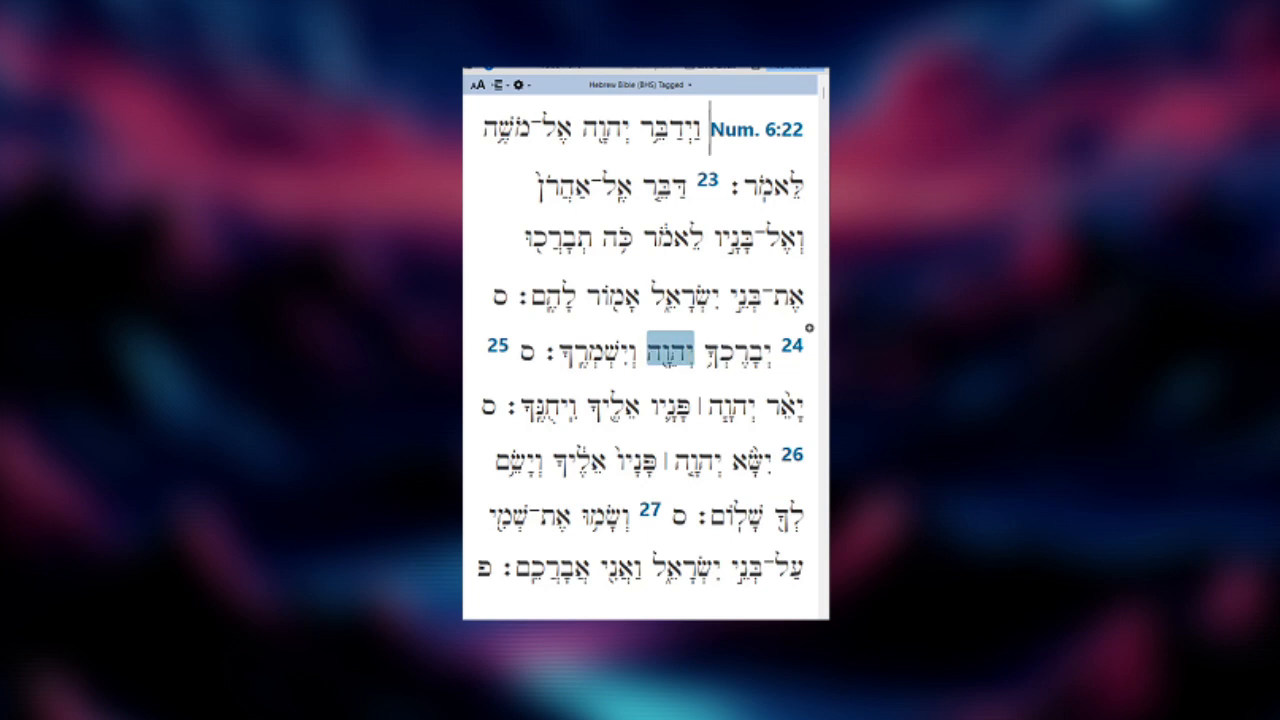
{"action": "left_click", "coordinate": [790, 408]}
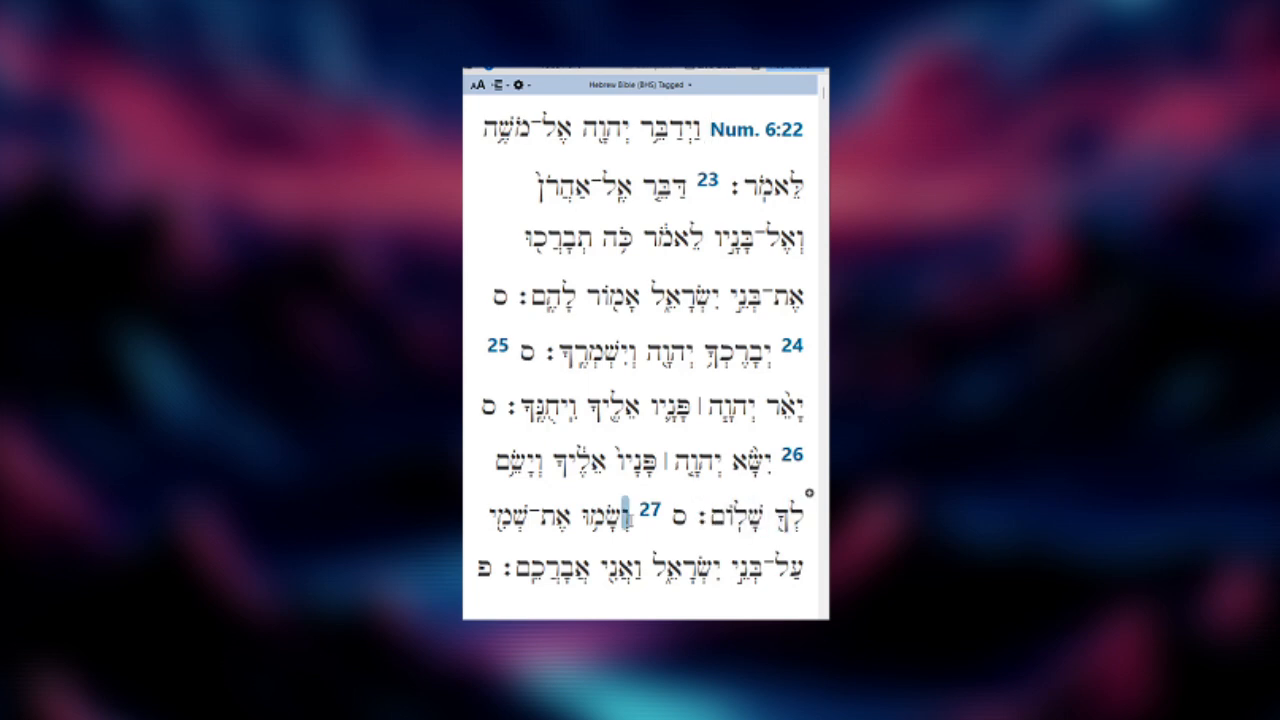
{"action": "double_click", "coordinate": [554, 513]}
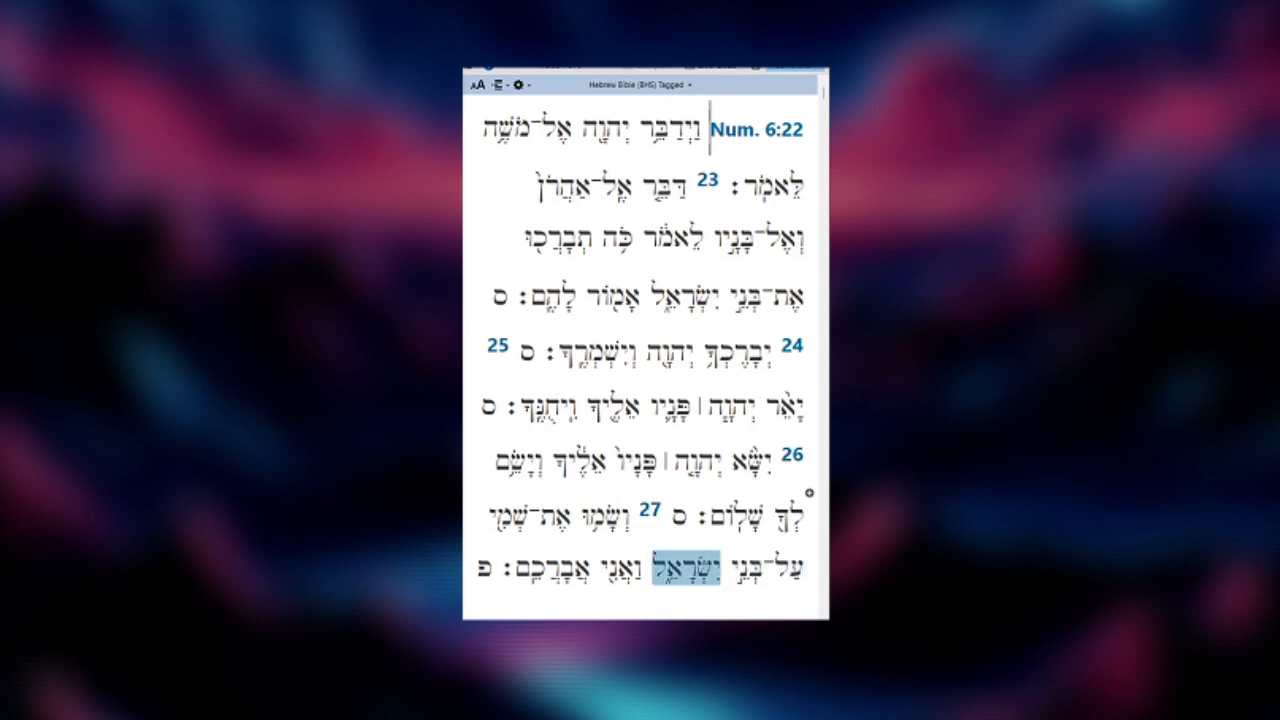
{"action": "left_click", "coordinate": [525, 570]}
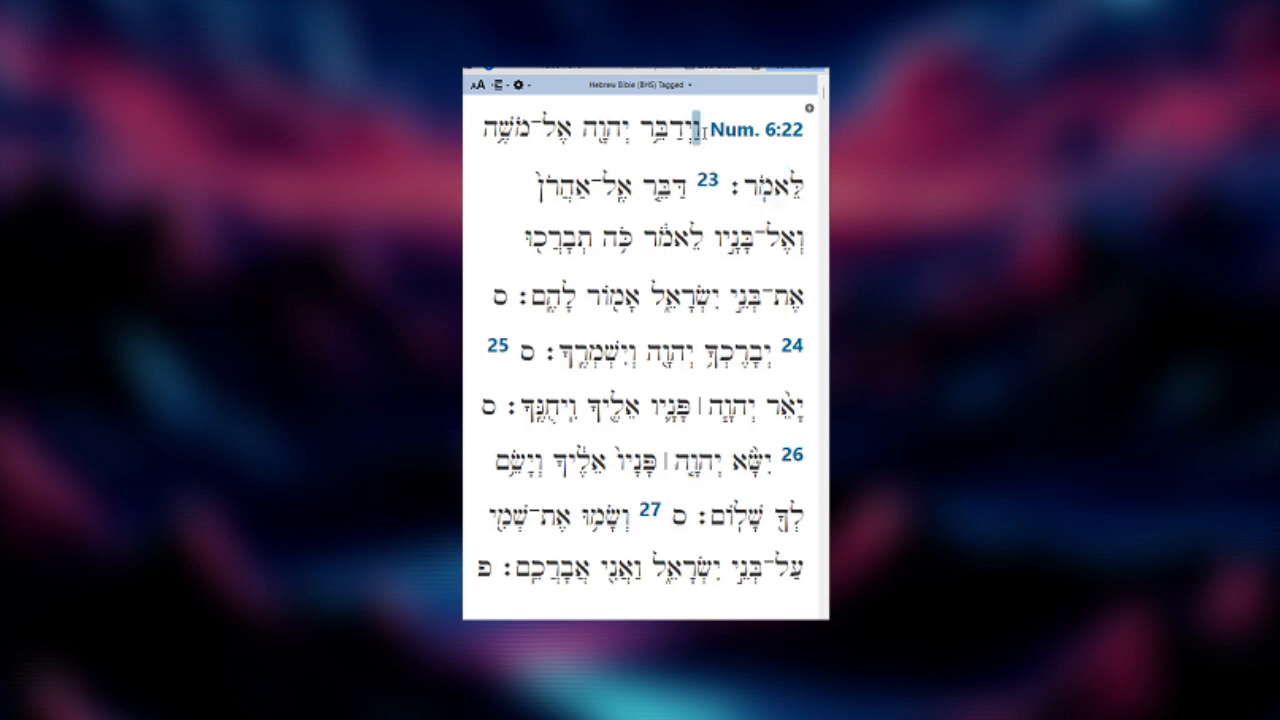
{"action": "double_click", "coordinate": [663, 129]}
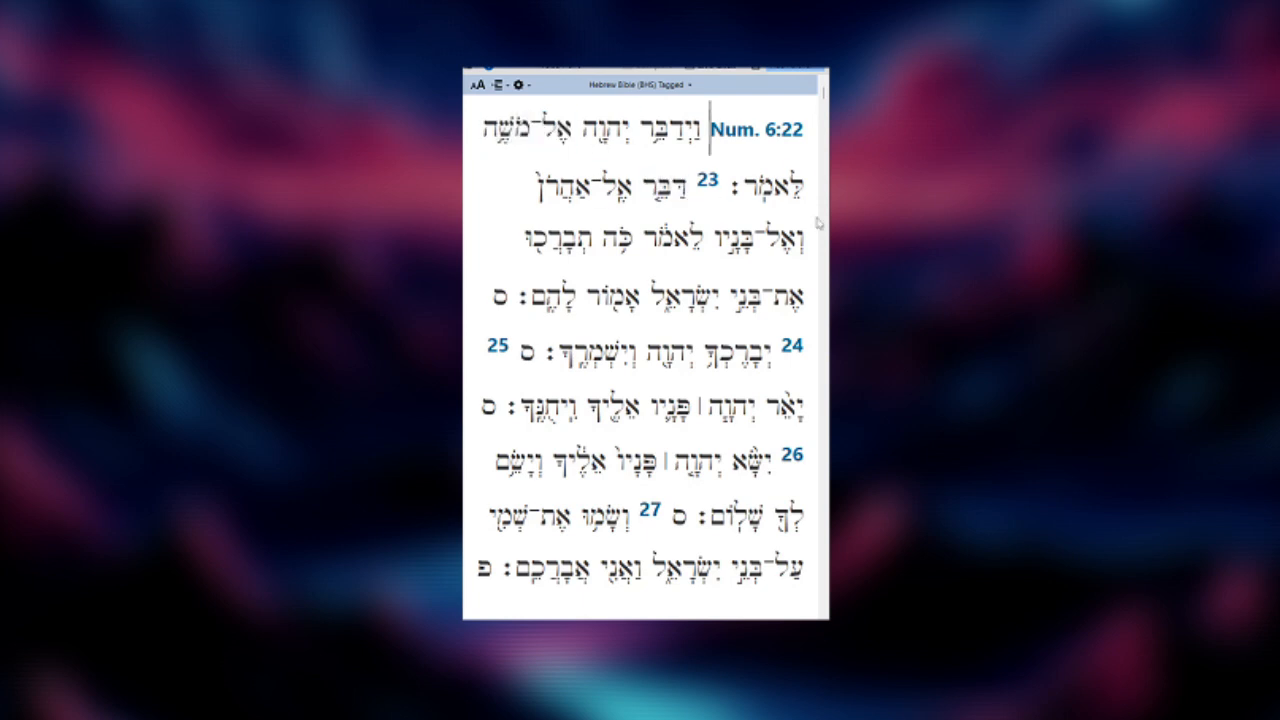
{"action": "double_click", "coordinate": [770, 240]}
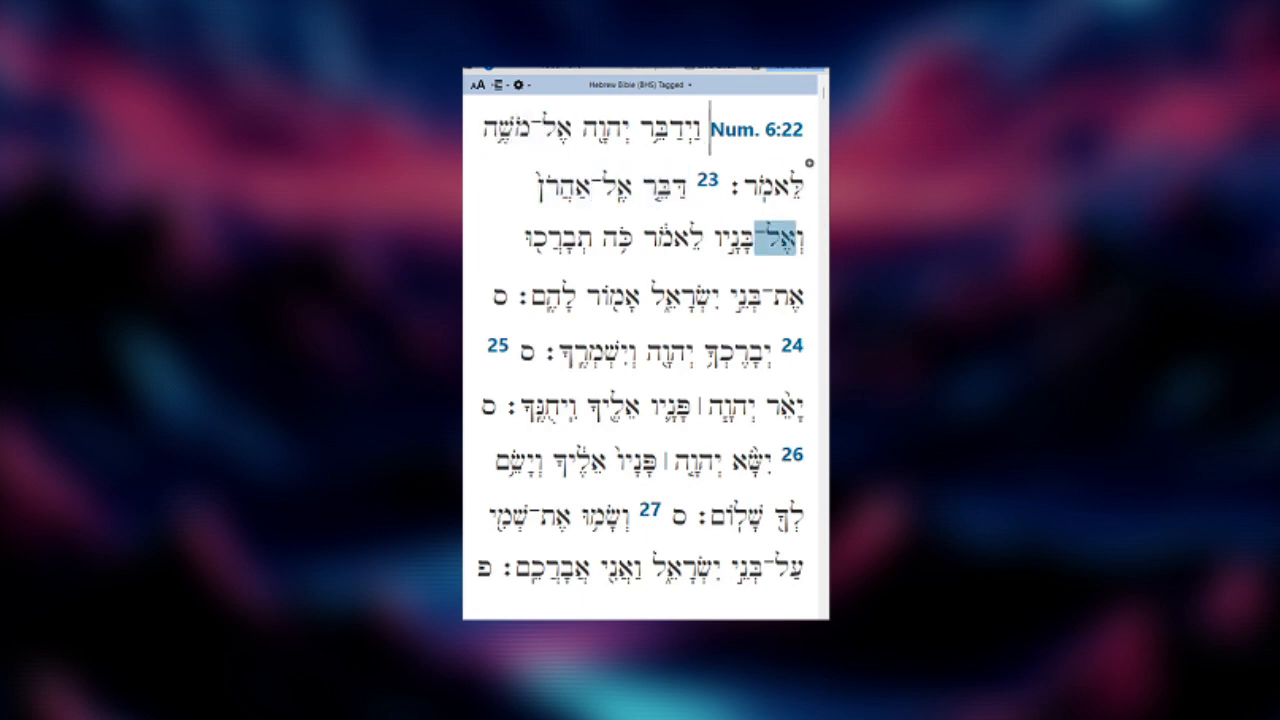
Move לאמר onto the first diagram line
{"action": "left_click", "coordinate": [615, 238]}
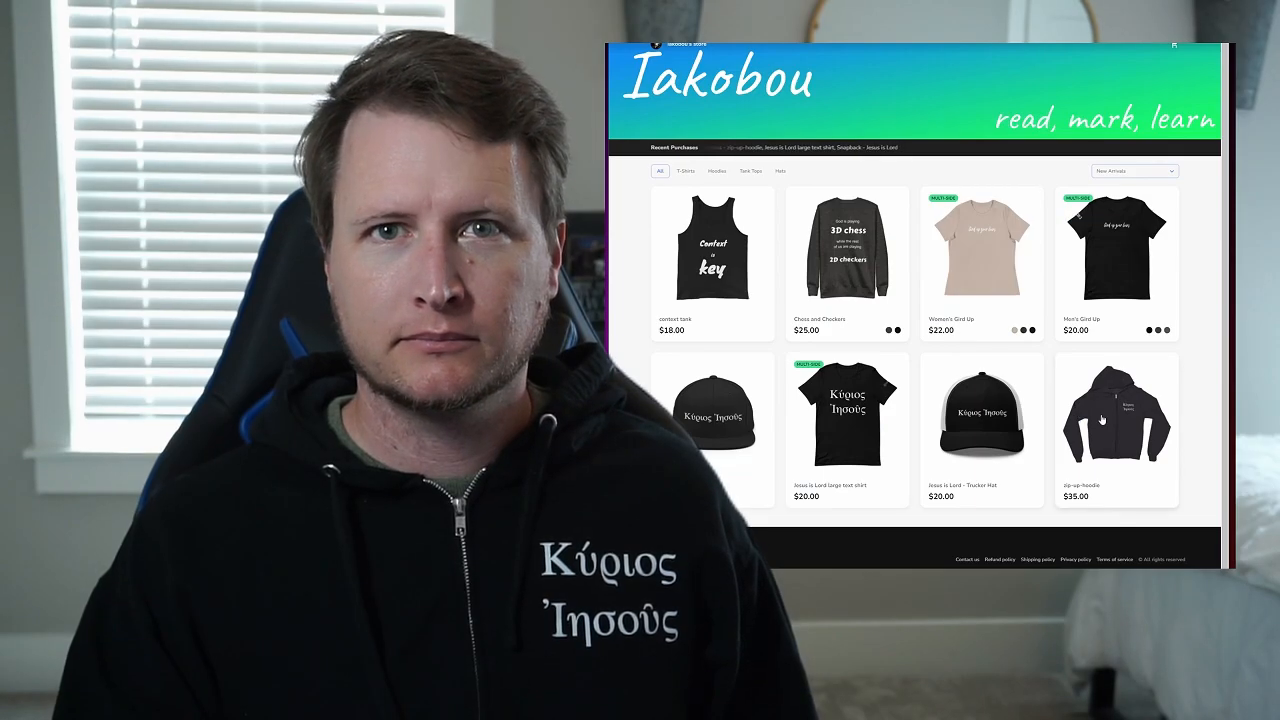
{"action": "left_click", "coordinate": [1116, 413]}
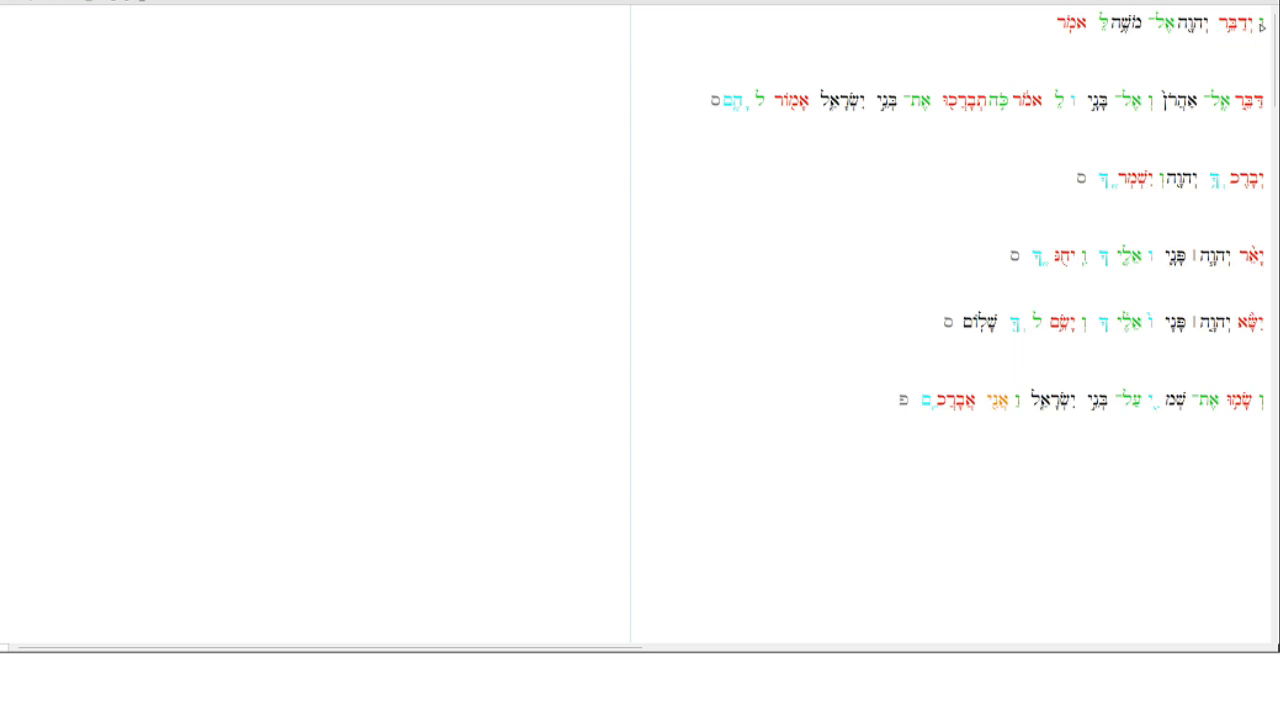
{"action": "left_click", "coordinate": [1193, 20]}
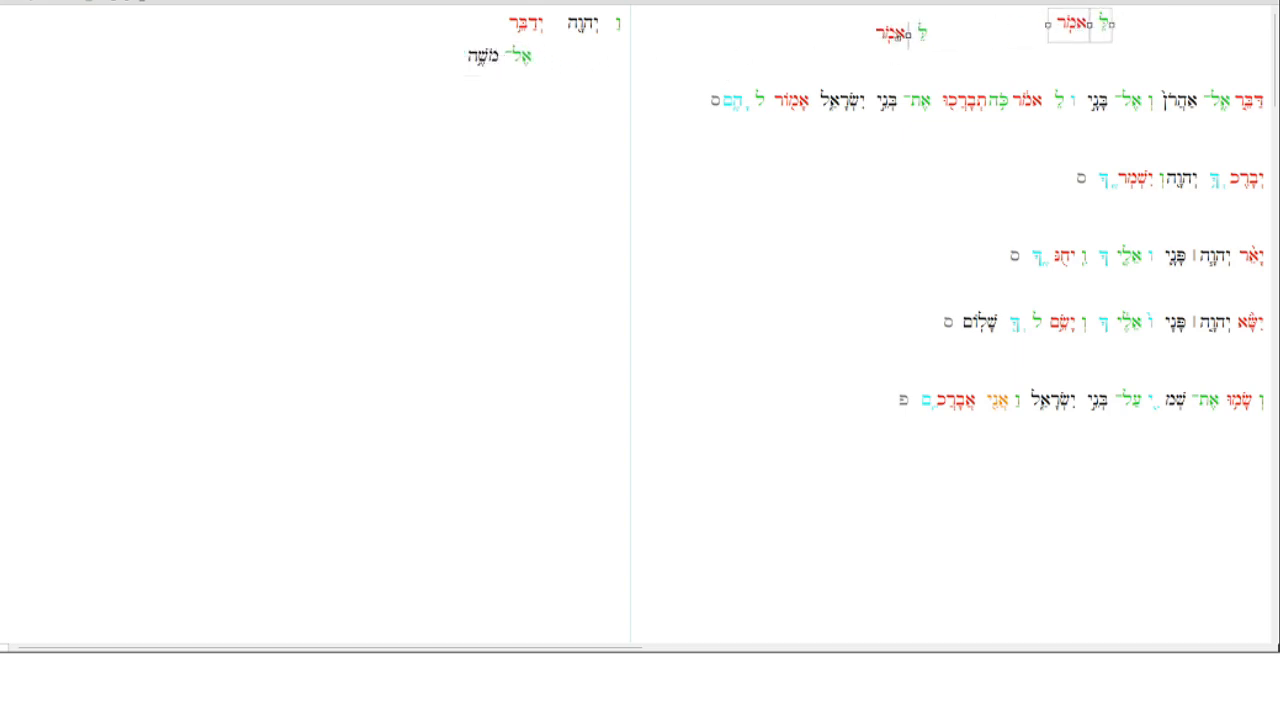
{"action": "left_click_drag", "start_coordinate": [1075, 26], "coordinate": [420, 26]}
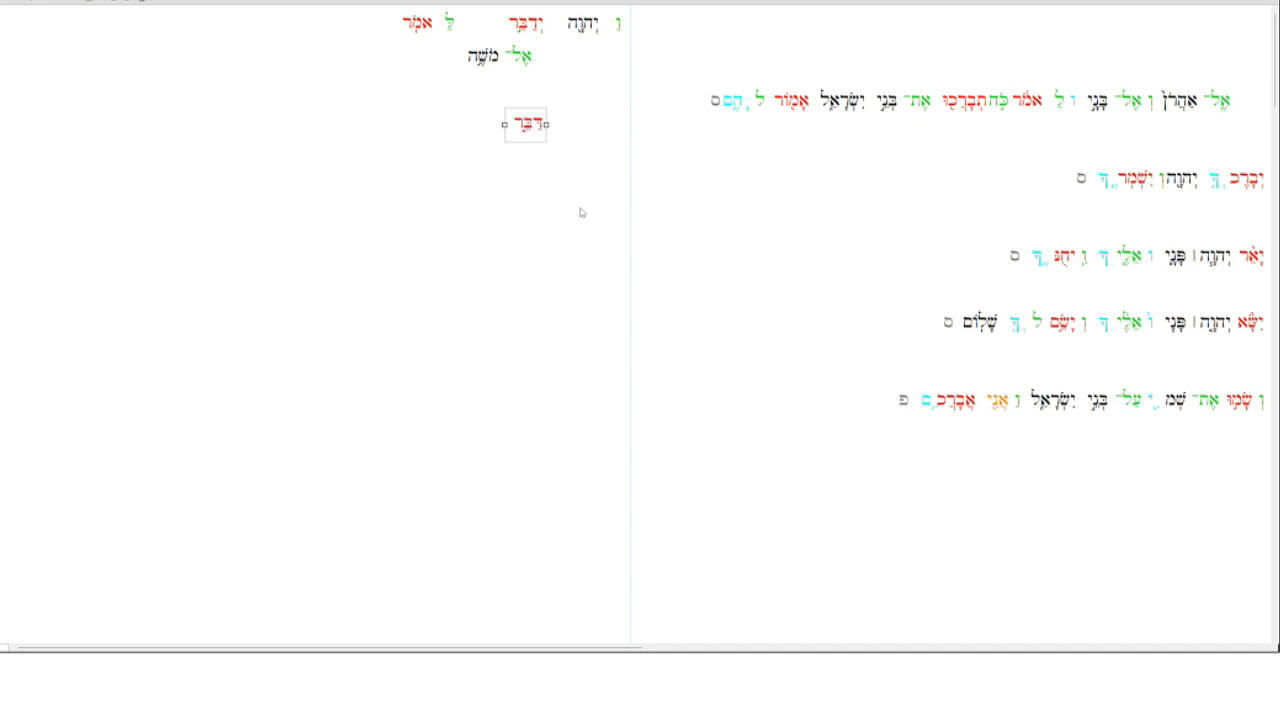
{"action": "mouse_move", "coordinate": [1172, 67]}
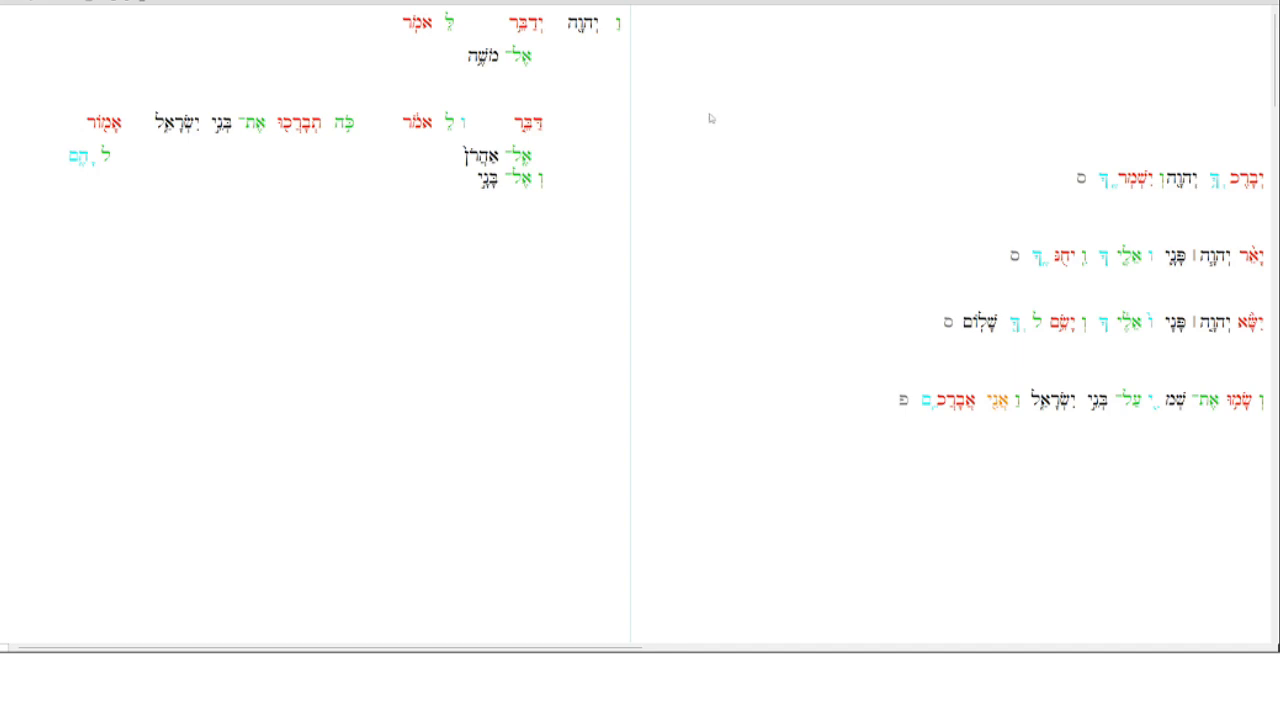
{"action": "mouse_move", "coordinate": [595, 90]}
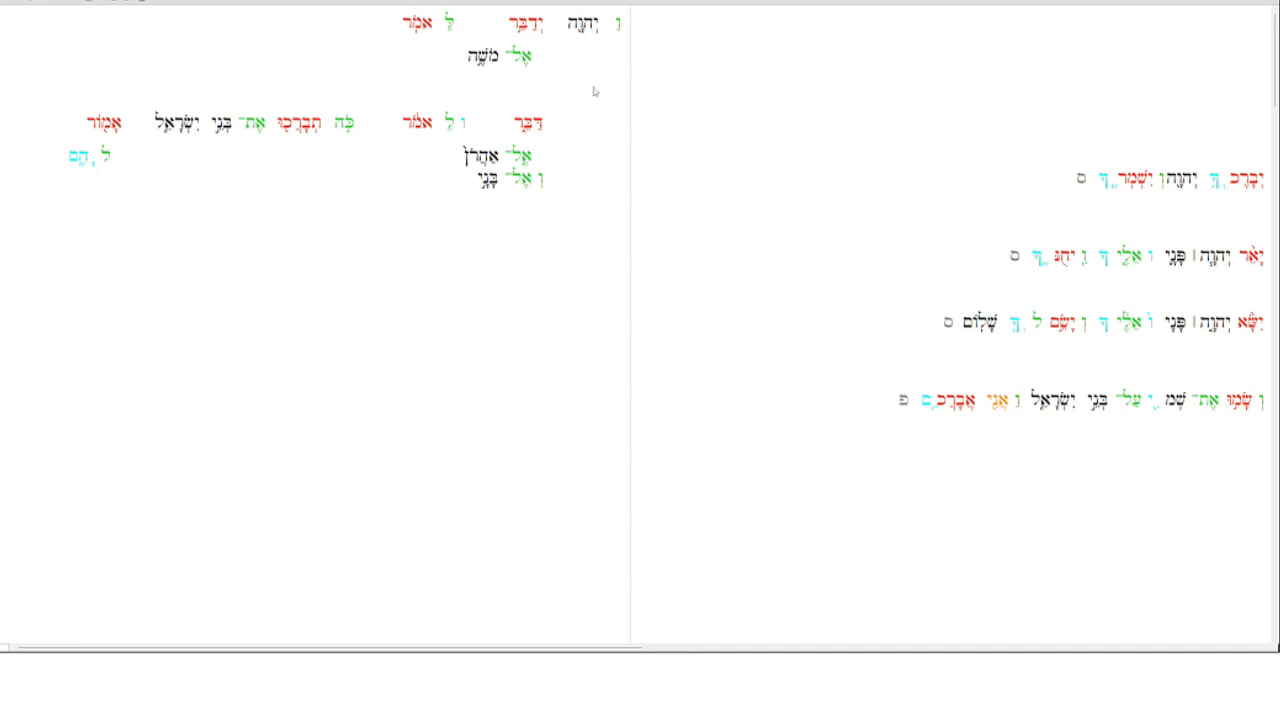
{"action": "mouse_move", "coordinate": [425, 128]}
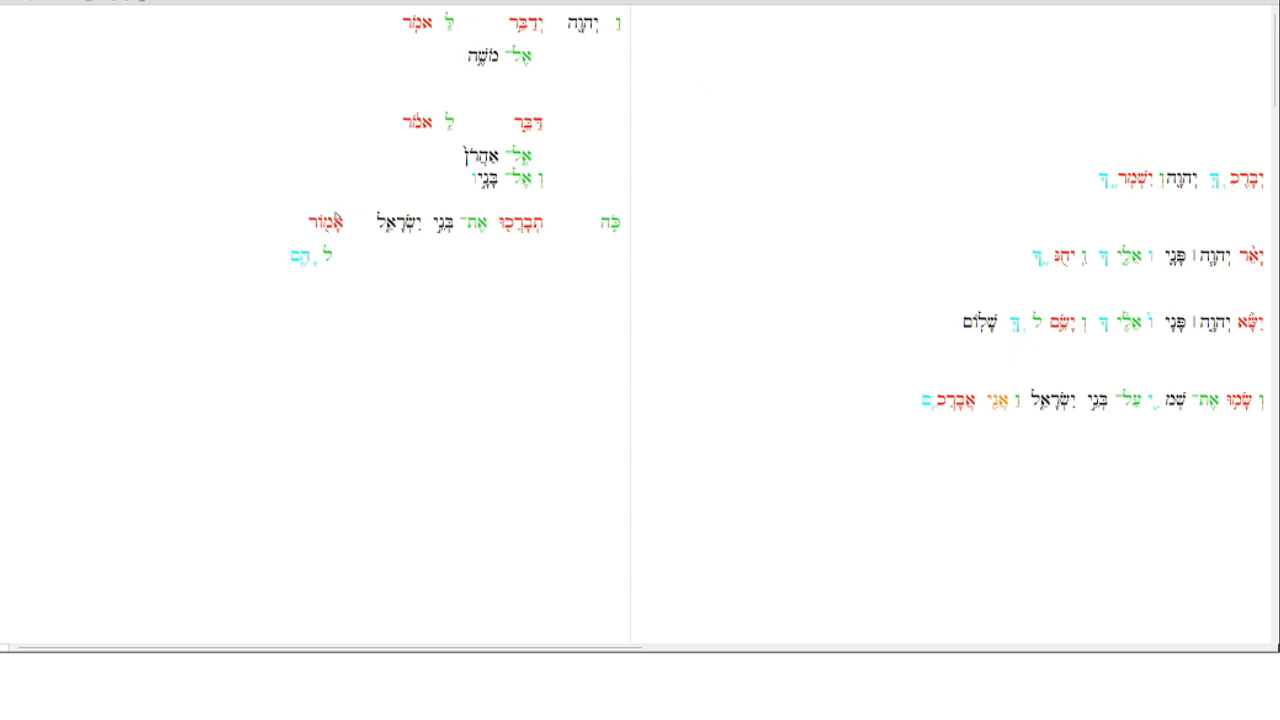
{"action": "mouse_move", "coordinate": [329, 238]}
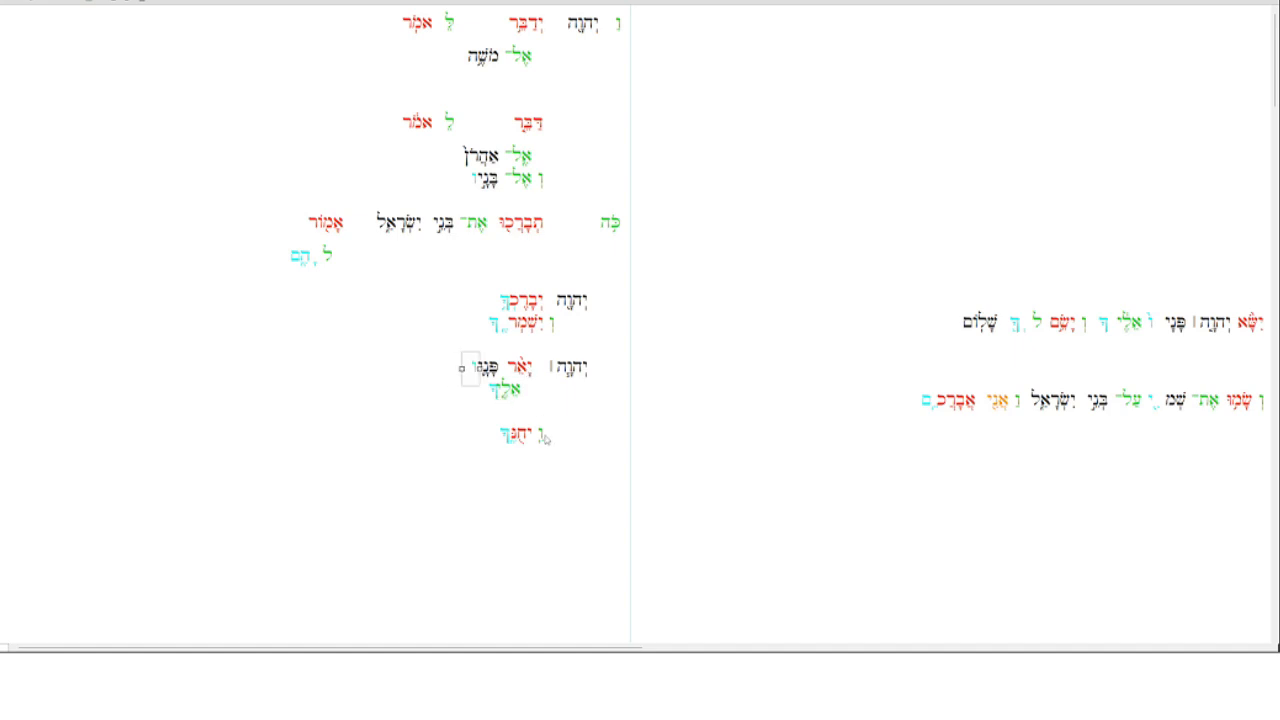
{"action": "mouse_move", "coordinate": [1000, 265]}
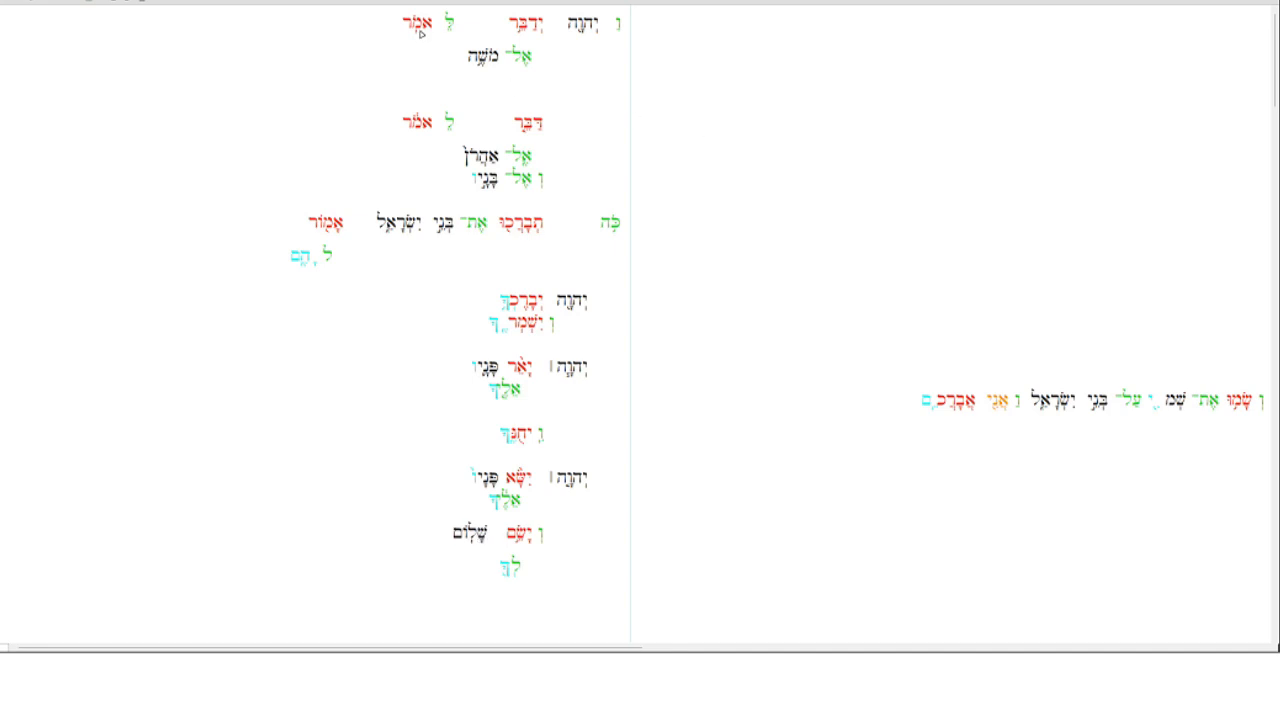
{"action": "mouse_move", "coordinate": [597, 280]}
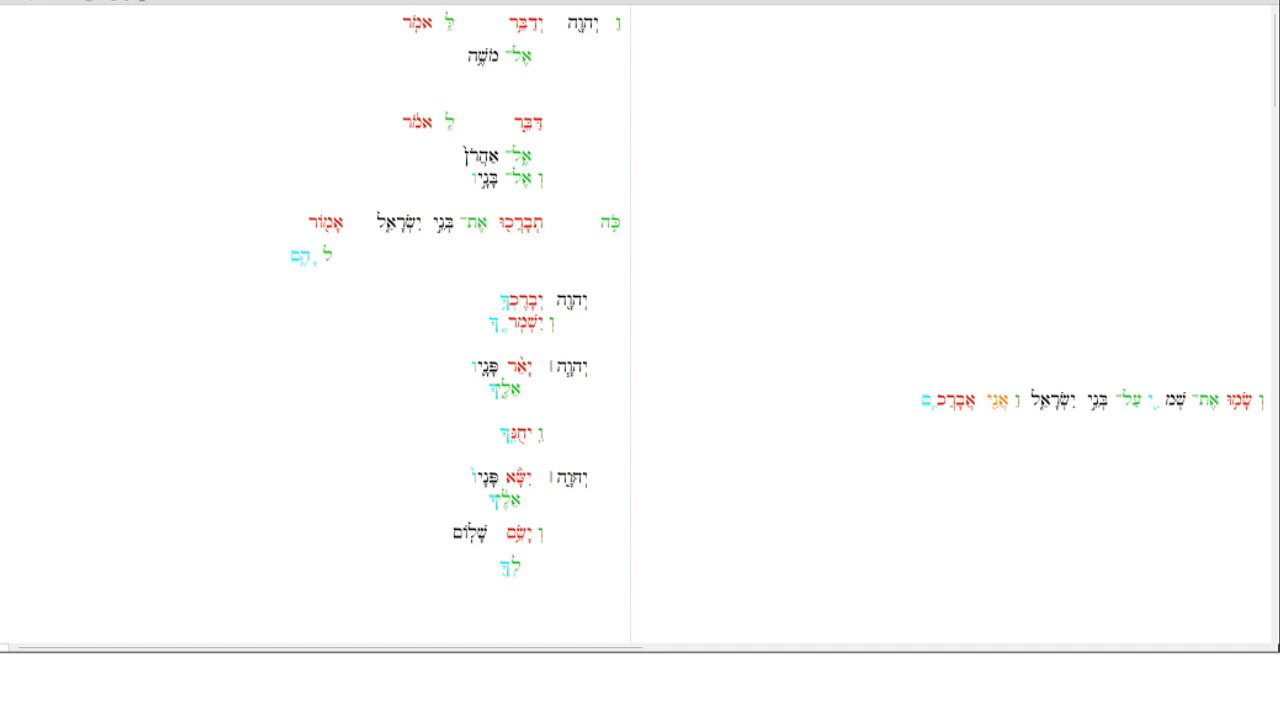
{"action": "mouse_move", "coordinate": [872, 348]}
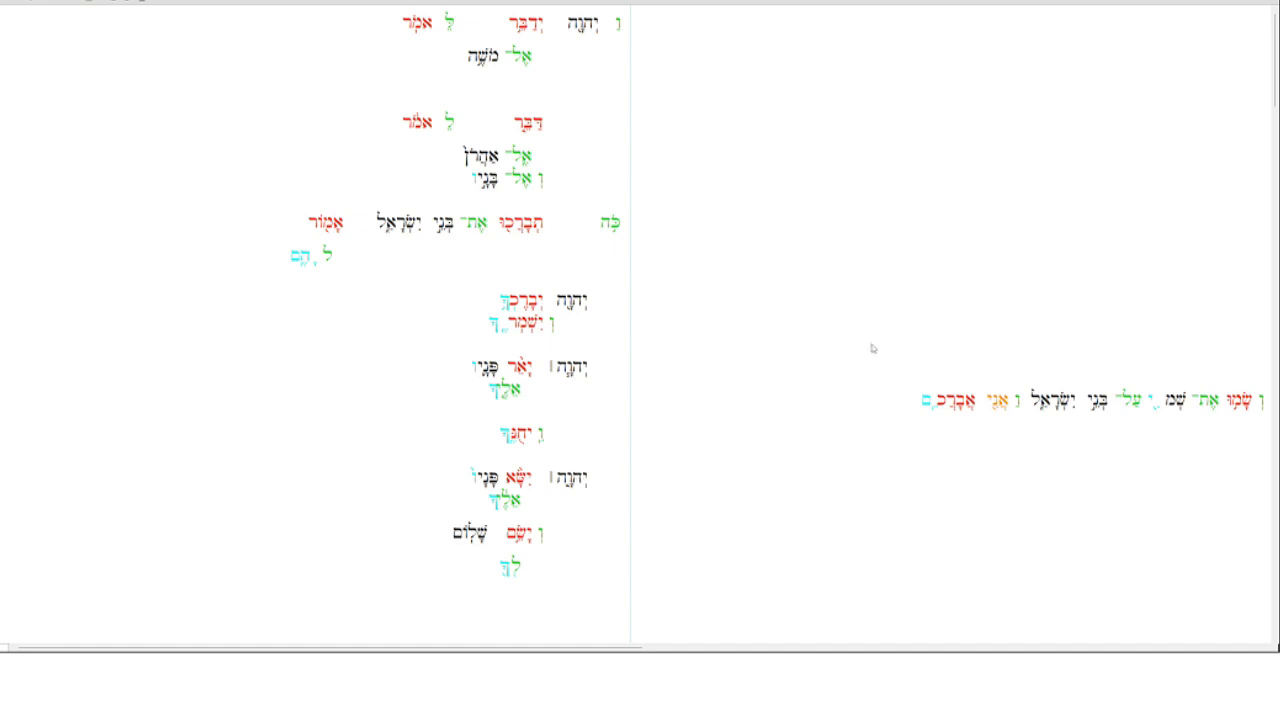
{"action": "mouse_move", "coordinate": [1207, 413]}
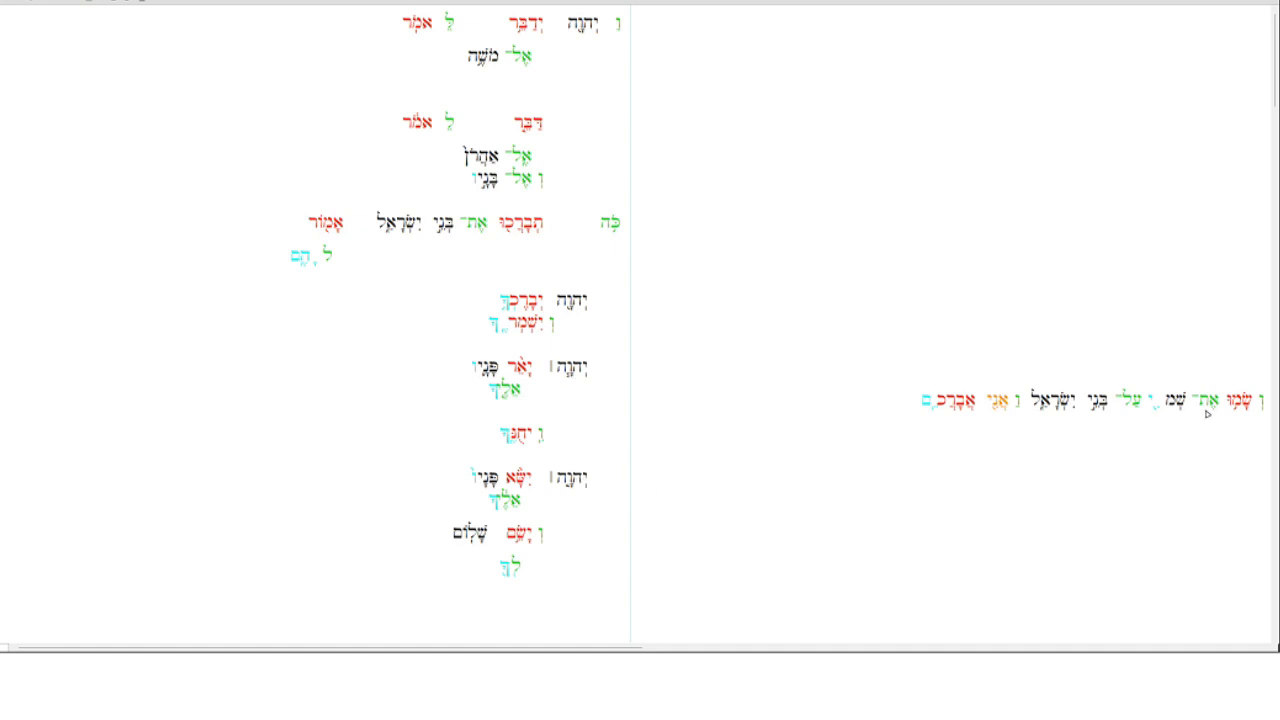
{"action": "mouse_move", "coordinate": [443, 445]}
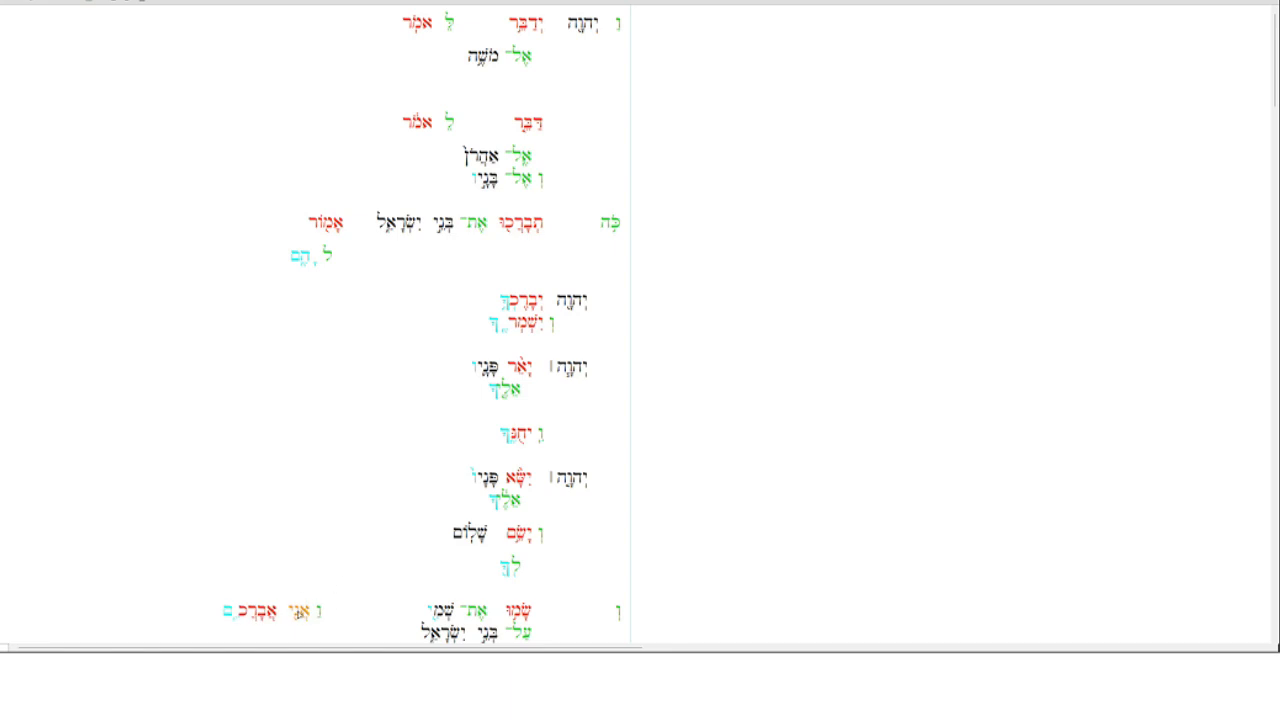
{"action": "mouse_move", "coordinate": [231, 619]}
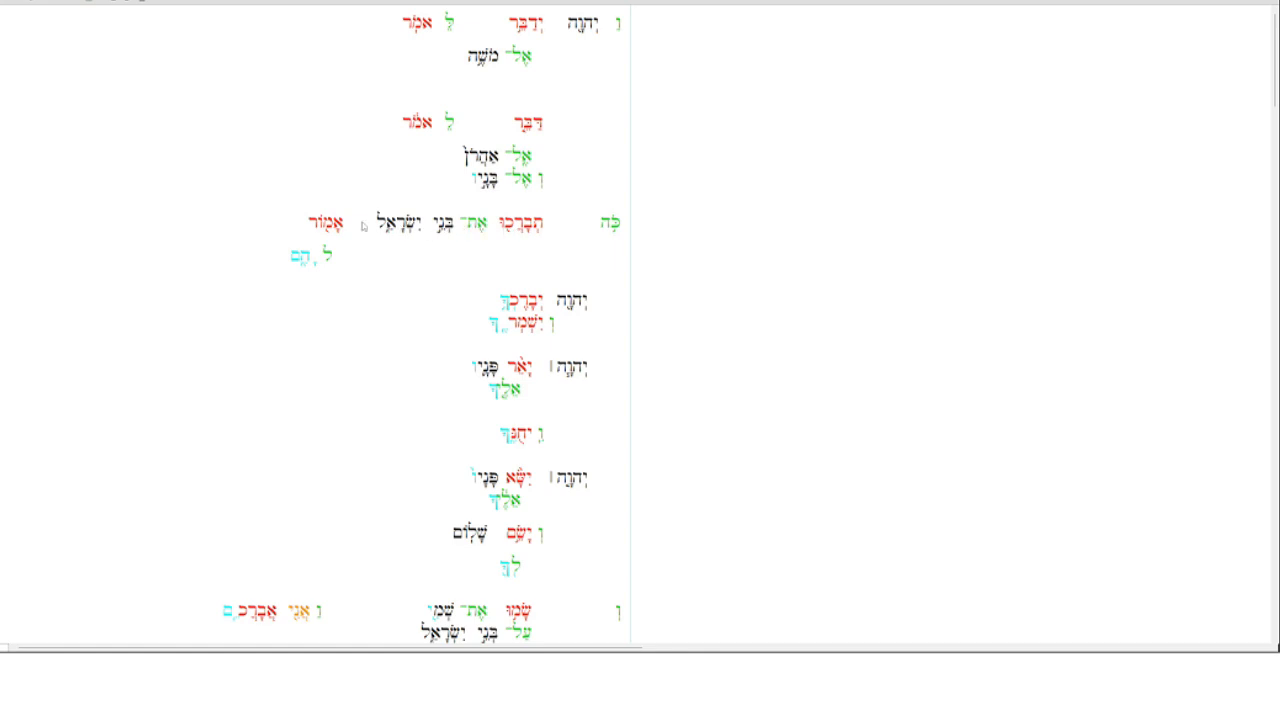
{"action": "mouse_move", "coordinate": [290, 280]}
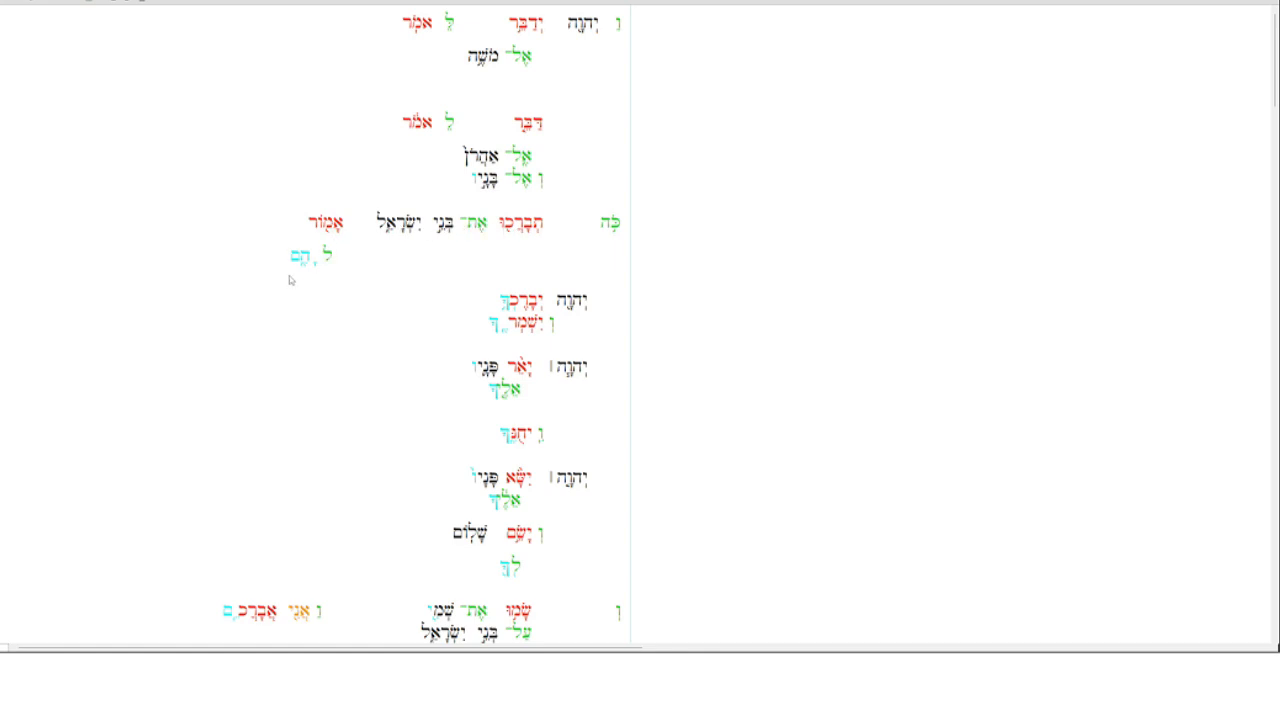
{"action": "mouse_move", "coordinate": [490, 334]}
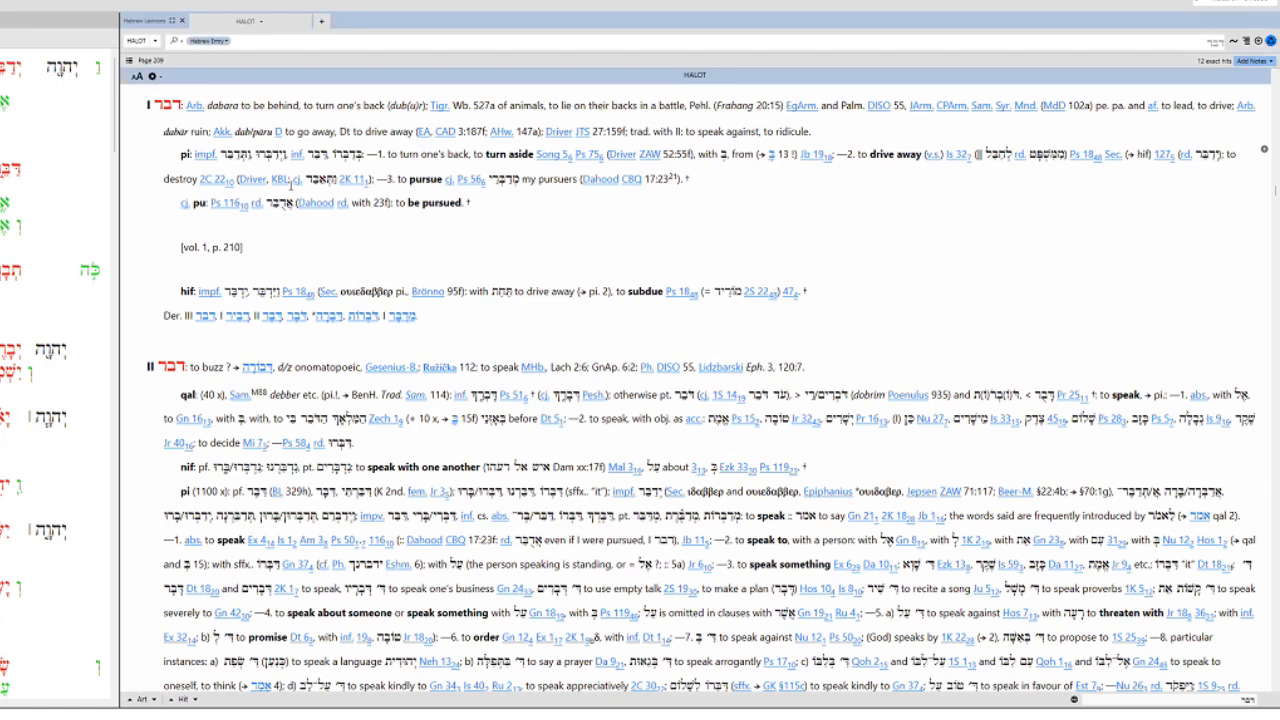
Look up a diagram word in HALOT, bringing up the entry for the conjunction ו
{"action": "double_click", "coordinate": [170, 366]}
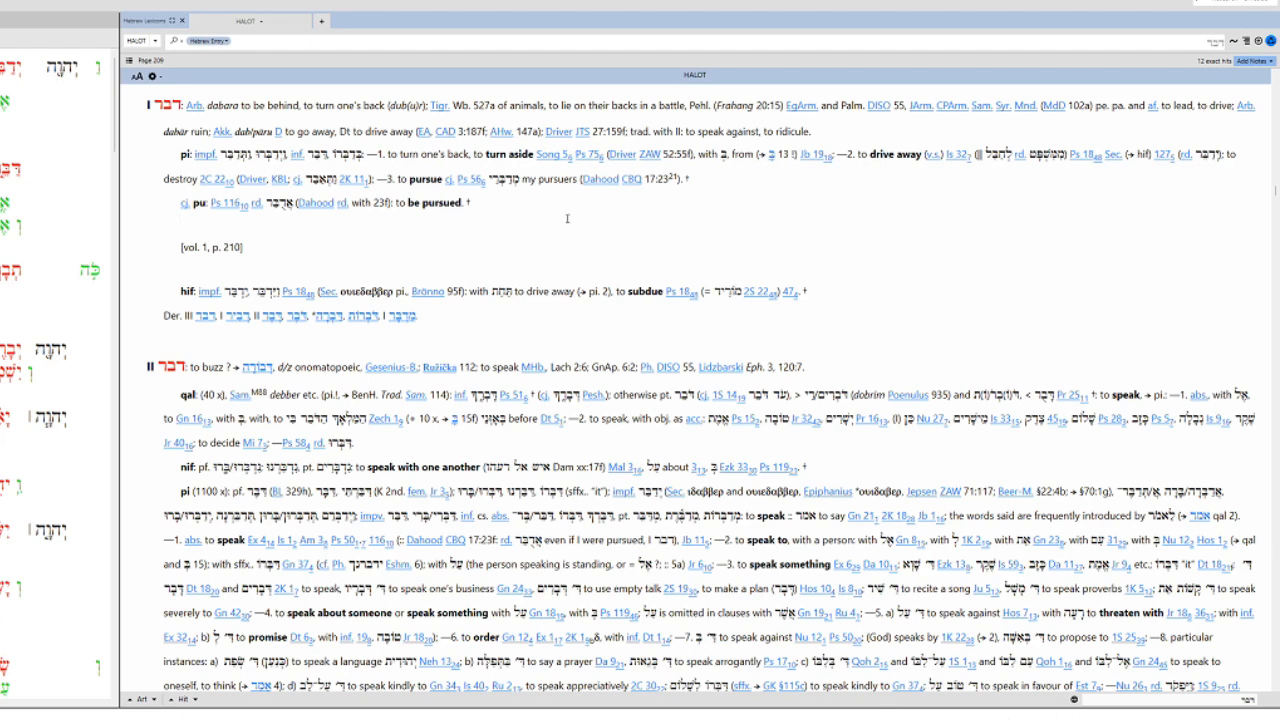
{"action": "scroll", "scroll_direction": "down", "scroll_amount": 3}
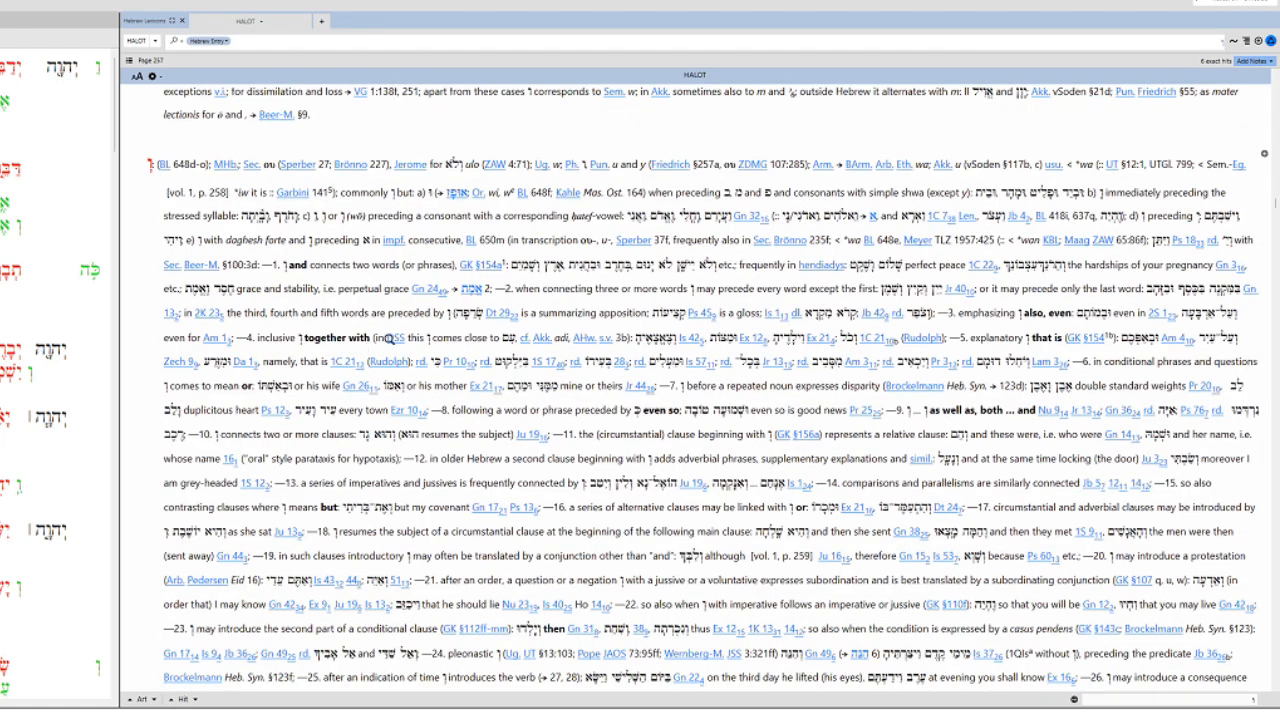
{"action": "scroll", "scroll_direction": "down", "scroll_amount": 3}
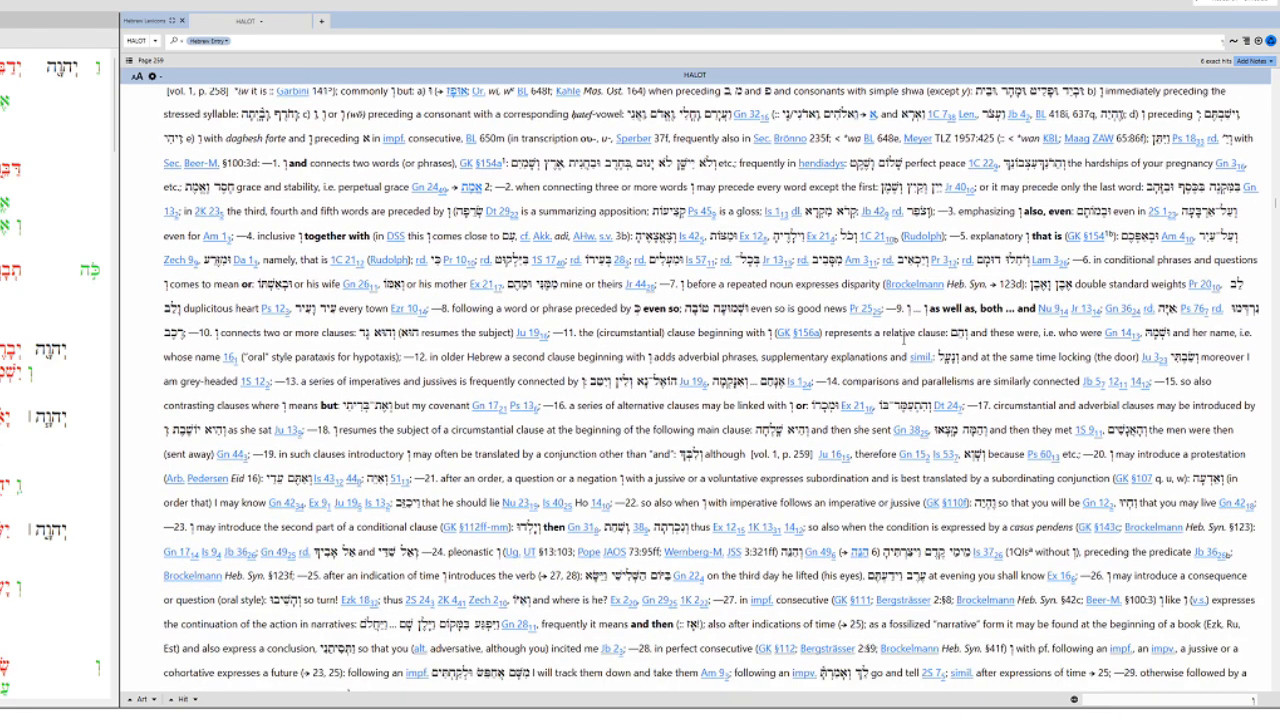
{"action": "scroll", "scroll_direction": "down", "scroll_amount": 3}
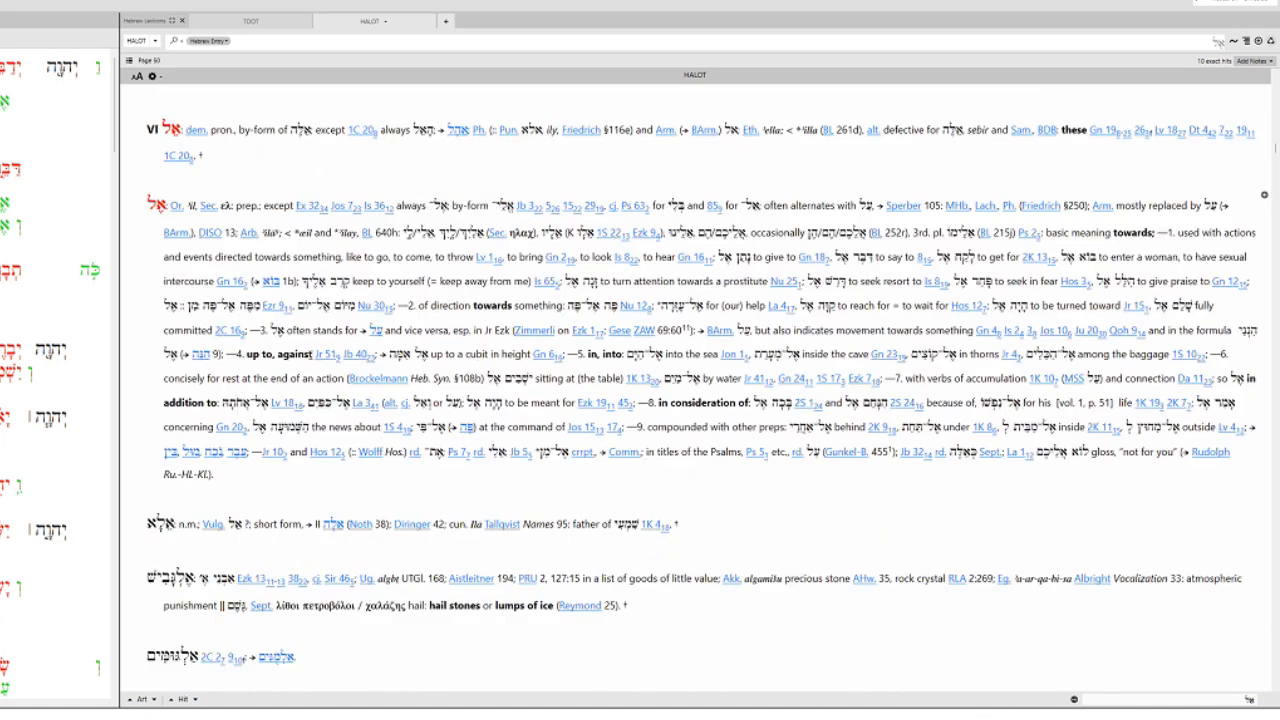
{"action": "mouse_move", "coordinate": [242, 342]}
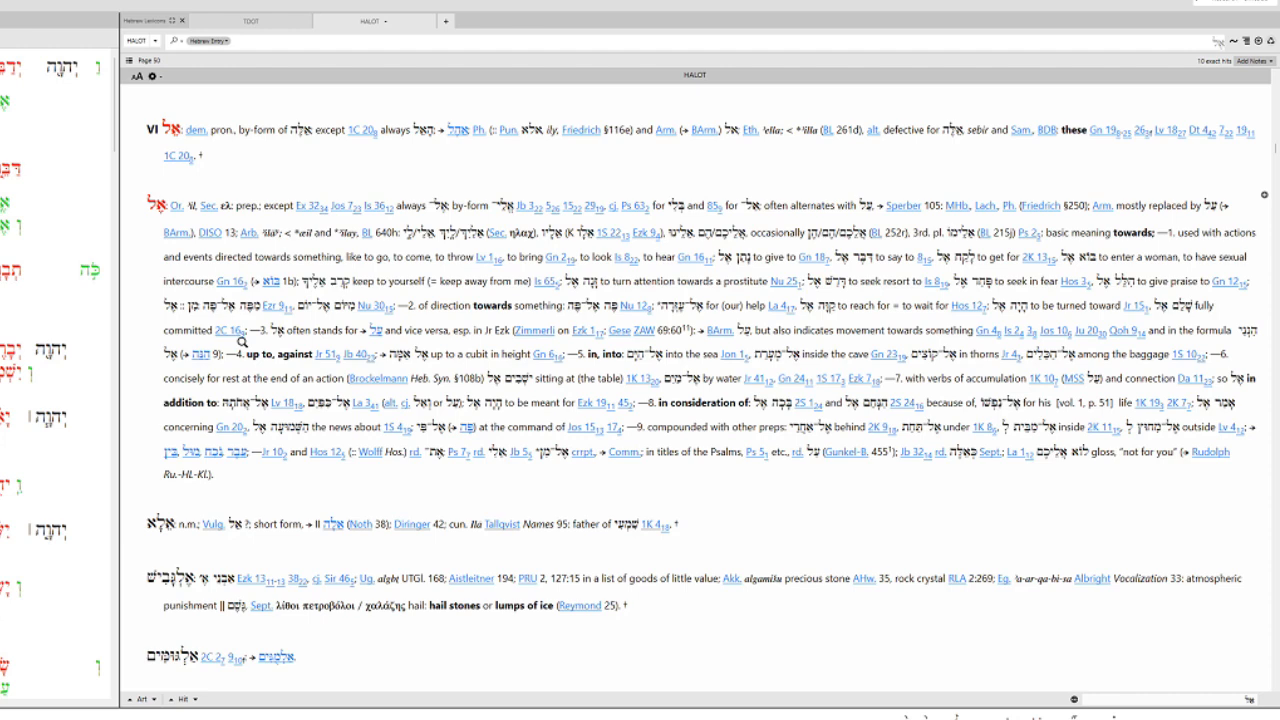
{"action": "mouse_move", "coordinate": [140, 41]}
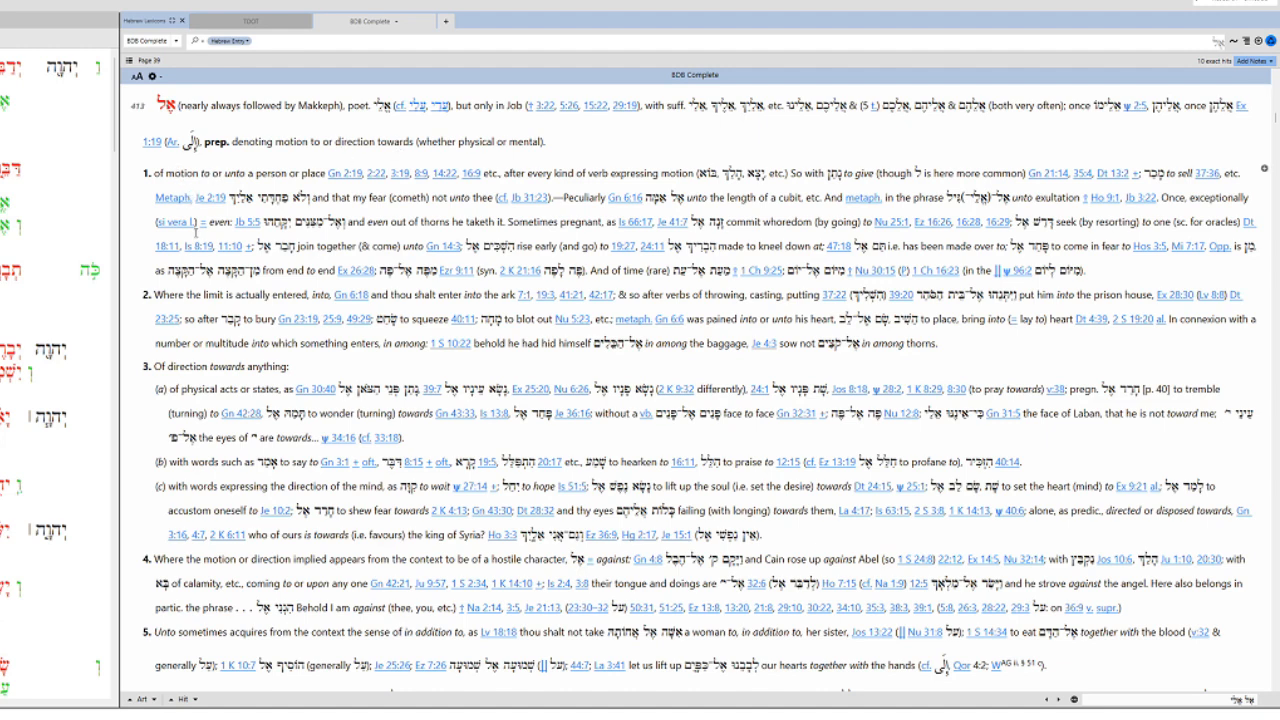
Scroll down through the HALOT entry for אמר, 'to say'
{"action": "scroll", "scroll_direction": "down", "scroll_amount": 3}
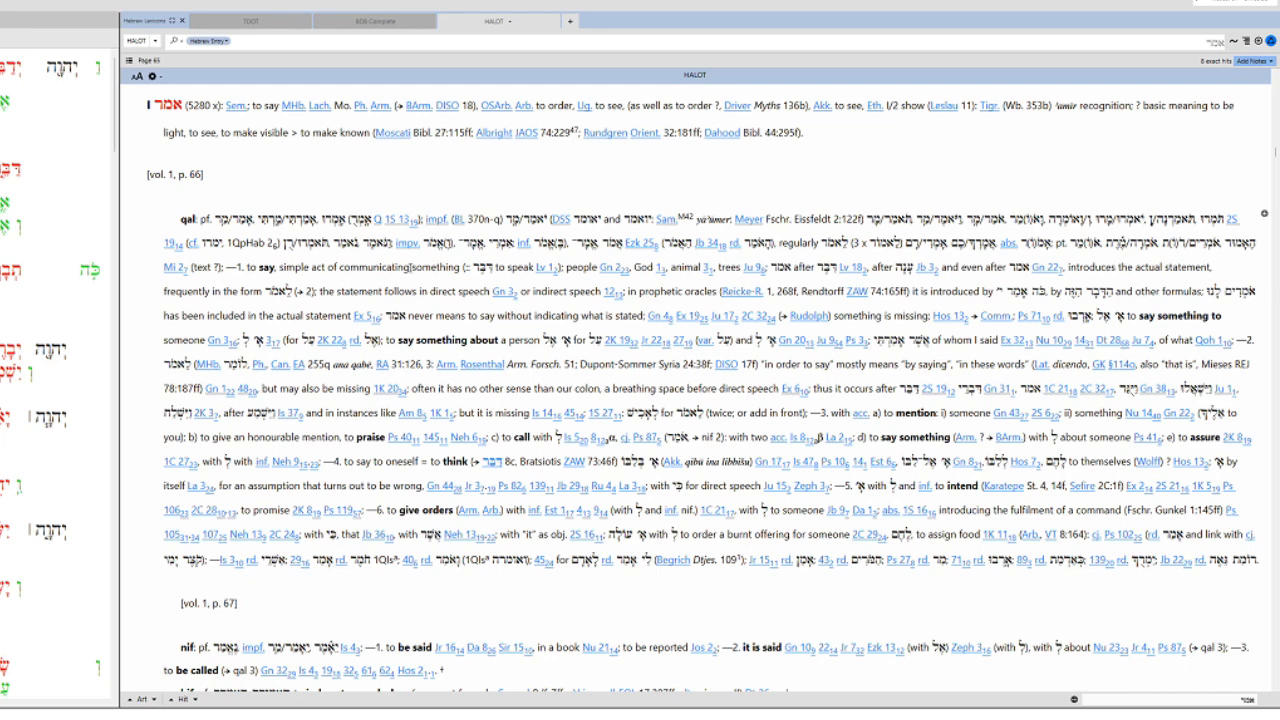
Look up the name Aaron (אהרן) in HALOT from Numbers 6:23
{"action": "double_click", "coordinate": [421, 510]}
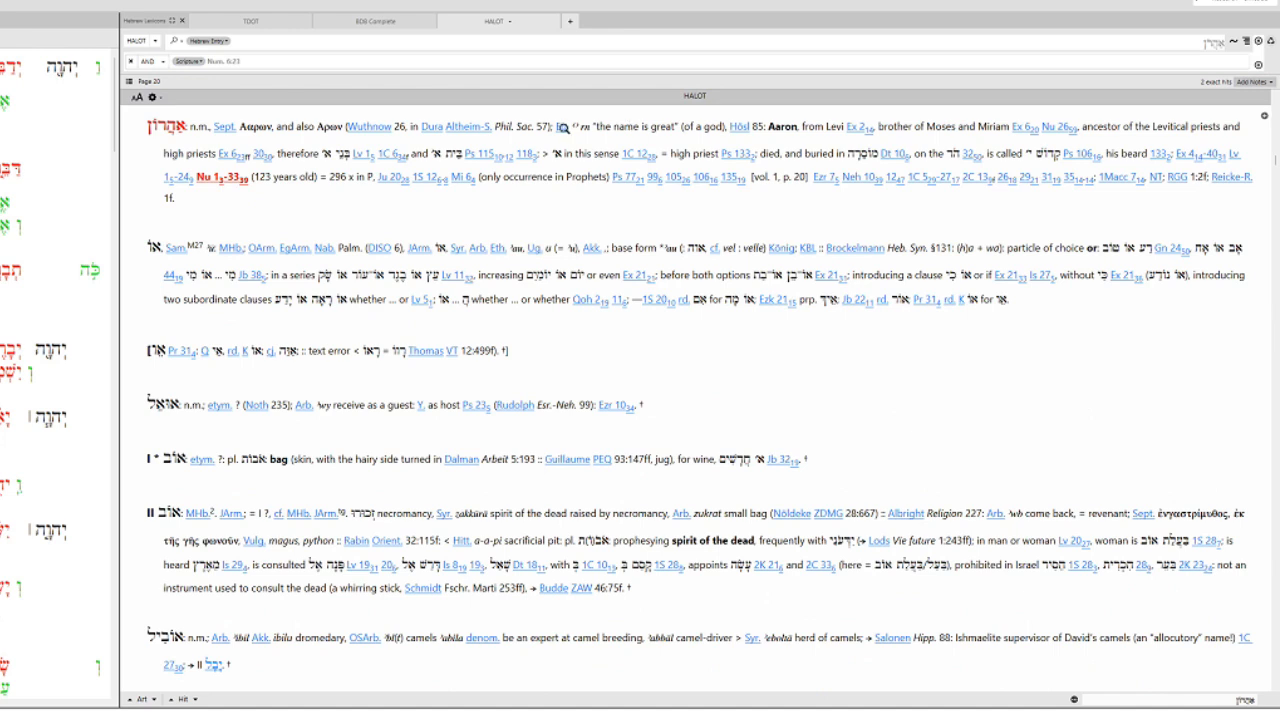
{"action": "mouse_move", "coordinate": [607, 131]}
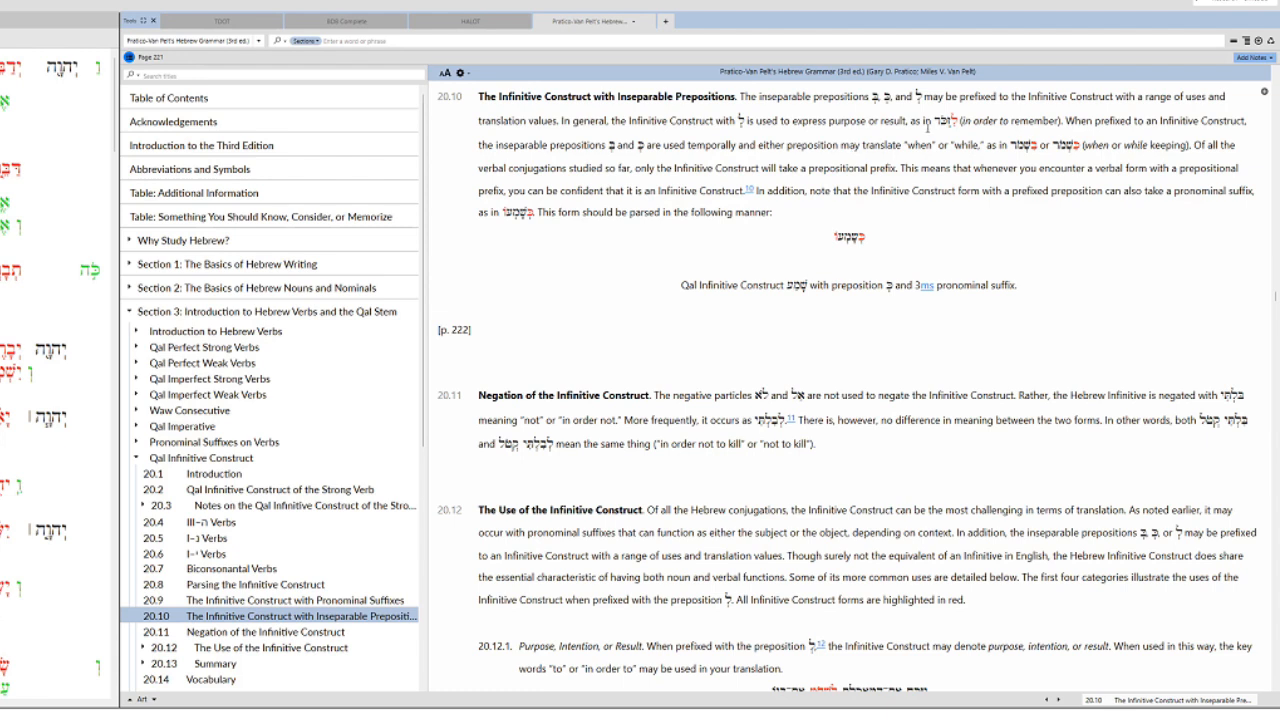
Highlight the purpose example in 20.10, then the Verbal Noun heading in section 20.12
{"action": "left_click_drag", "start_coordinate": [897, 120], "coordinate": [1020, 120]}
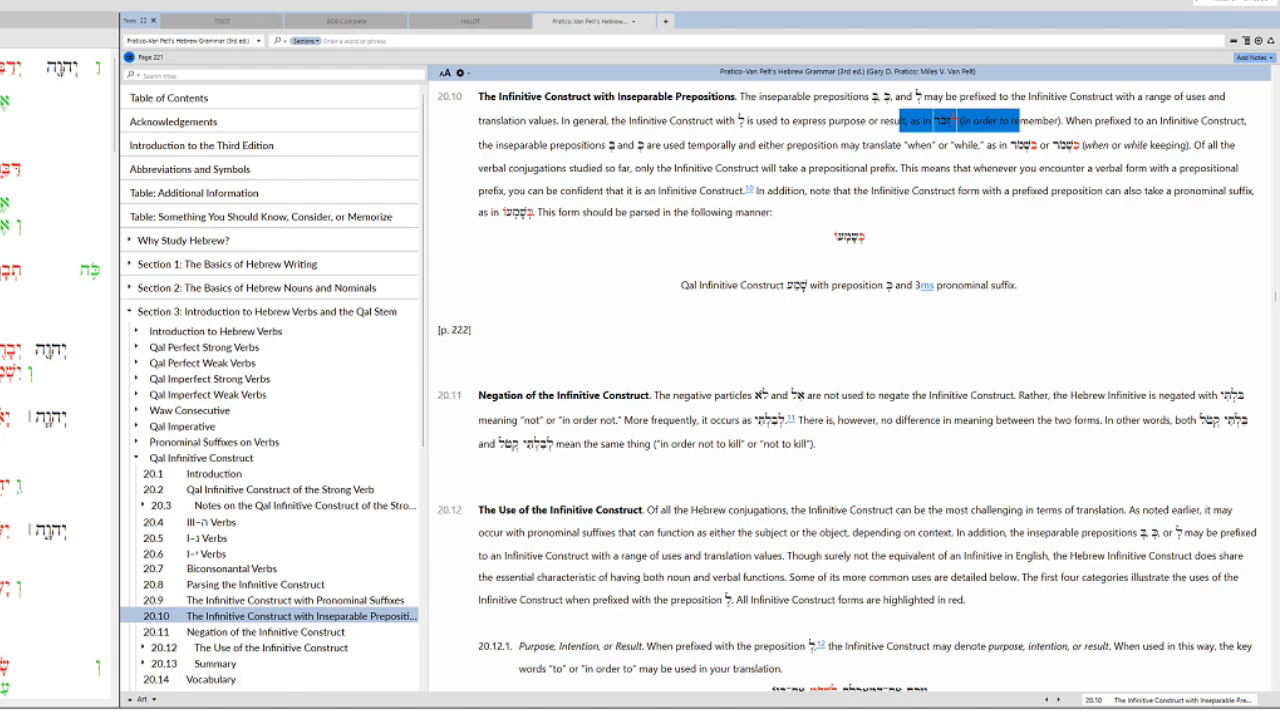
{"action": "scroll", "scroll_direction": "down", "scroll_amount": 3}
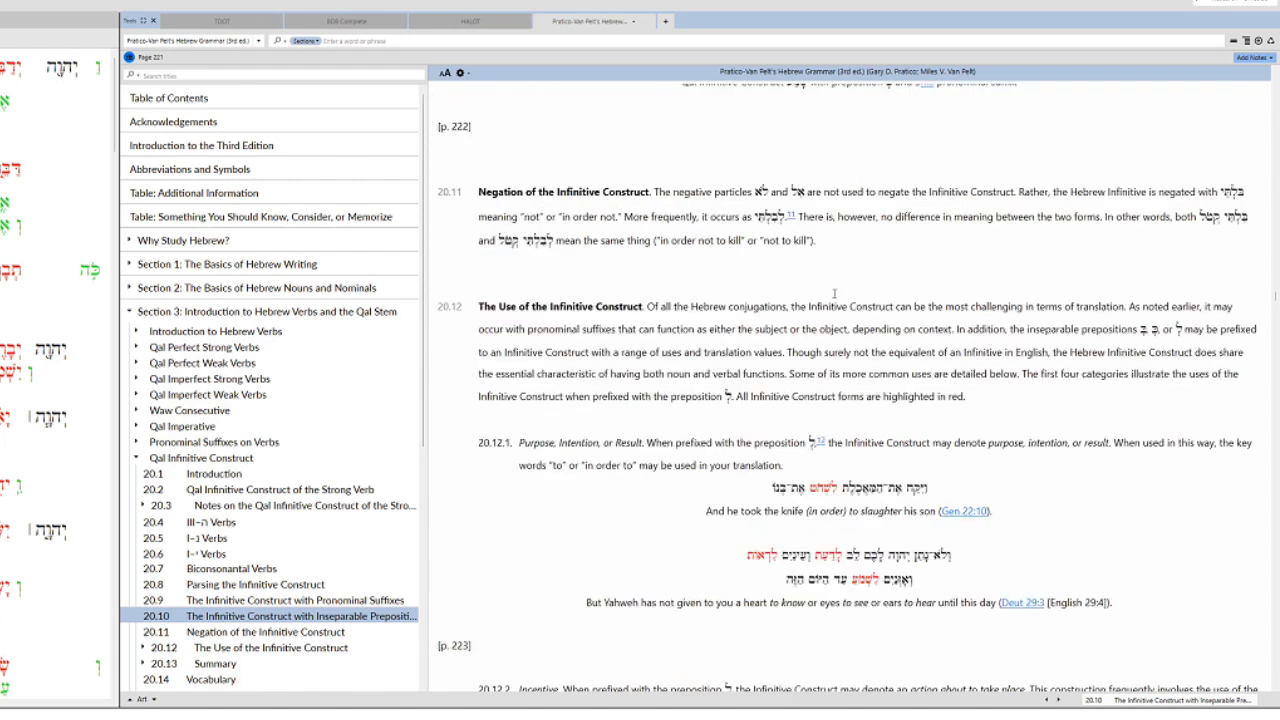
{"action": "scroll", "scroll_direction": "down", "scroll_amount": 3}
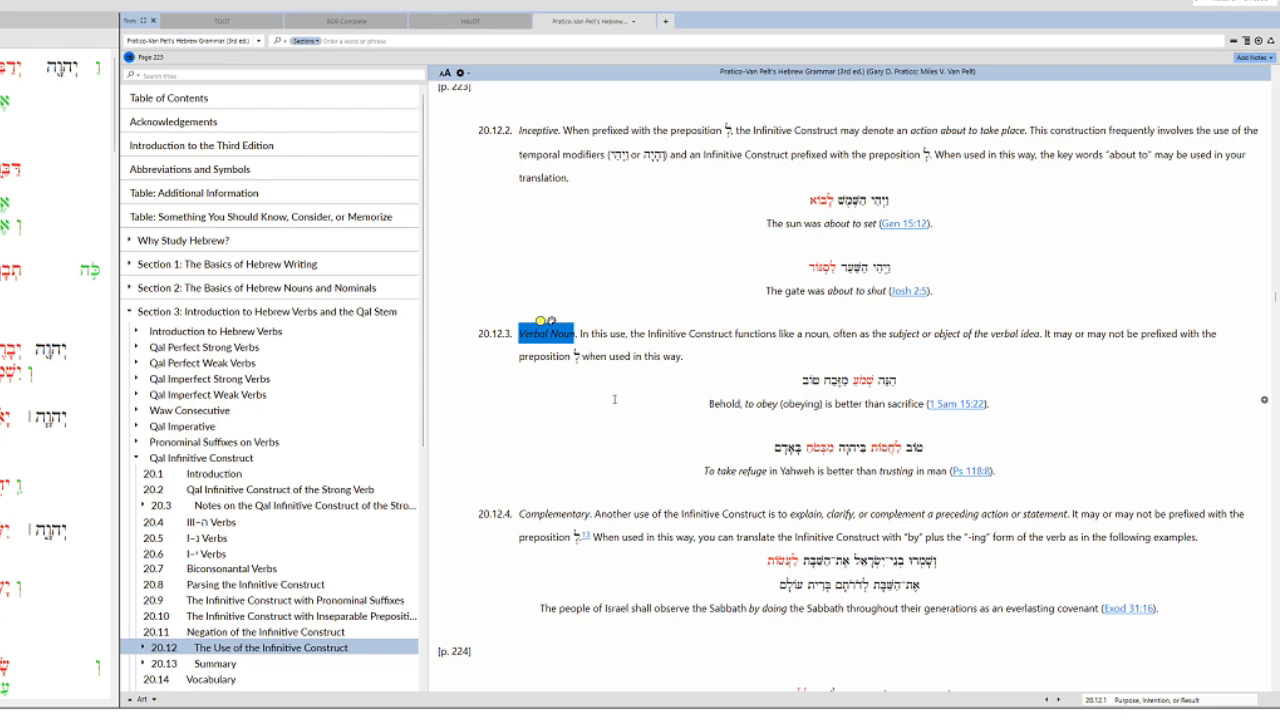
{"action": "mouse_move", "coordinate": [725, 325]}
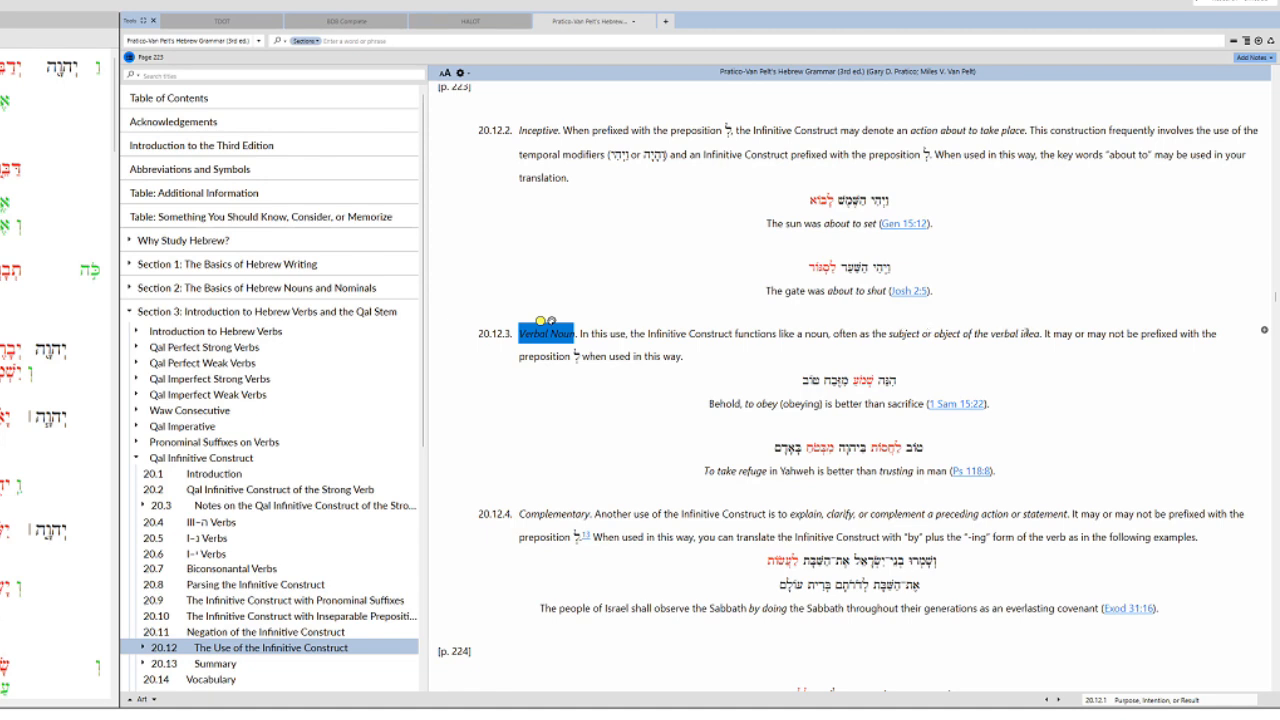
{"action": "left_click_drag", "start_coordinate": [880, 333], "coordinate": [985, 333]}
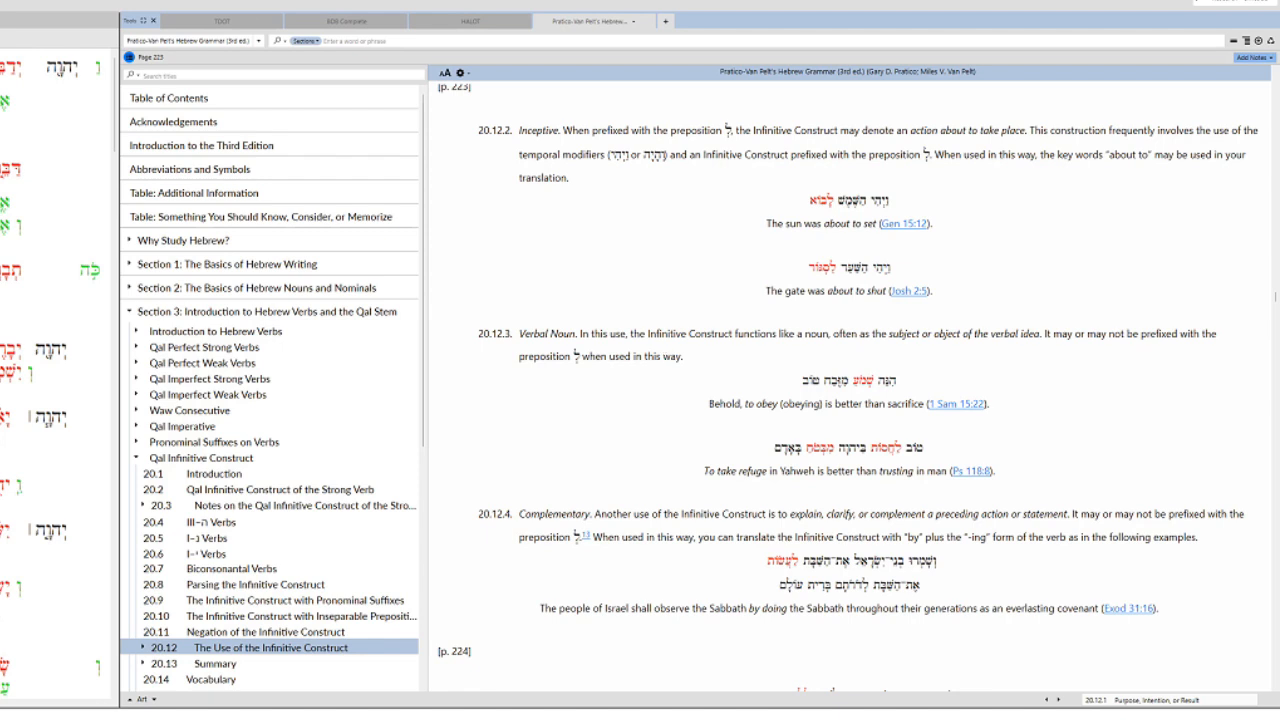
Return to HALOT and look up Israel (ישראל) from the Numbers text
{"action": "left_click", "coordinate": [469, 20]}
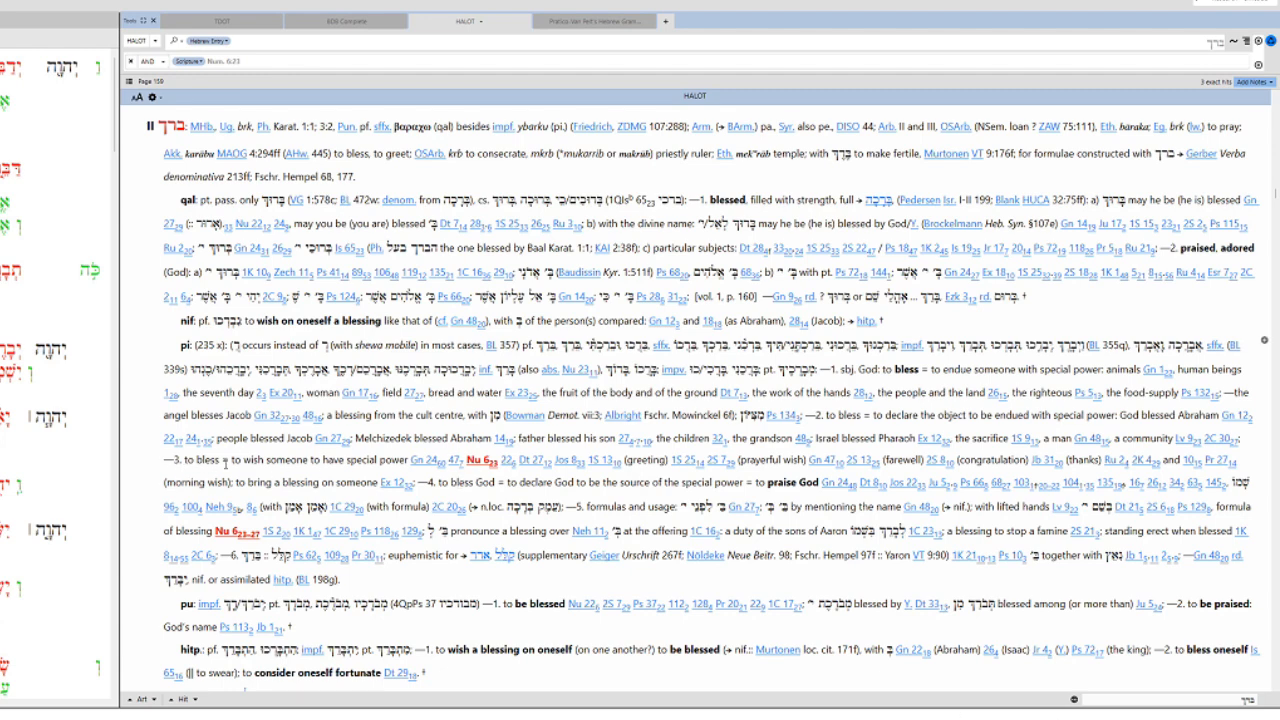
{"action": "mouse_move", "coordinate": [255, 463]}
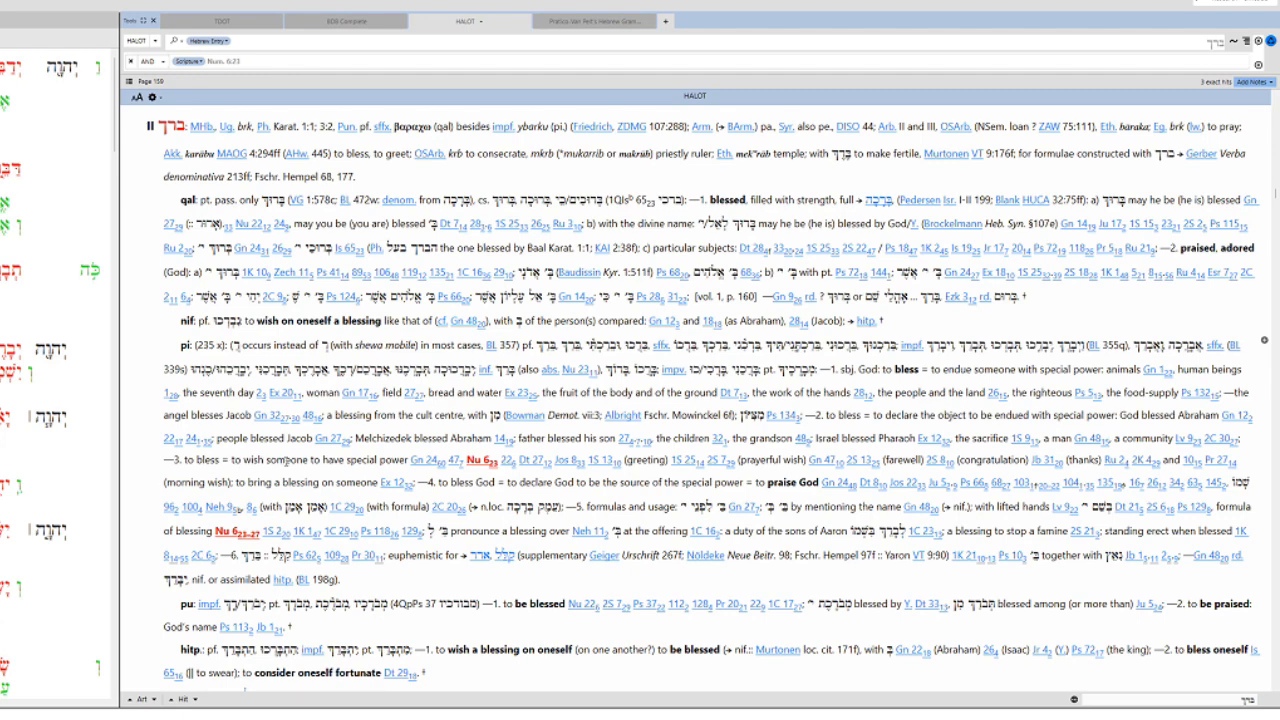
{"action": "double_click", "coordinate": [378, 459]}
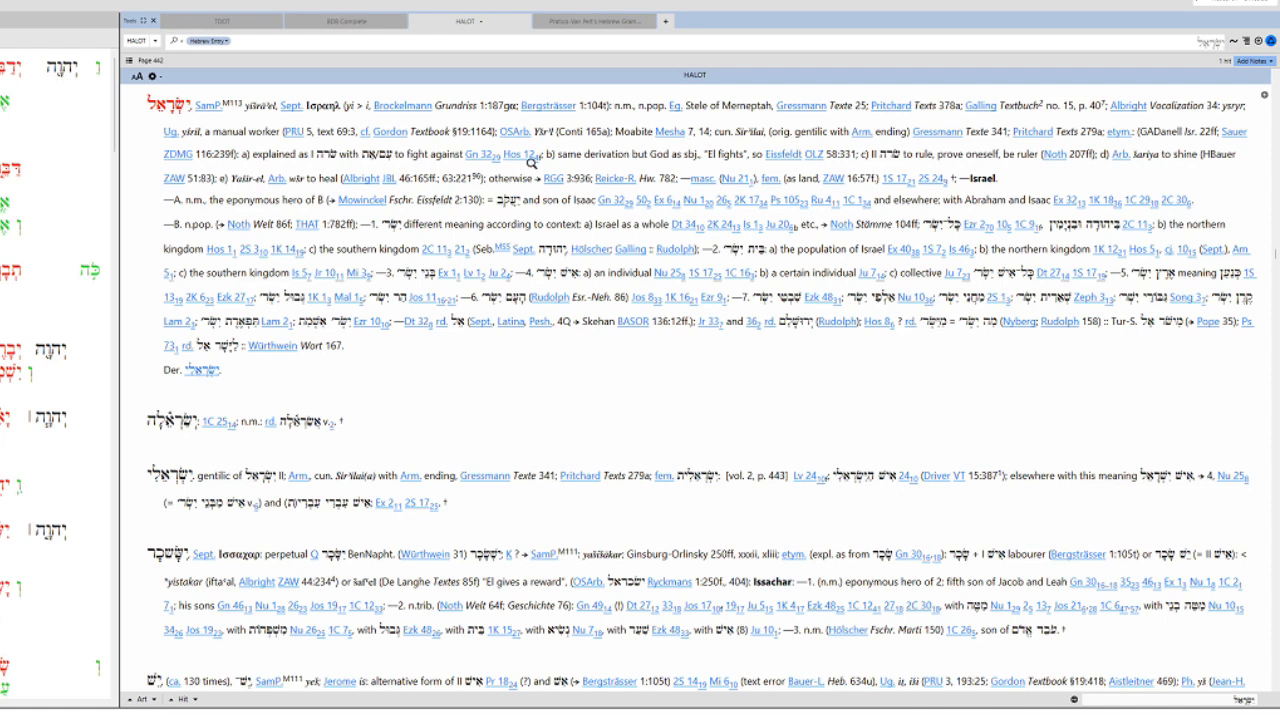
Select a word, then switch back to the Pratico–Van Pelt Hebrew grammar
{"action": "double_click", "coordinate": [725, 154]}
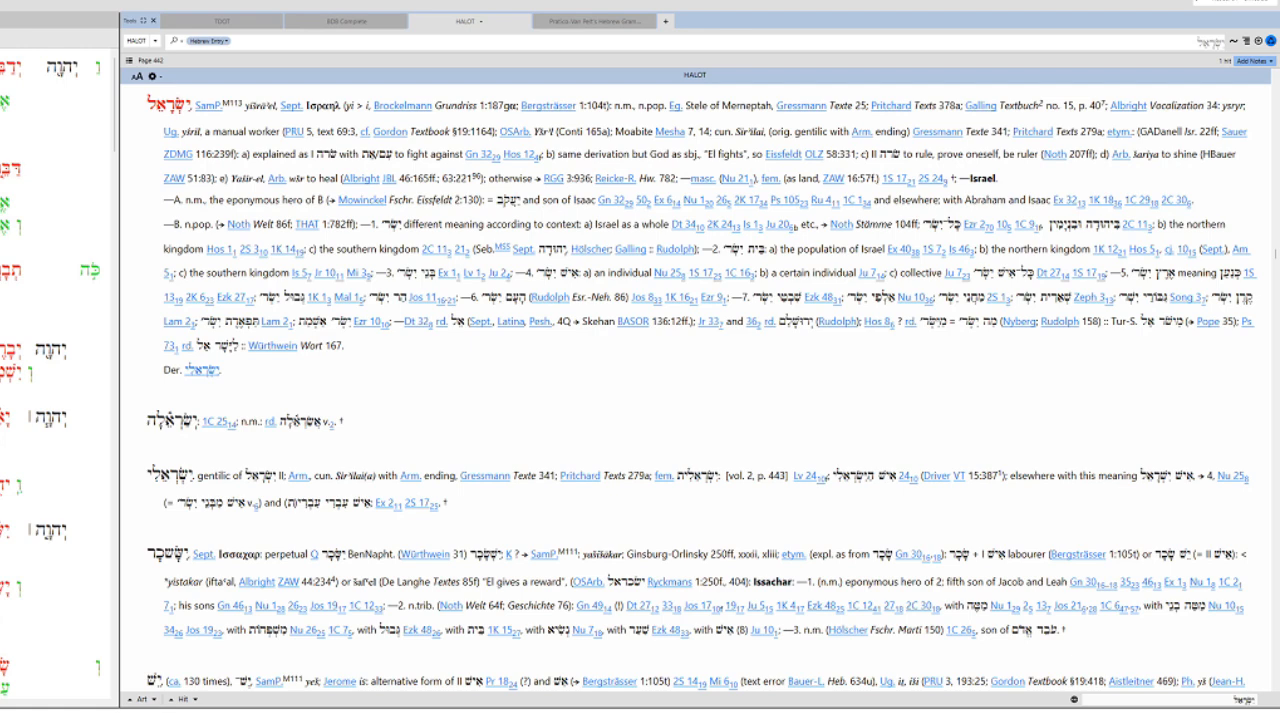
{"action": "left_click", "coordinate": [595, 20]}
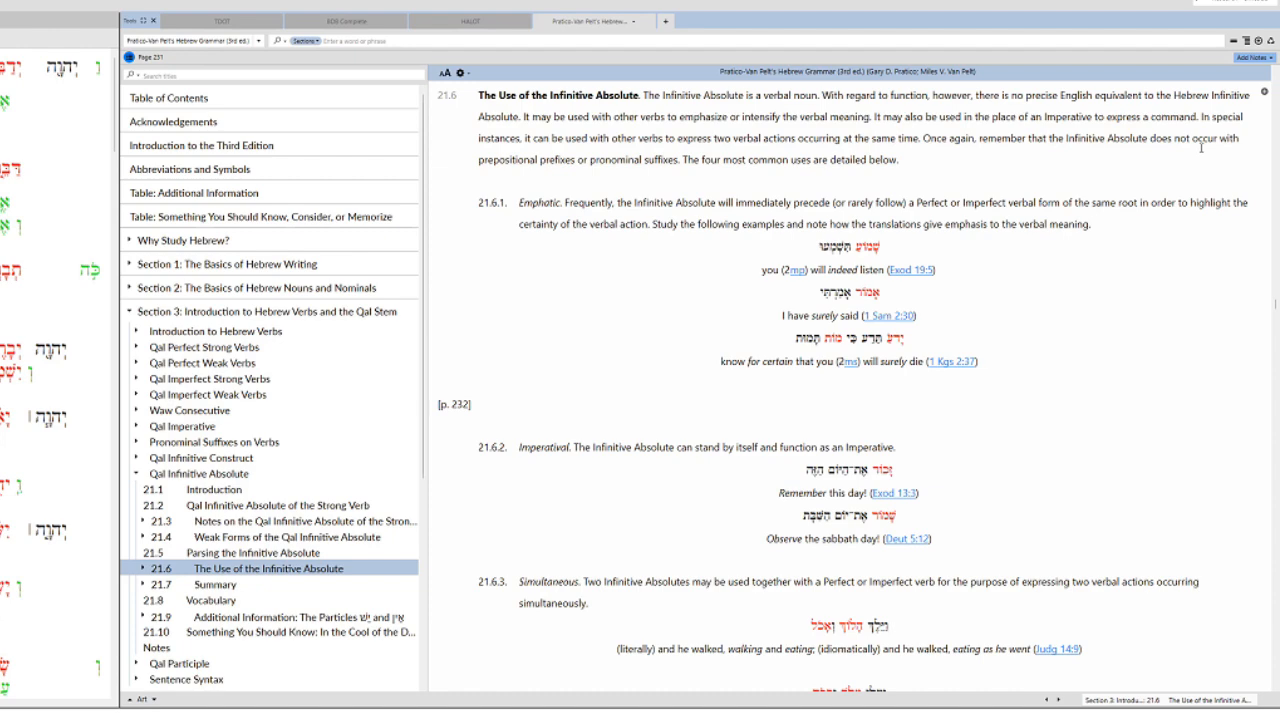
{"action": "mouse_move", "coordinate": [1120, 234]}
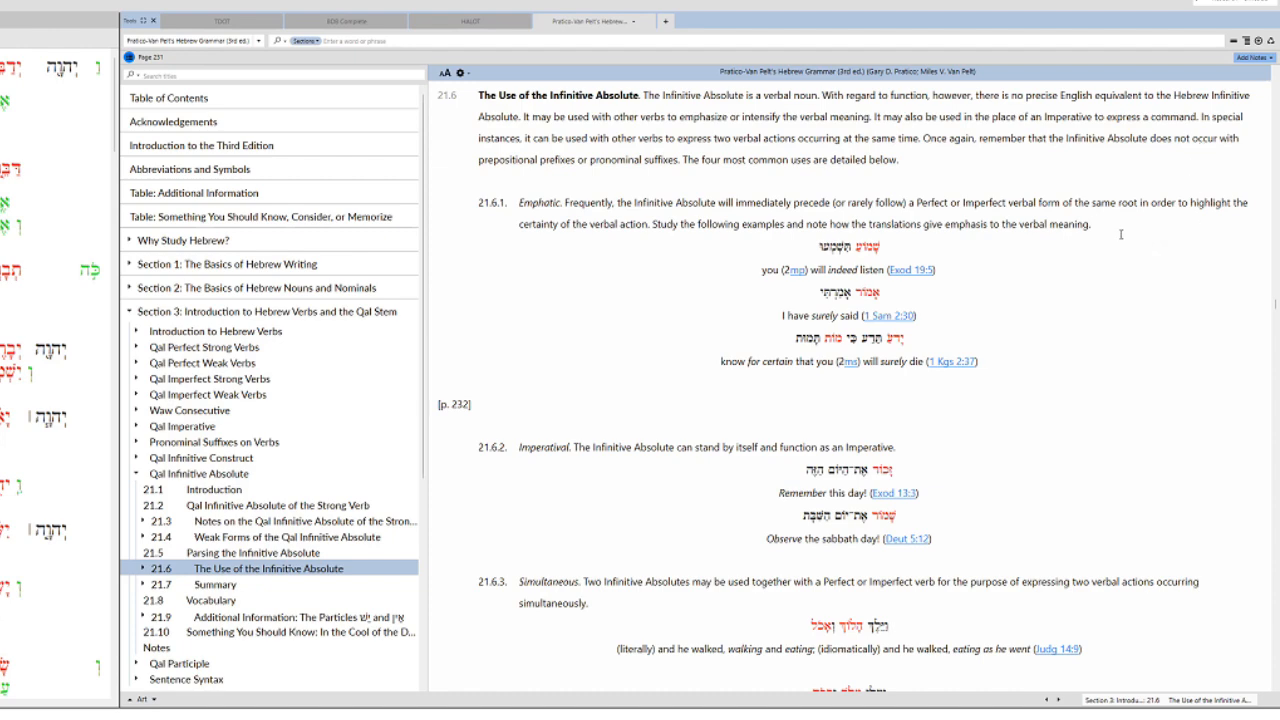
In section 21.6, mark 'Infinitive' in the Simultaneous use and the main verb's temporal-value phrase
{"action": "scroll", "scroll_direction": "down", "scroll_amount": 3}
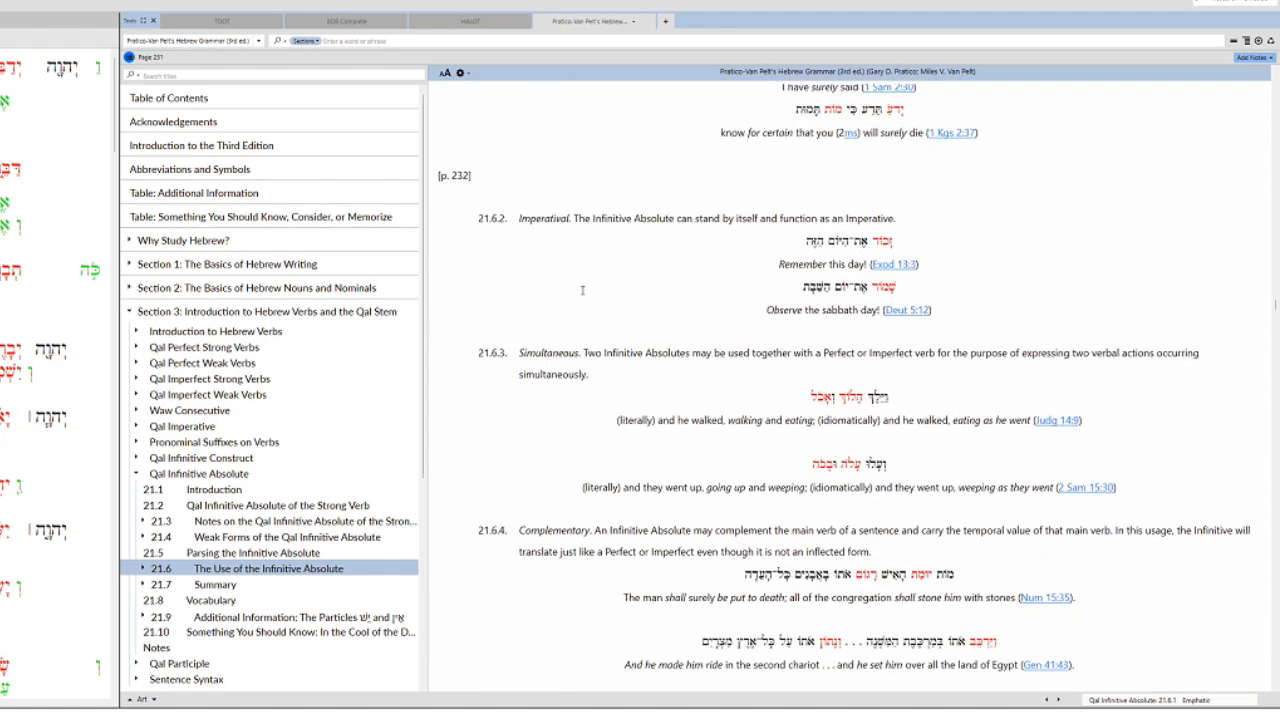
{"action": "scroll", "scroll_direction": "down", "scroll_amount": 3}
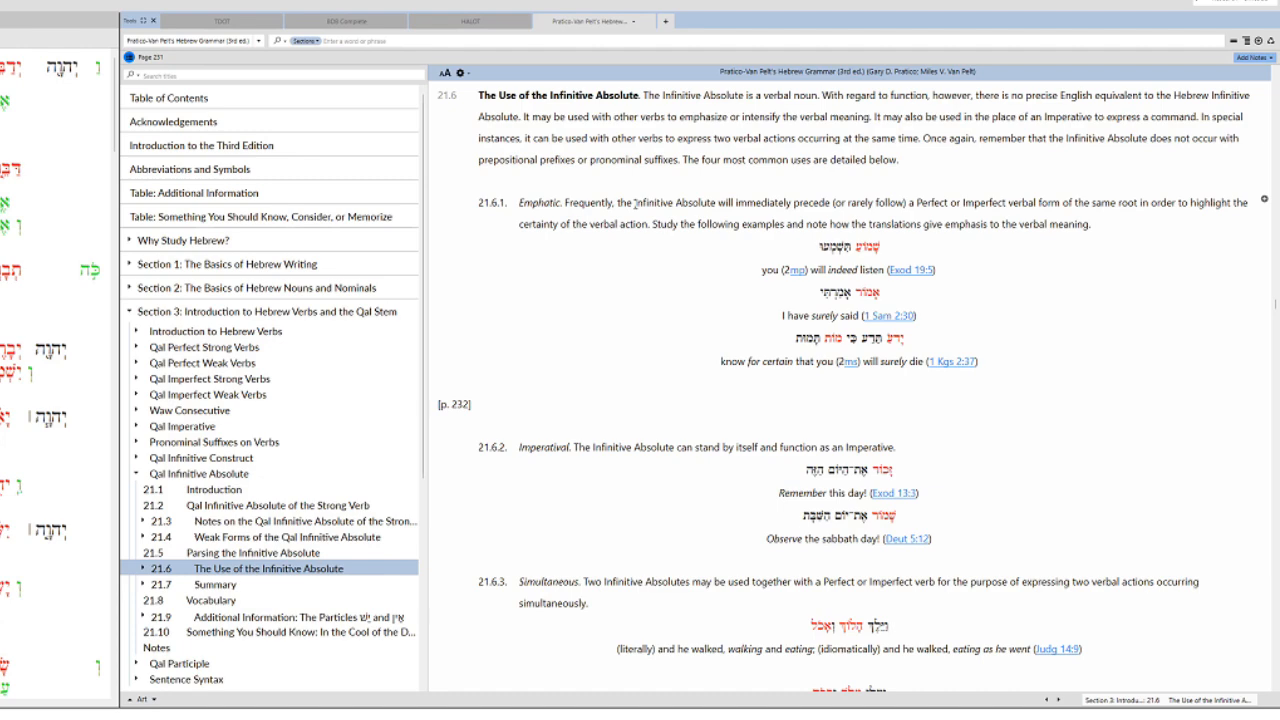
{"action": "scroll", "scroll_direction": "down", "scroll_amount": 3}
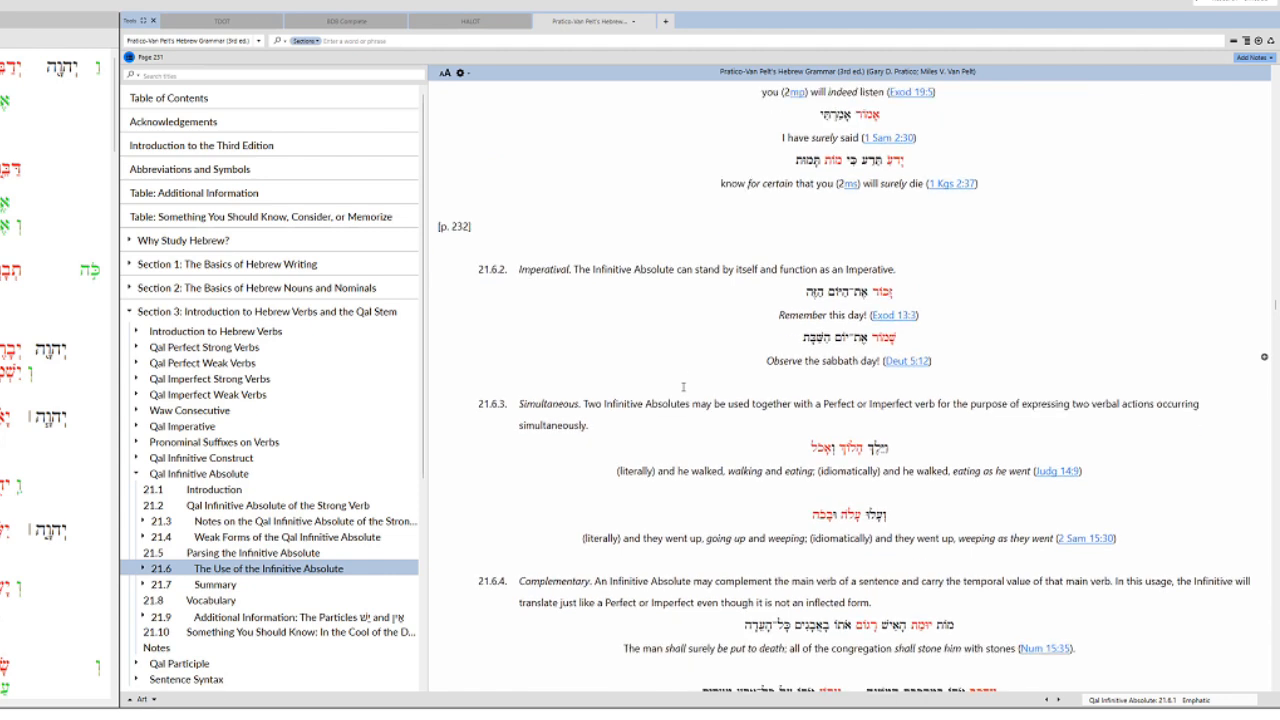
{"action": "scroll", "scroll_direction": "down", "scroll_amount": 3}
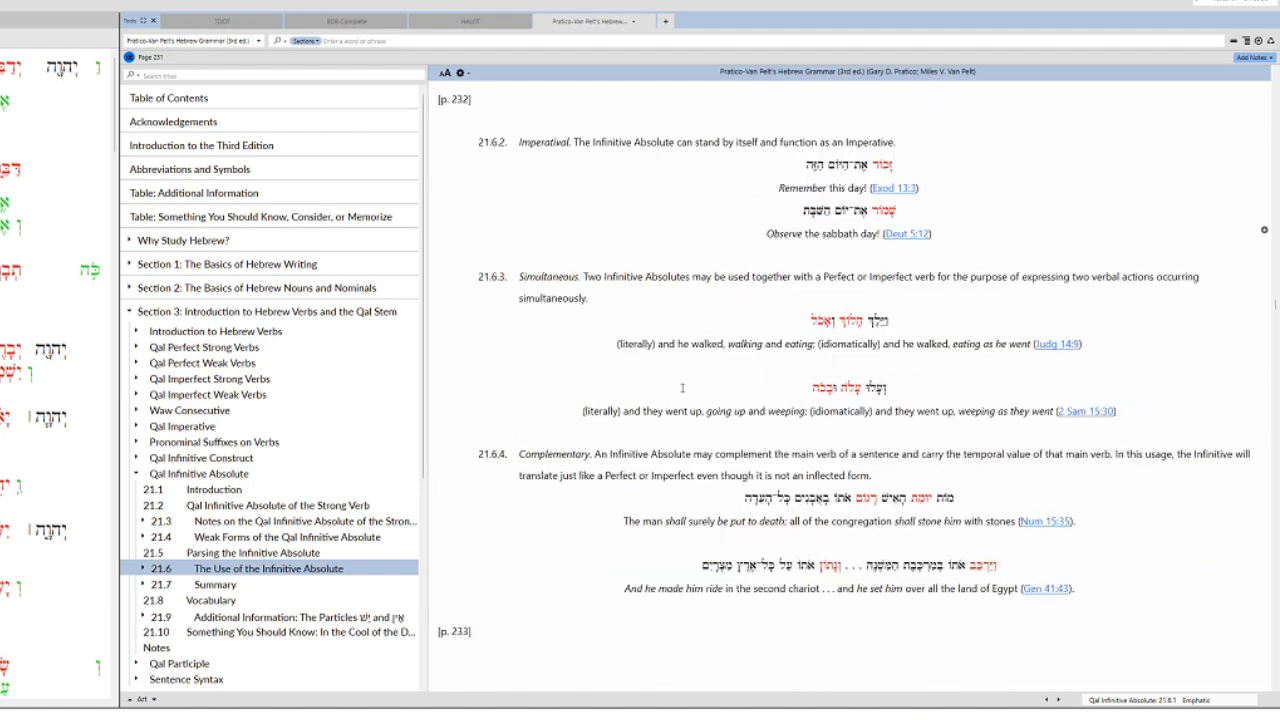
{"action": "double_click", "coordinate": [620, 276]}
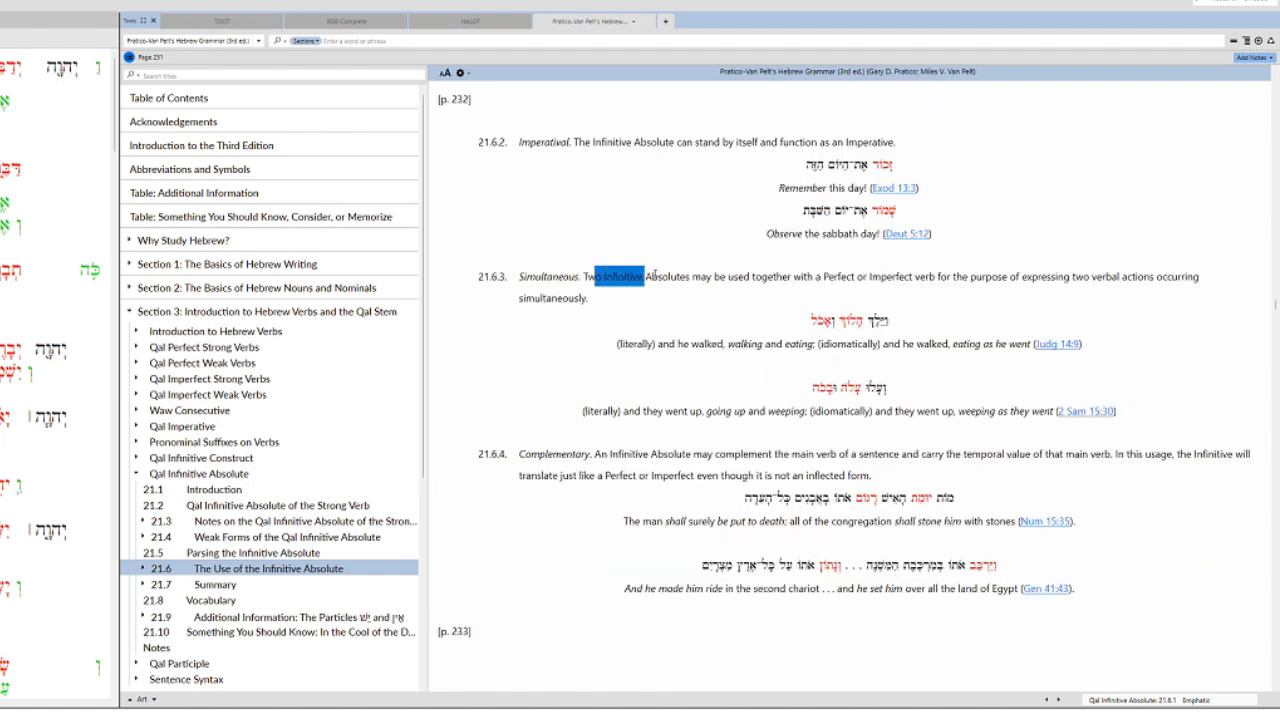
{"action": "scroll", "scroll_direction": "down", "scroll_amount": 3}
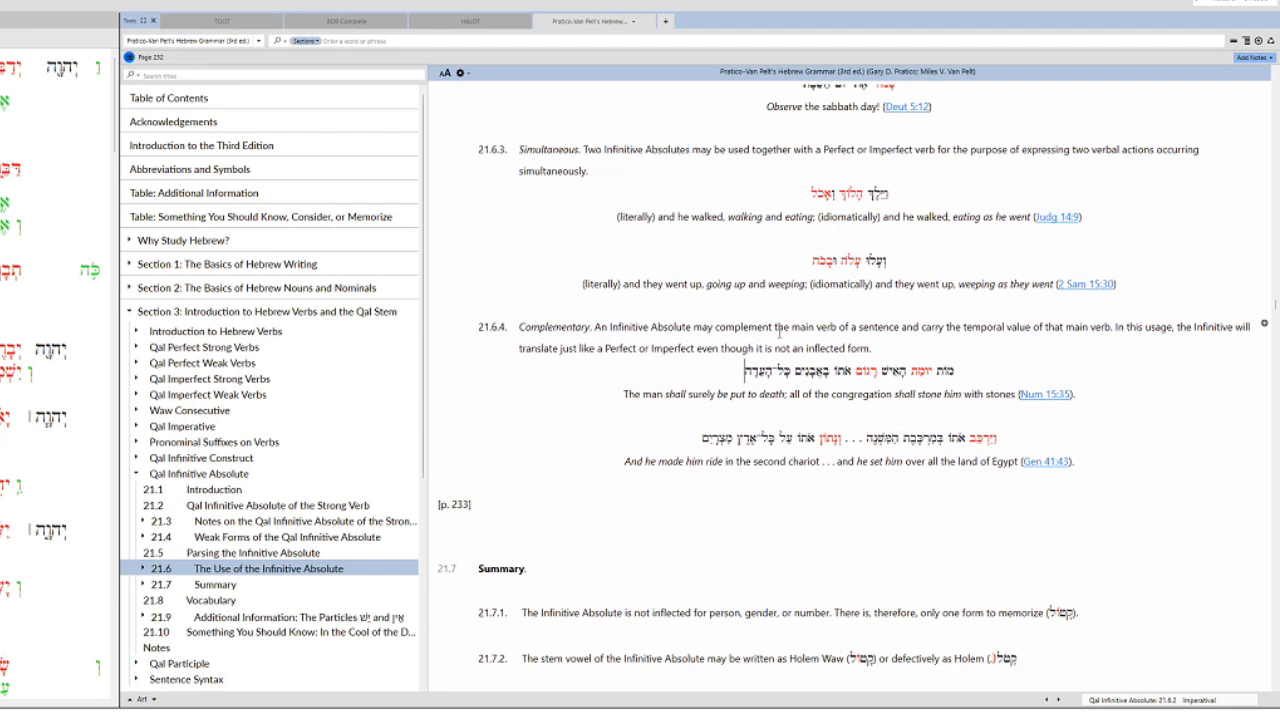
{"action": "left_click_drag", "start_coordinate": [933, 326], "coordinate": [1023, 326]}
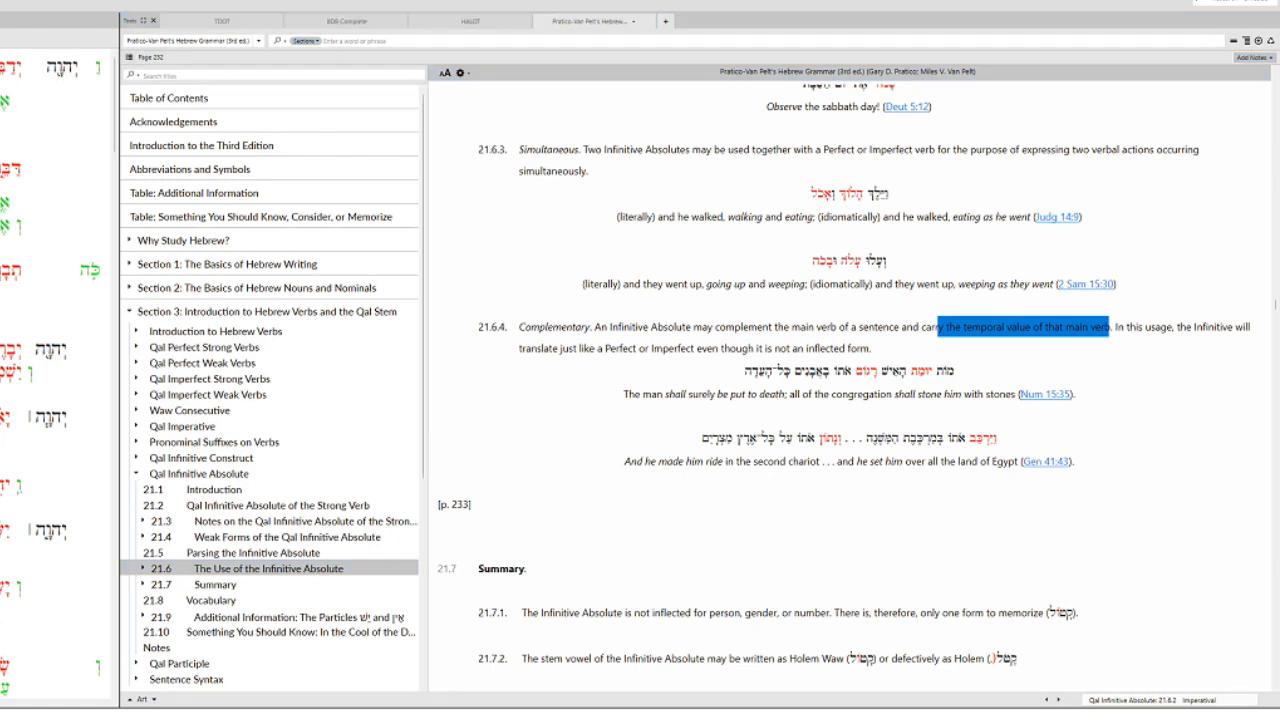
{"action": "left_click", "coordinate": [468, 20]}
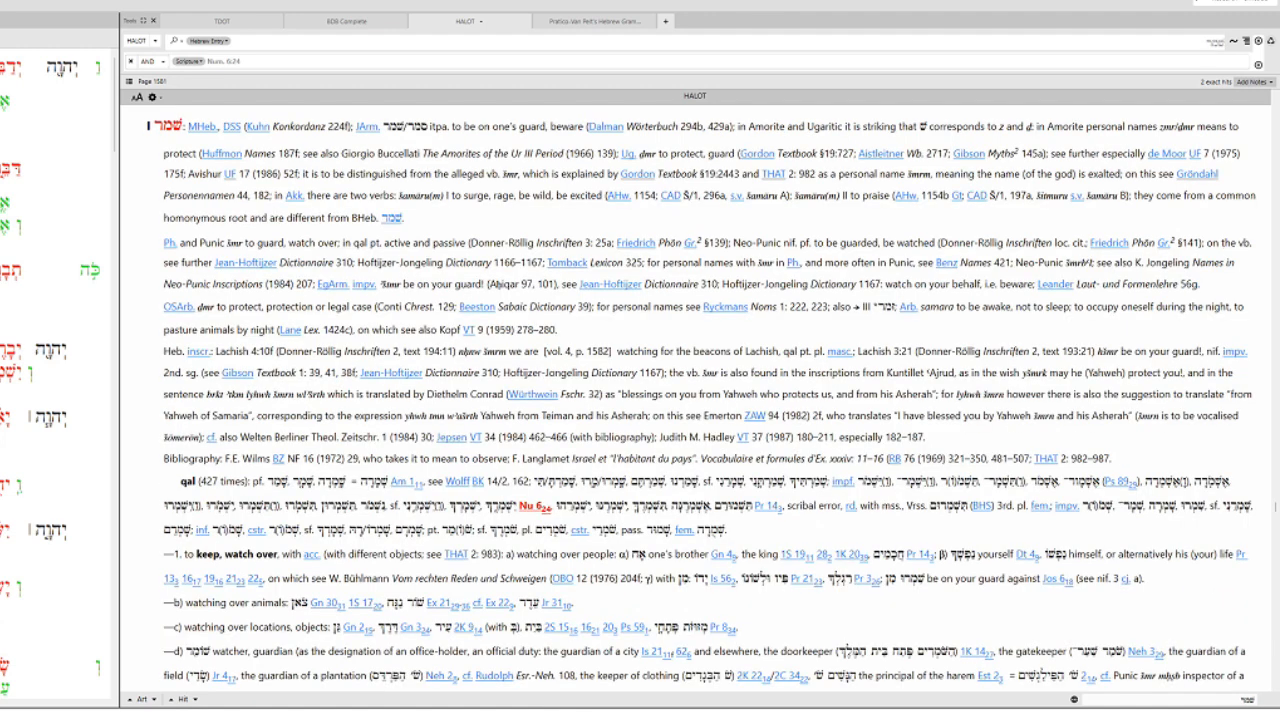
Scroll through the HALOT שמר entry and select the gloss 'protect'
{"action": "scroll", "scroll_direction": "down", "scroll_amount": 3}
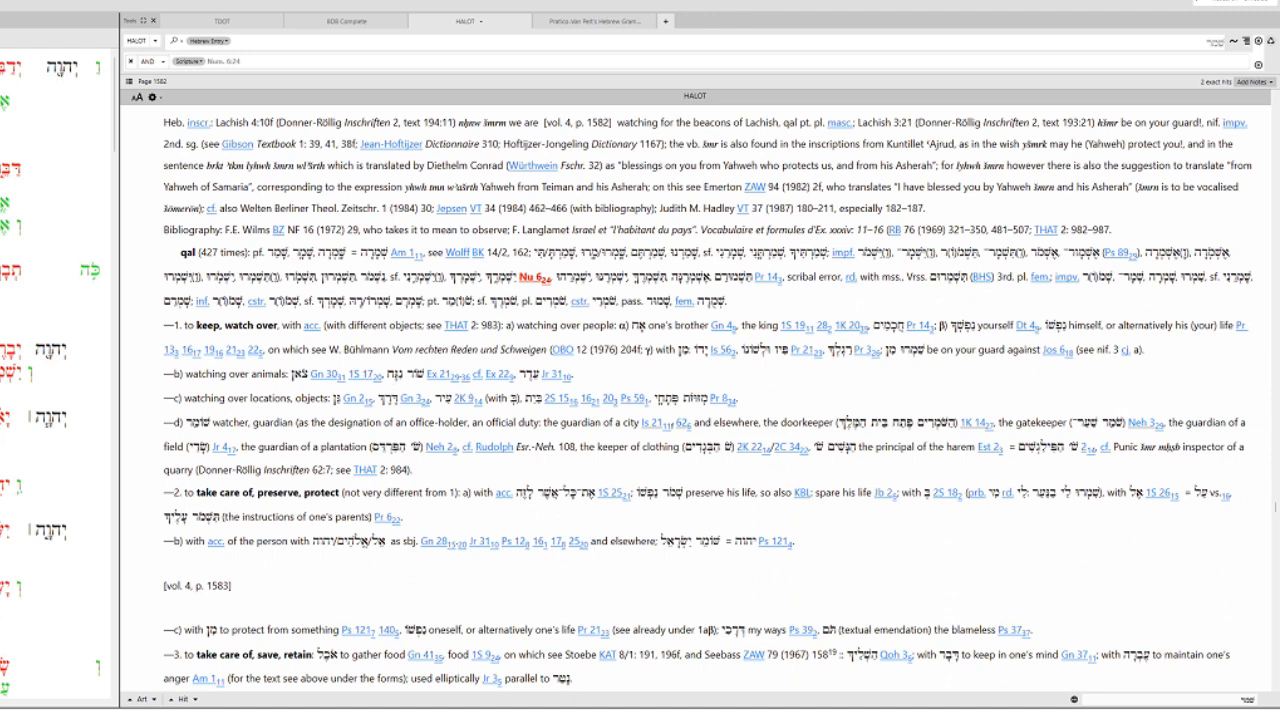
{"action": "scroll", "scroll_direction": "down", "scroll_amount": 3}
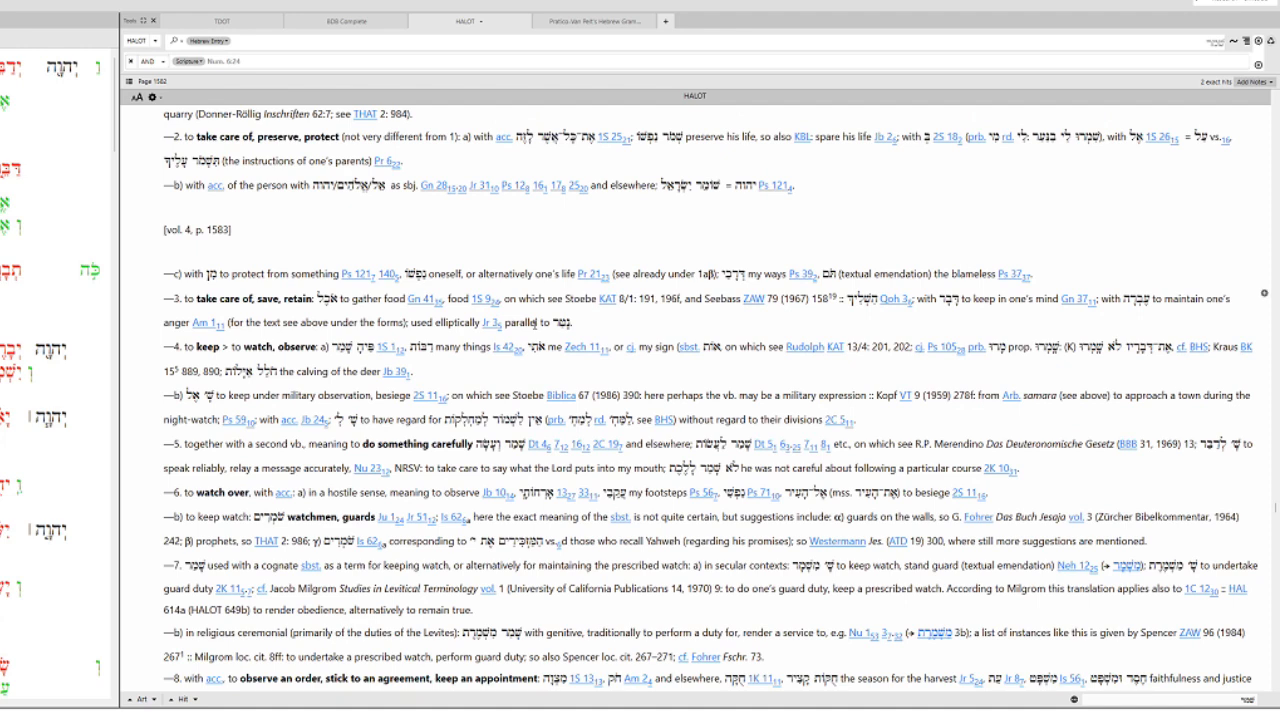
{"action": "scroll", "scroll_direction": "down", "scroll_amount": 3}
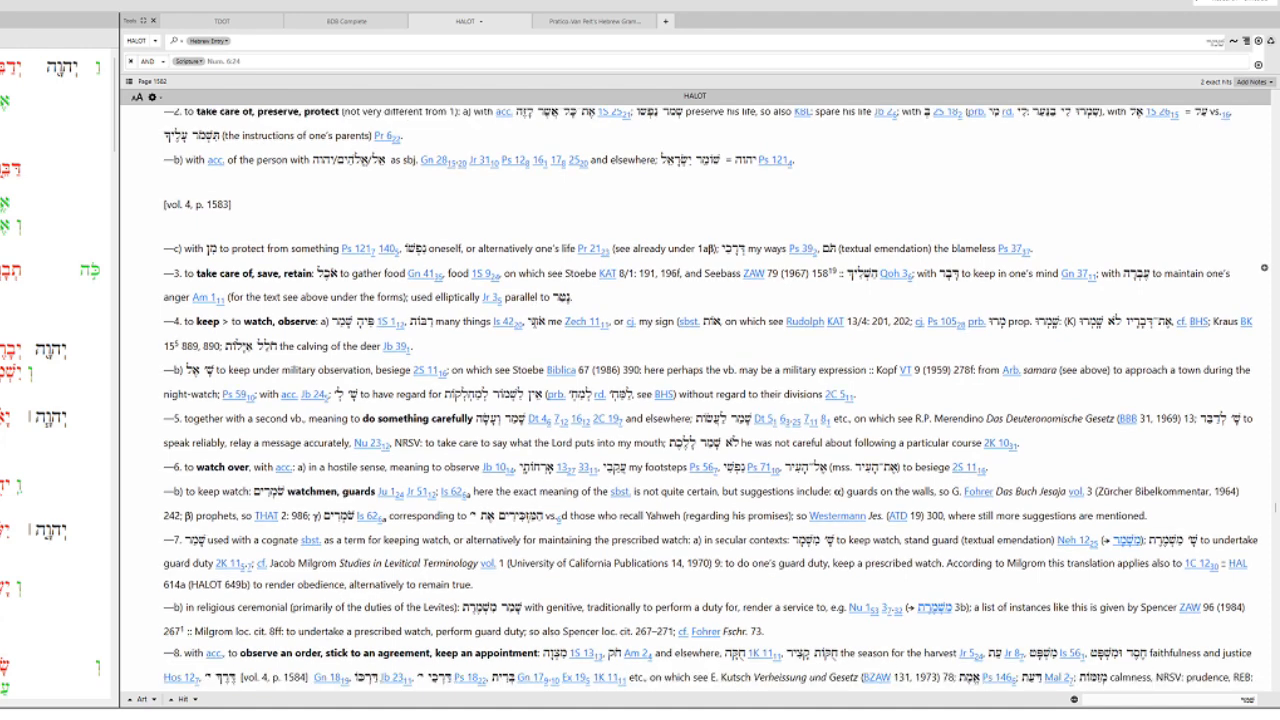
{"action": "scroll", "scroll_direction": "down", "scroll_amount": 3}
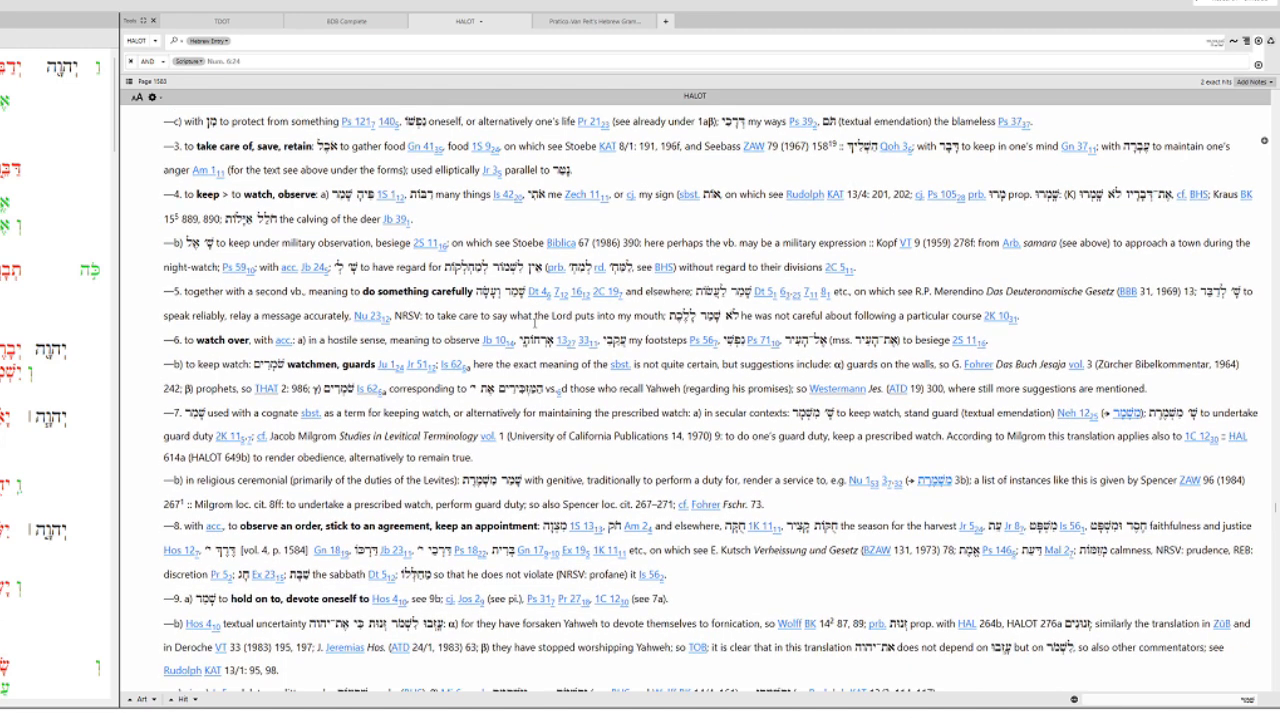
{"action": "scroll", "scroll_direction": "down", "scroll_amount": 3}
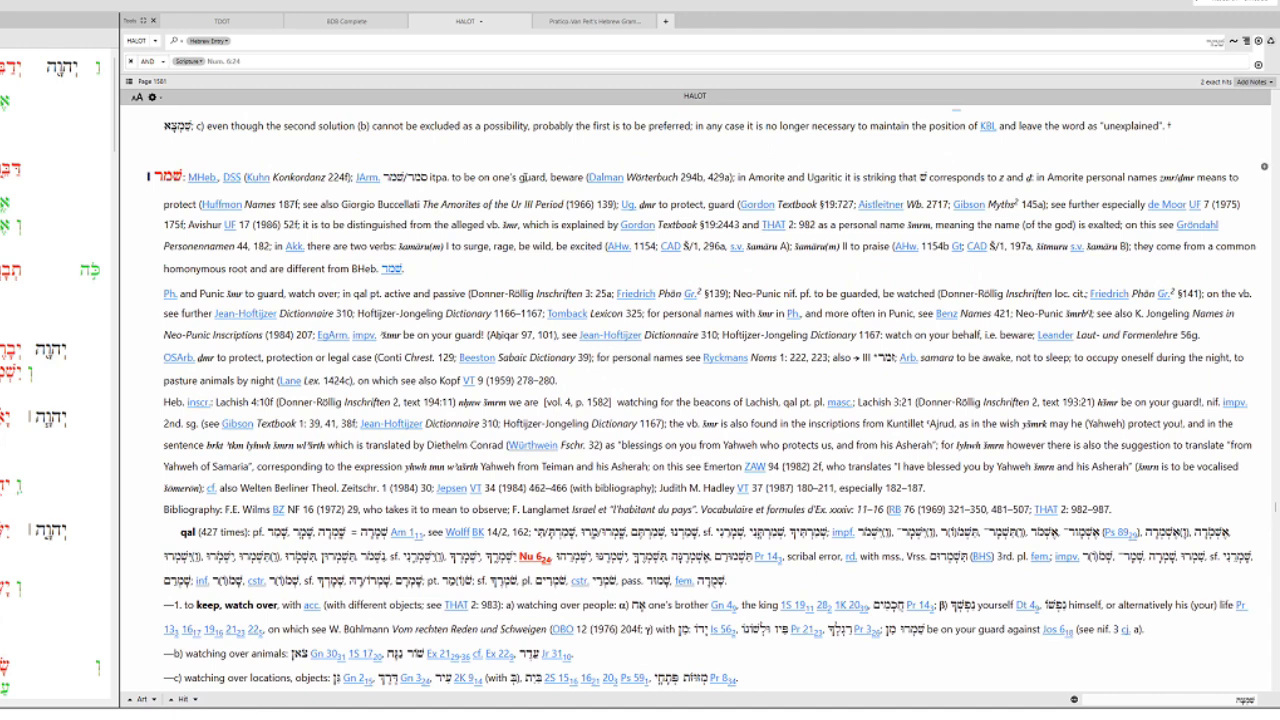
{"action": "double_click", "coordinate": [178, 204]}
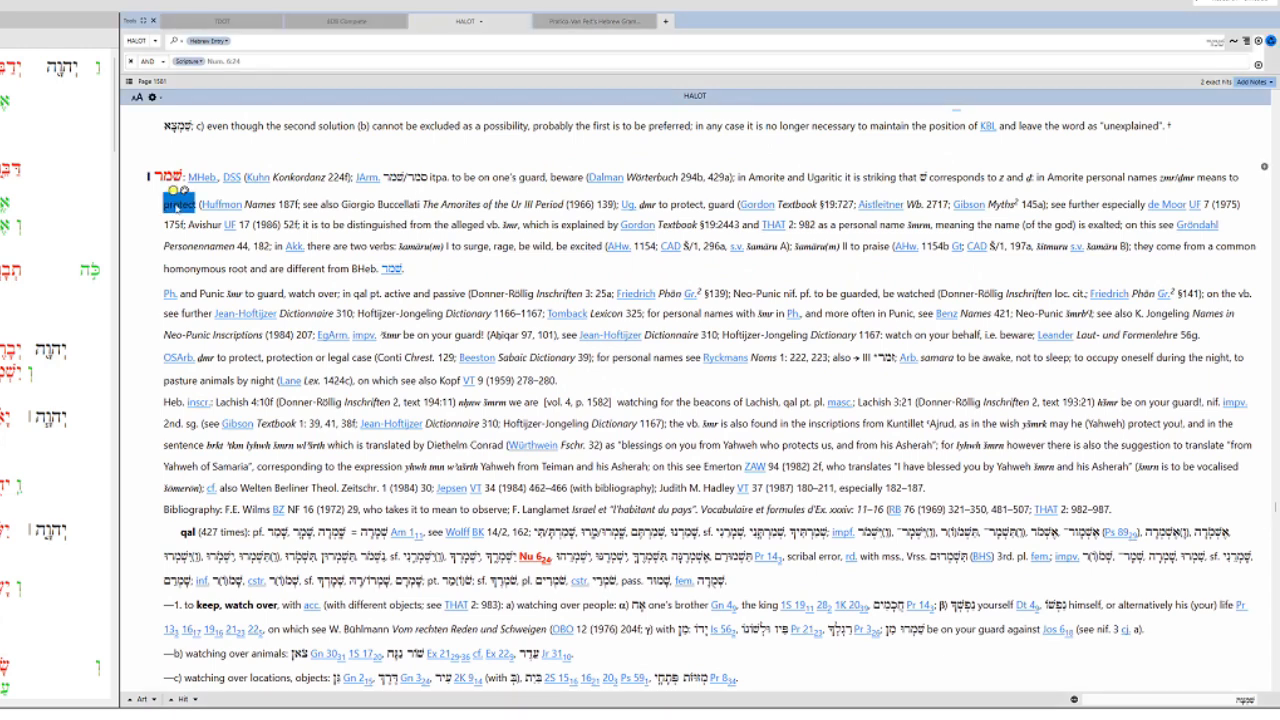
{"action": "scroll", "scroll_direction": "down", "scroll_amount": 3}
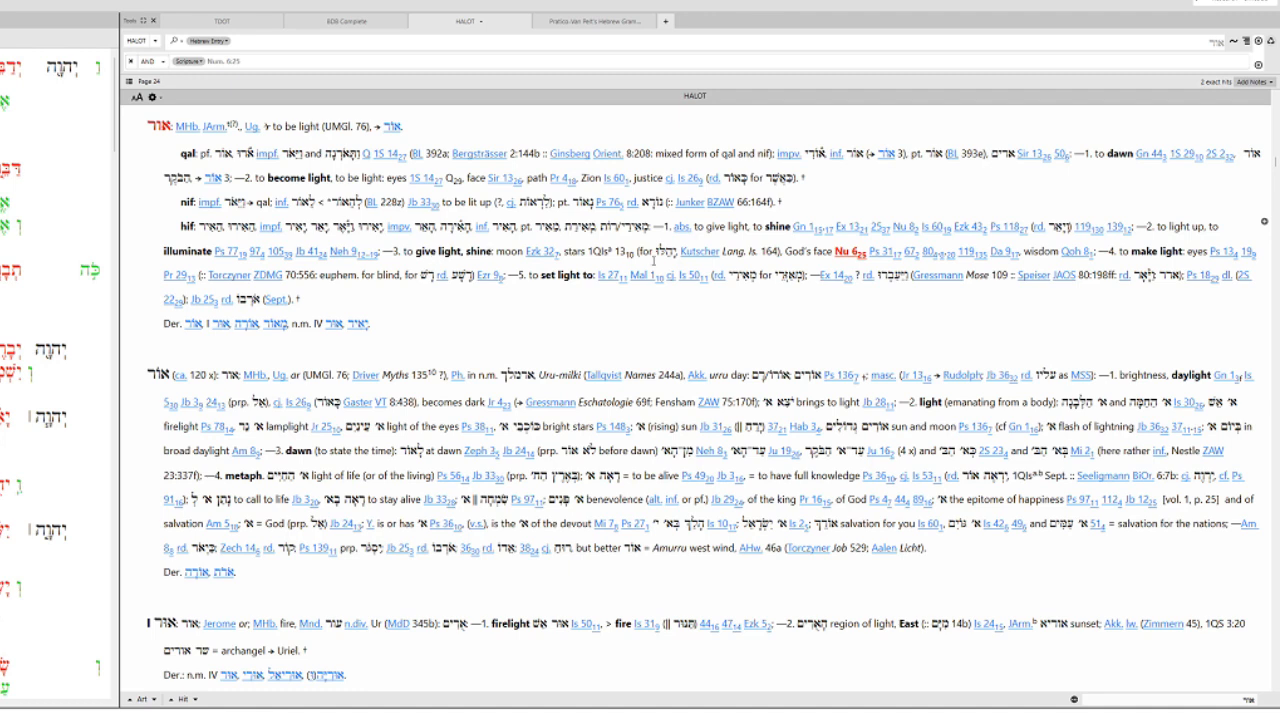
Select a gloss in the HALOT entry for אור, 'to become light, to shine'
{"action": "double_click", "coordinate": [807, 251]}
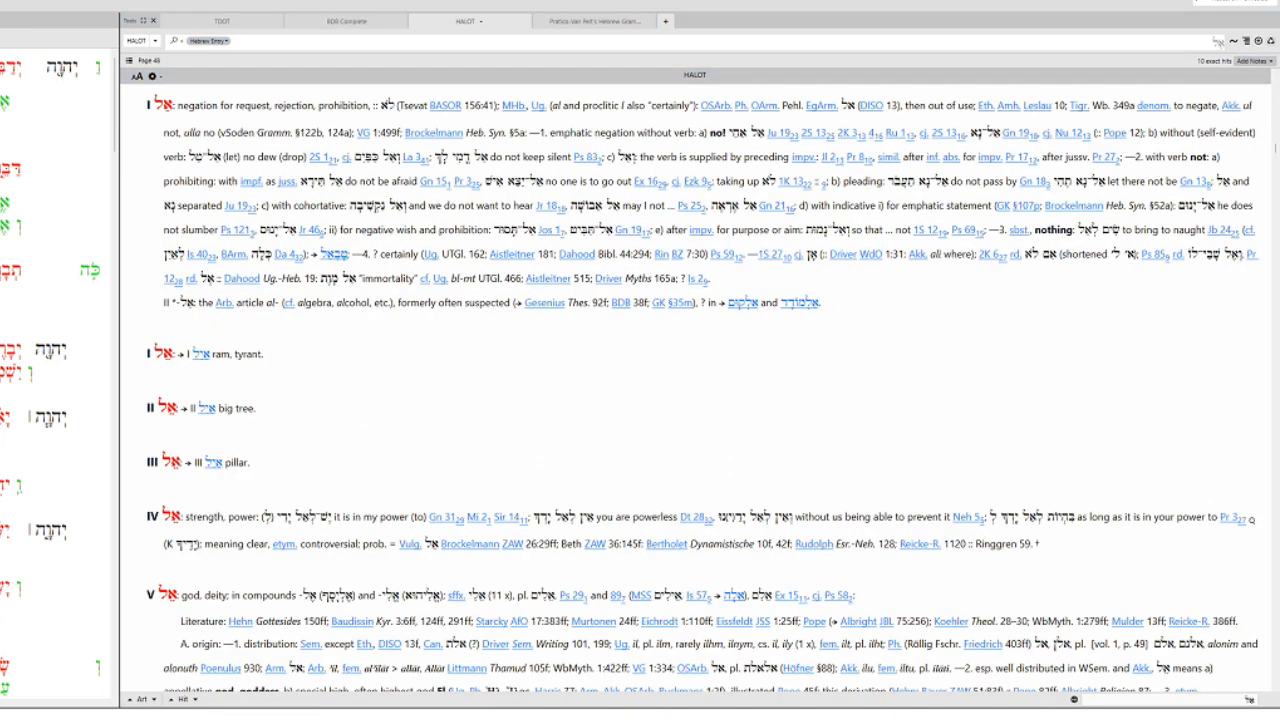
Scroll down through the list of HALOT entries for אל
{"action": "scroll", "scroll_direction": "down", "scroll_amount": 3}
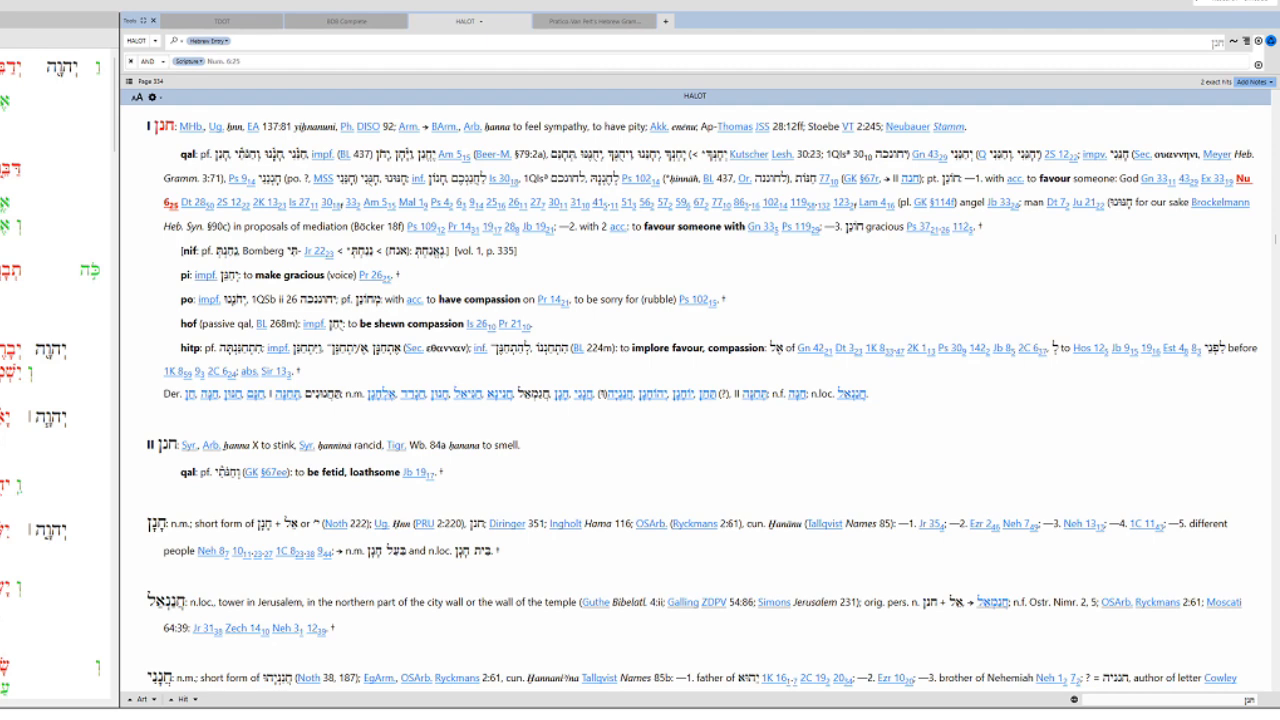
Select the gloss 'favour' in the qal sense of HALOT's חנן entry
{"action": "double_click", "coordinate": [1051, 178]}
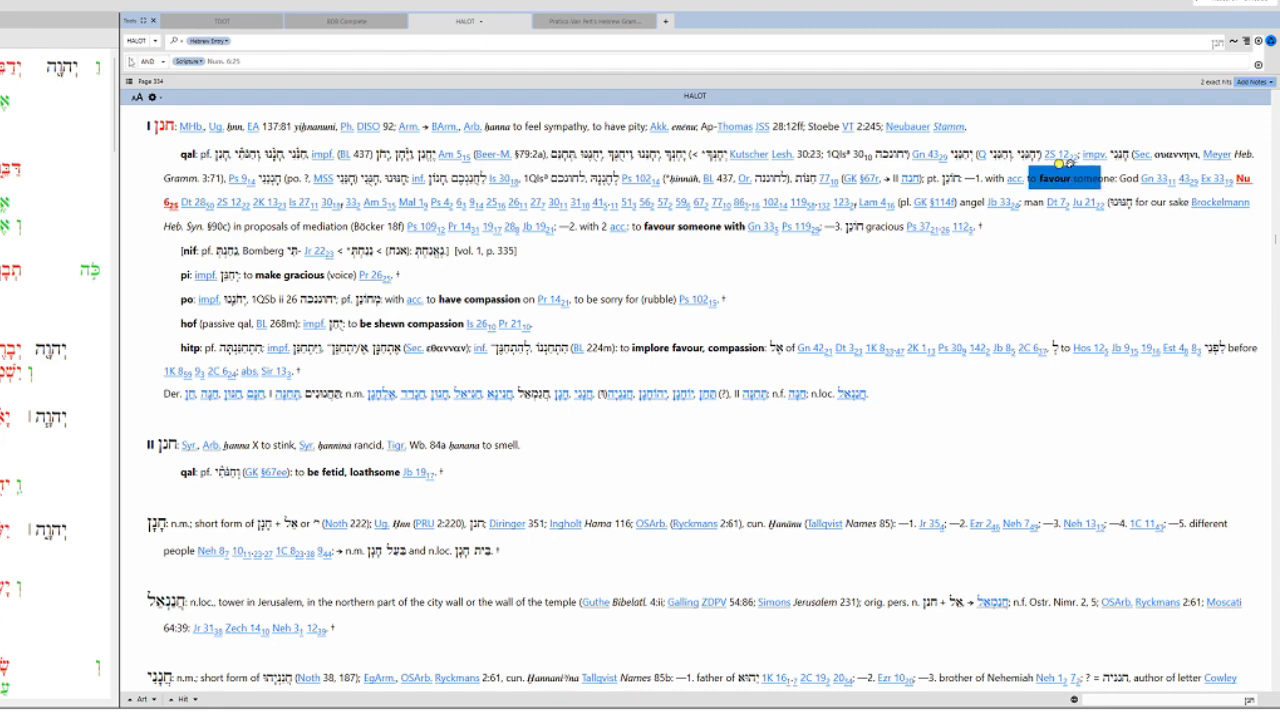
{"action": "left_click", "coordinate": [469, 20]}
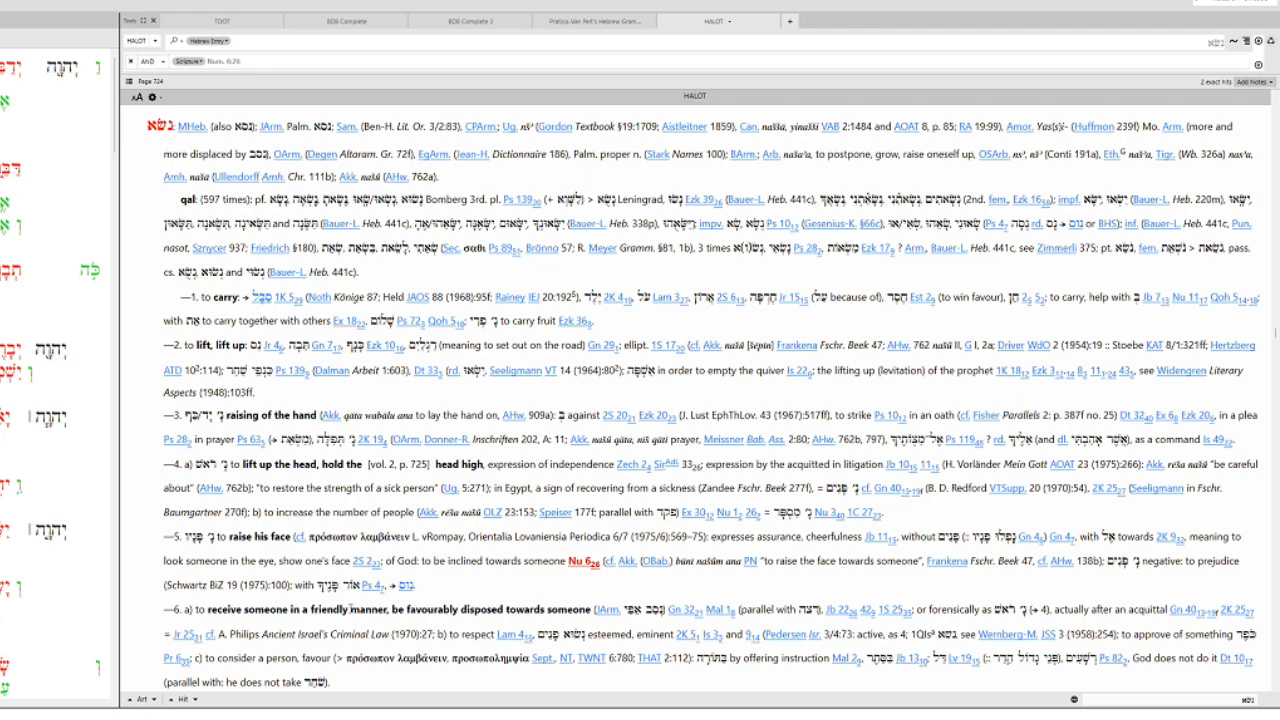
{"action": "double_click", "coordinate": [258, 536]}
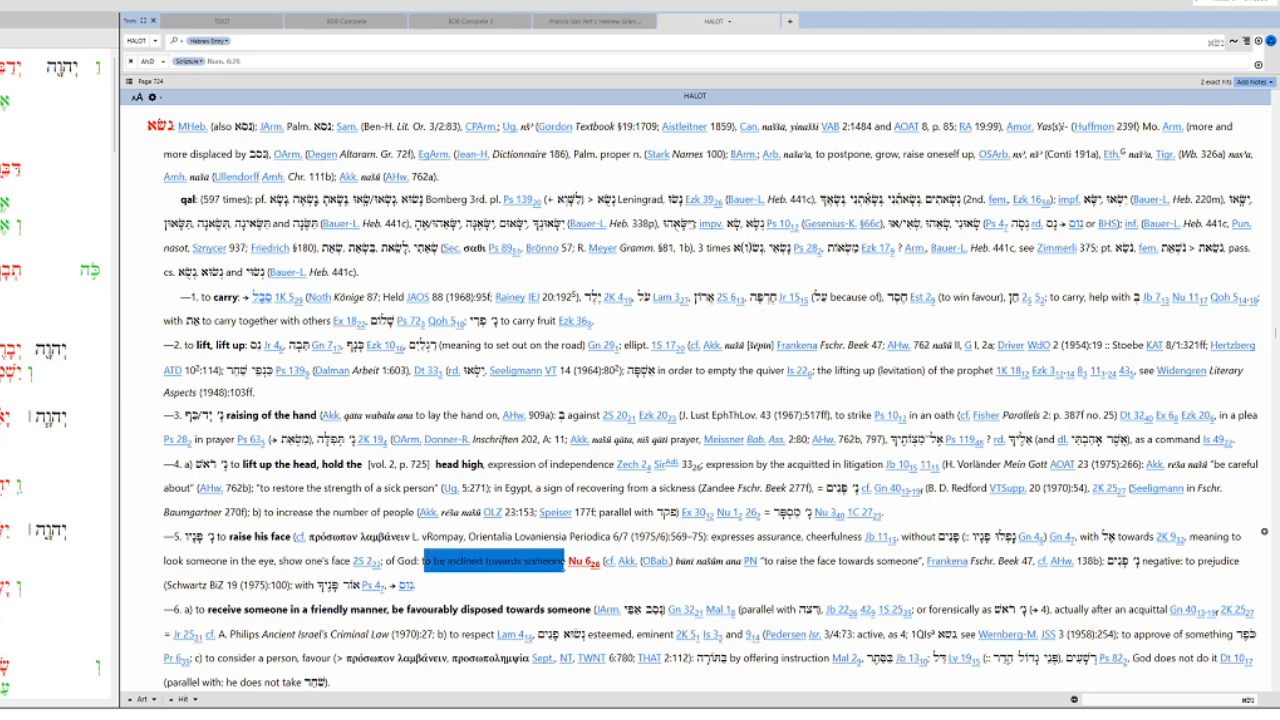
{"action": "left_click", "coordinate": [492, 561]}
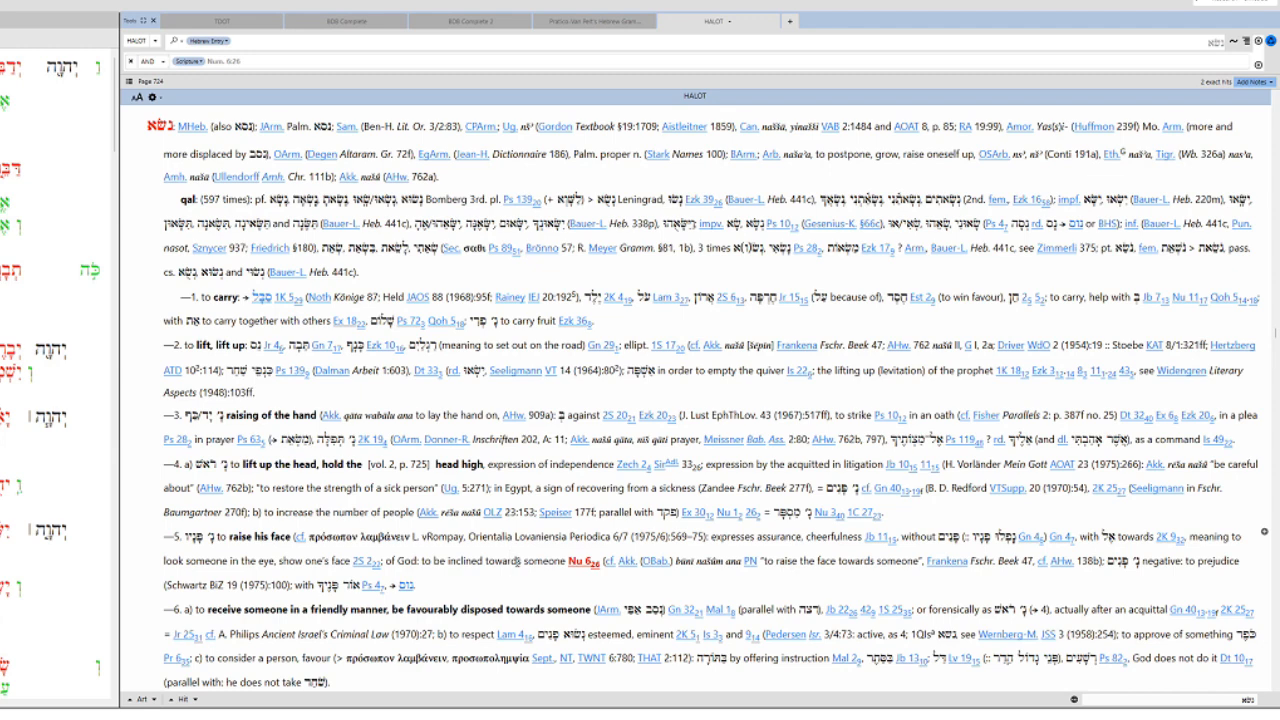
{"action": "left_click", "coordinate": [510, 560]}
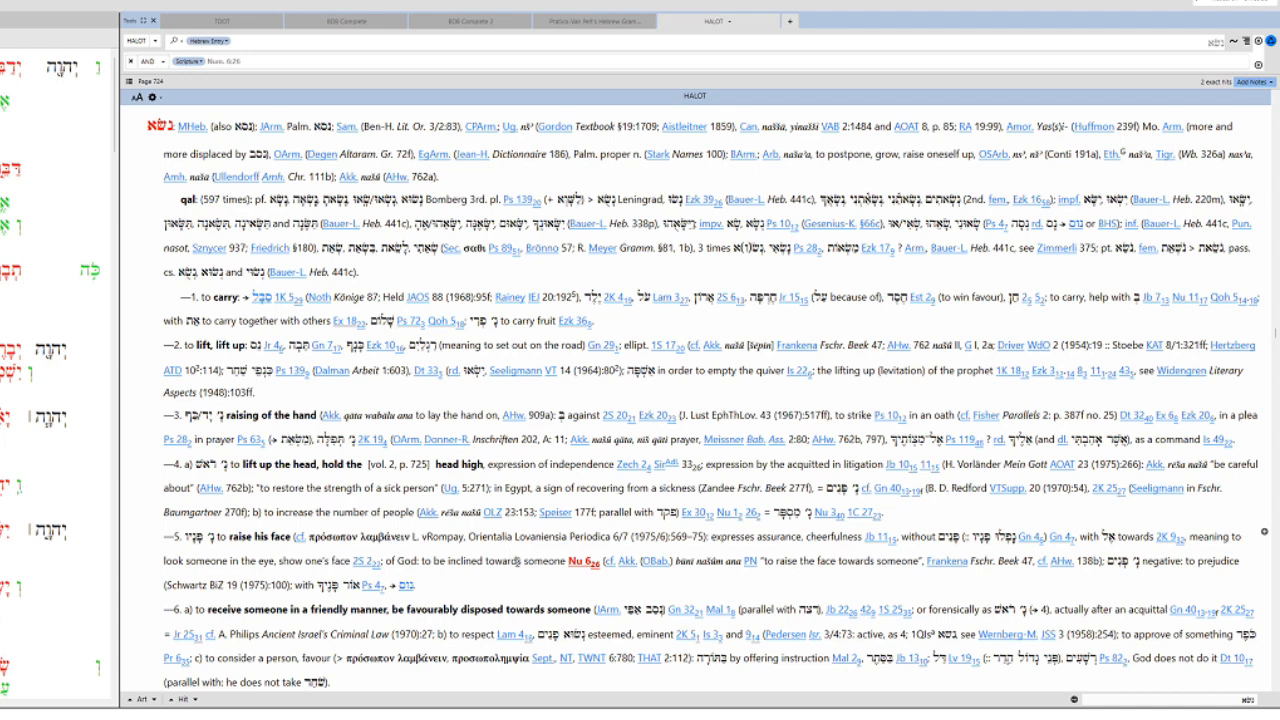
{"action": "left_click", "coordinate": [510, 561]}
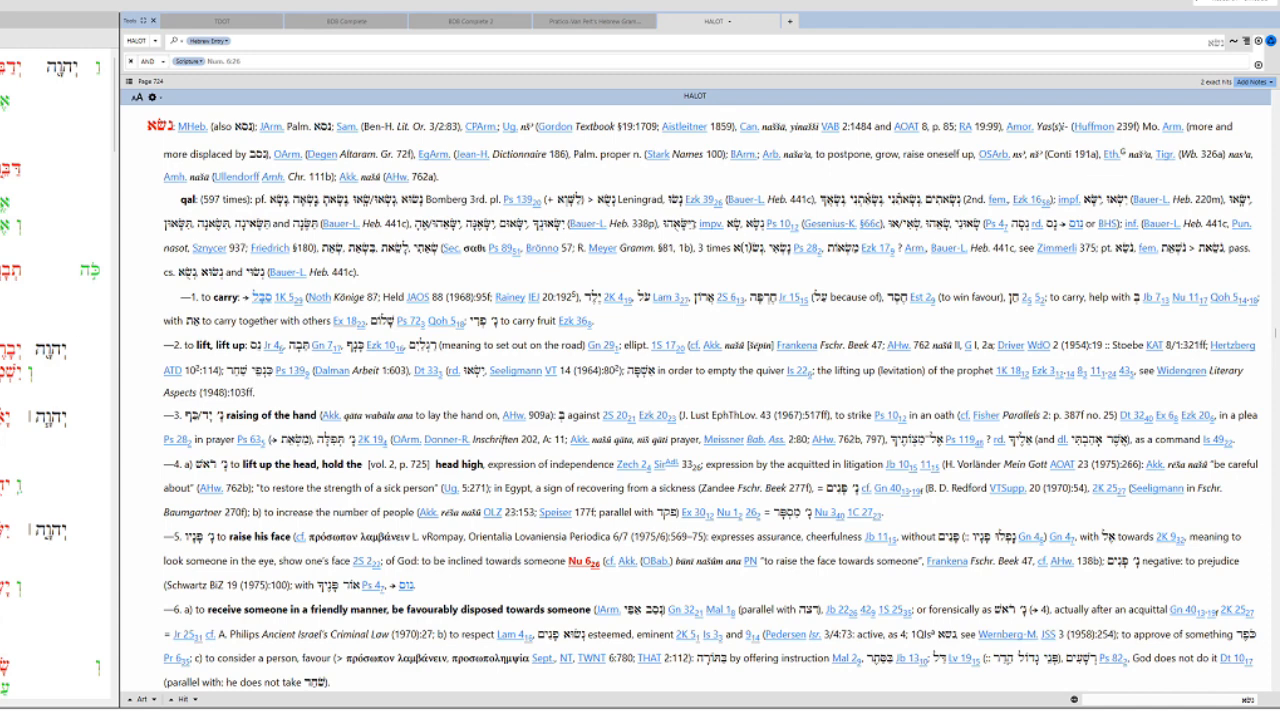
{"action": "left_click", "coordinate": [510, 560]}
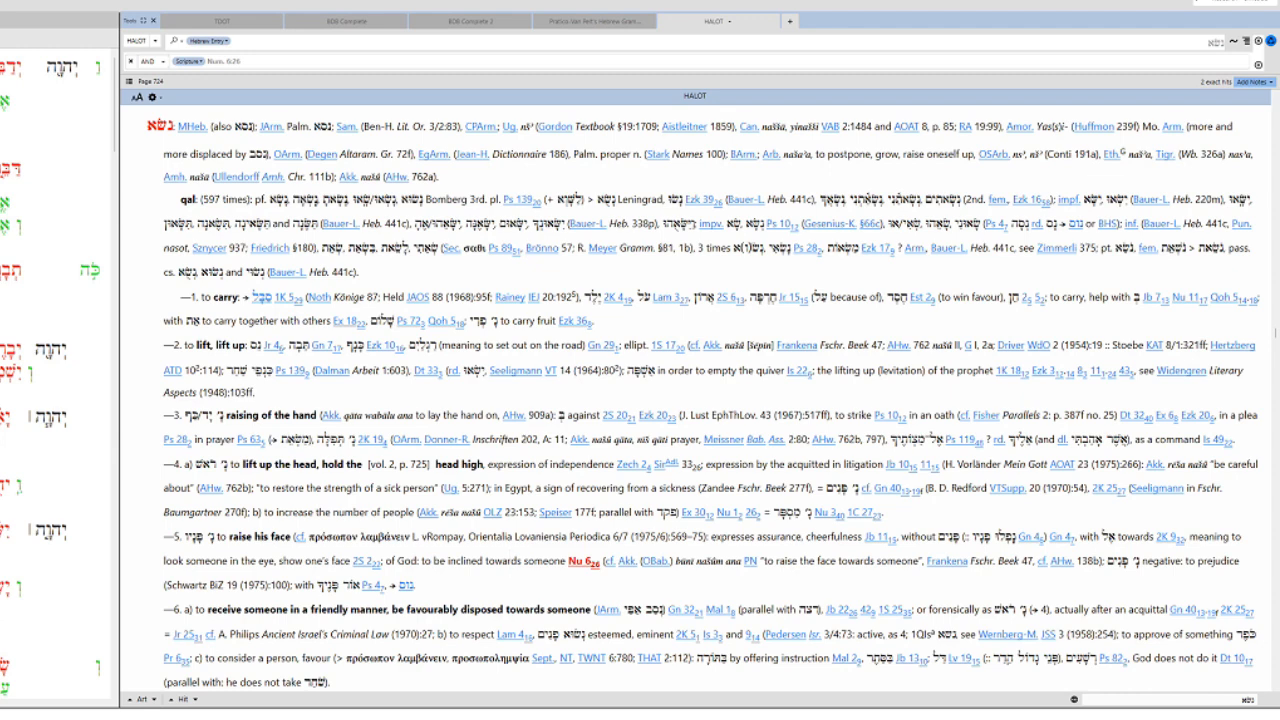
{"action": "left_click", "coordinate": [508, 560]}
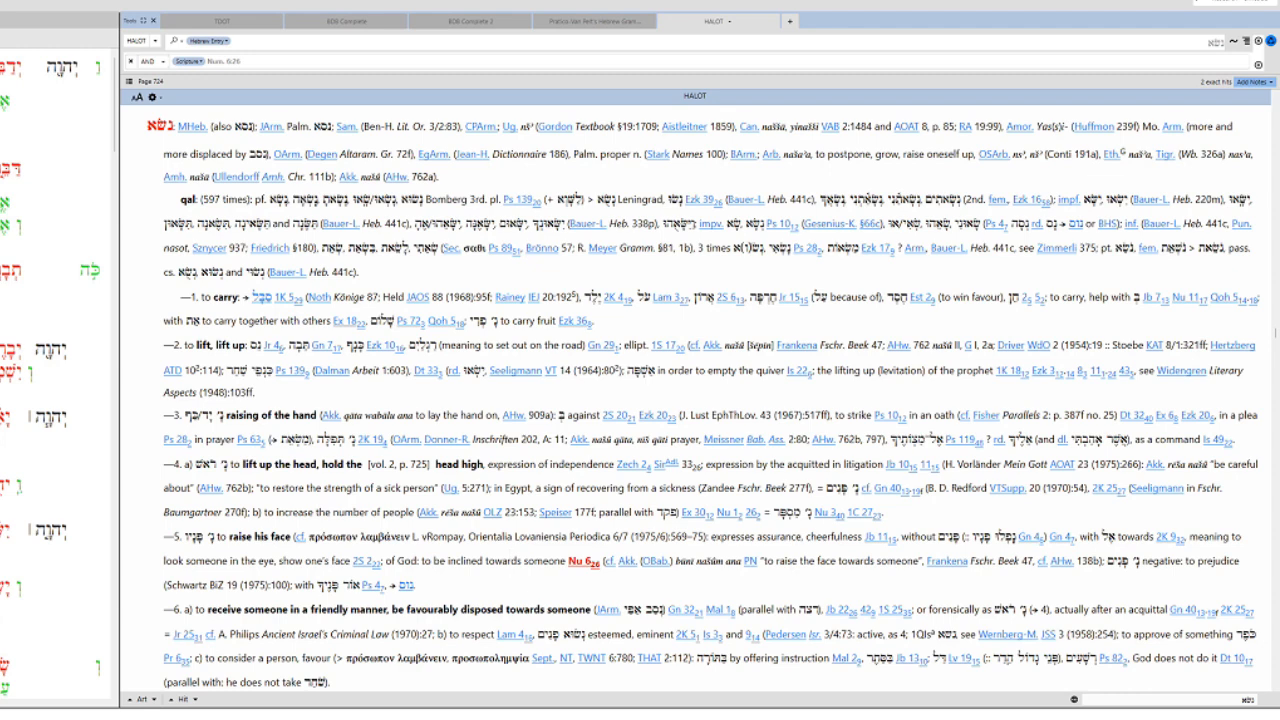
{"action": "left_click", "coordinate": [510, 560]}
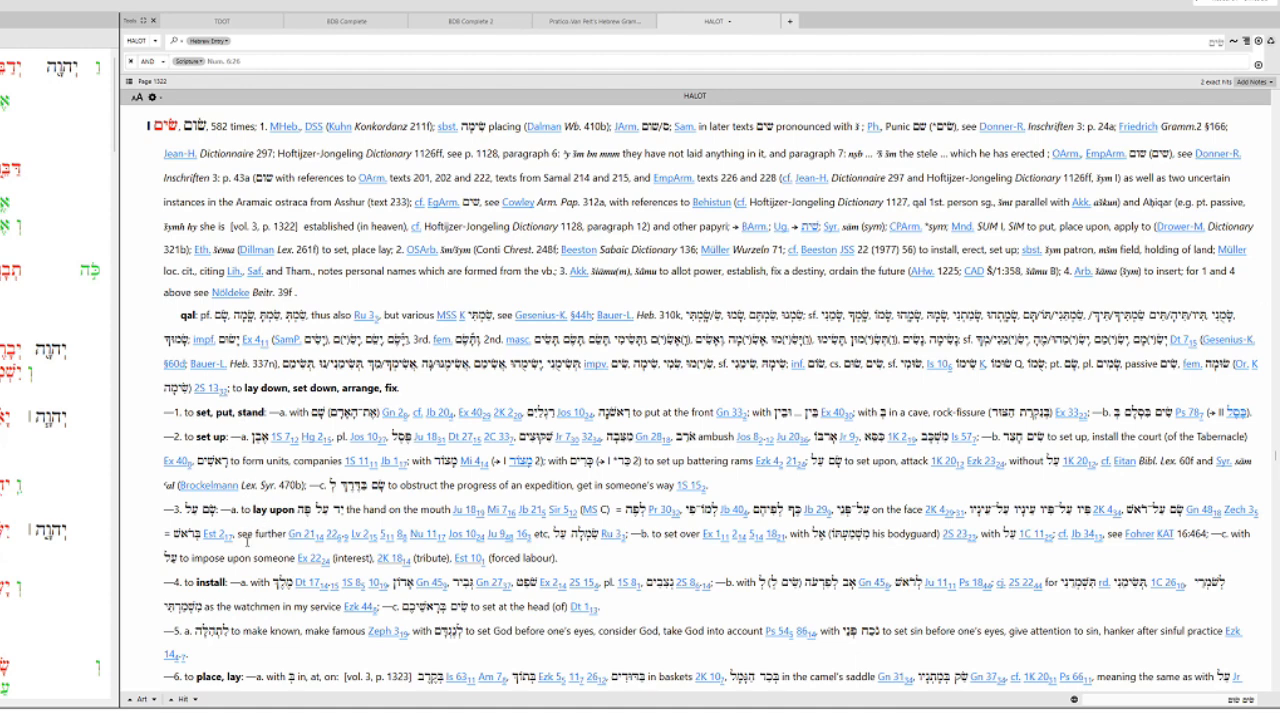
Scroll the שׂים entry to sense 19, 'to establish, confirm', and select text there
{"action": "scroll", "scroll_direction": "down", "scroll_amount": 3}
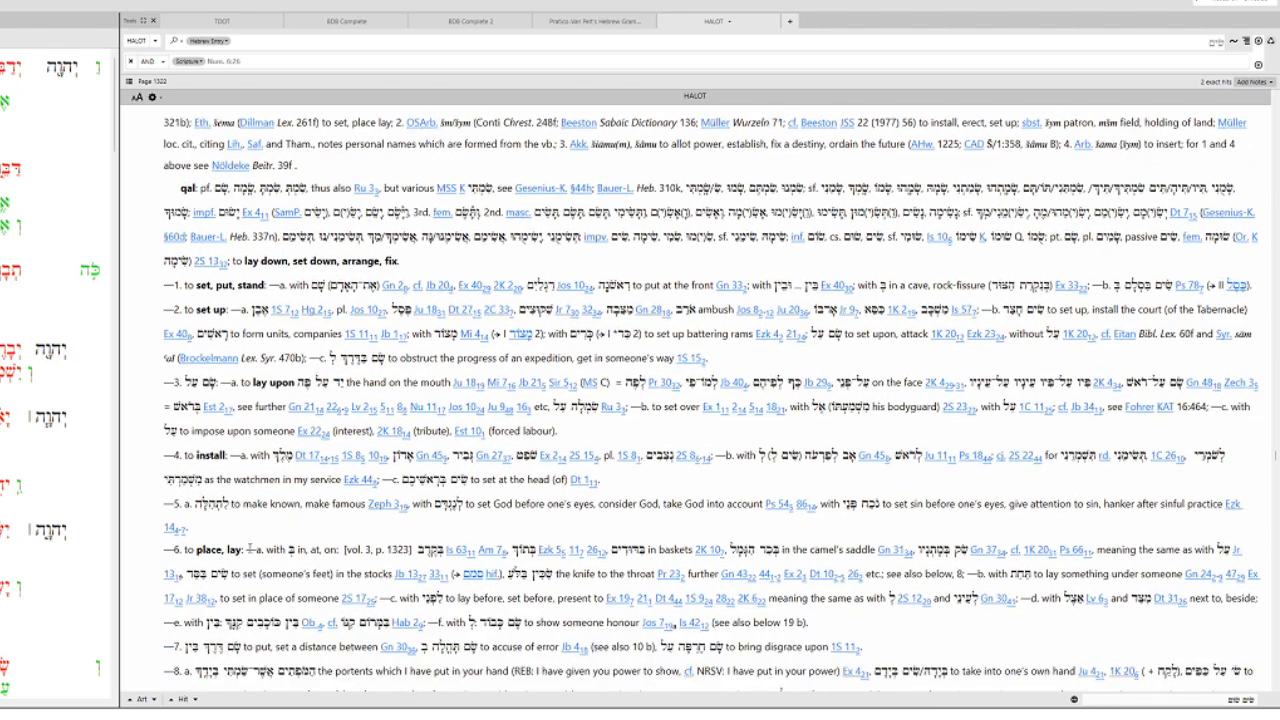
{"action": "scroll", "scroll_direction": "down", "scroll_amount": 3}
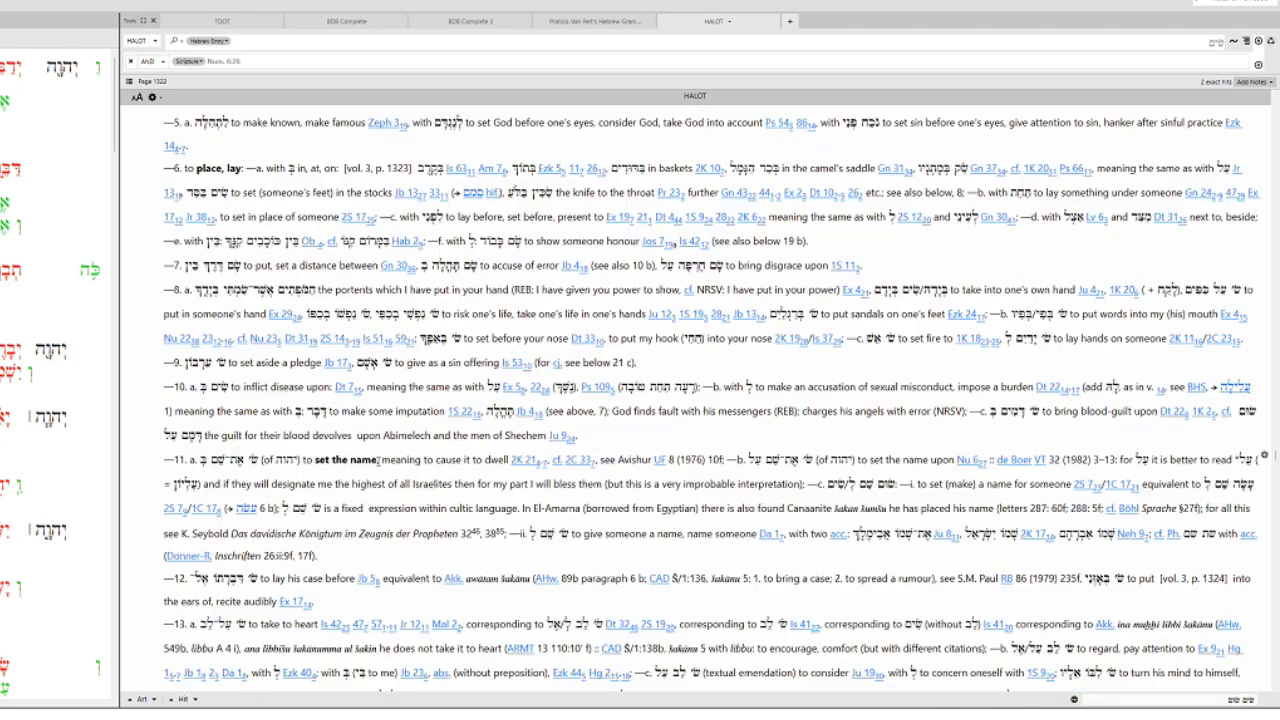
{"action": "scroll", "scroll_direction": "down", "scroll_amount": 3}
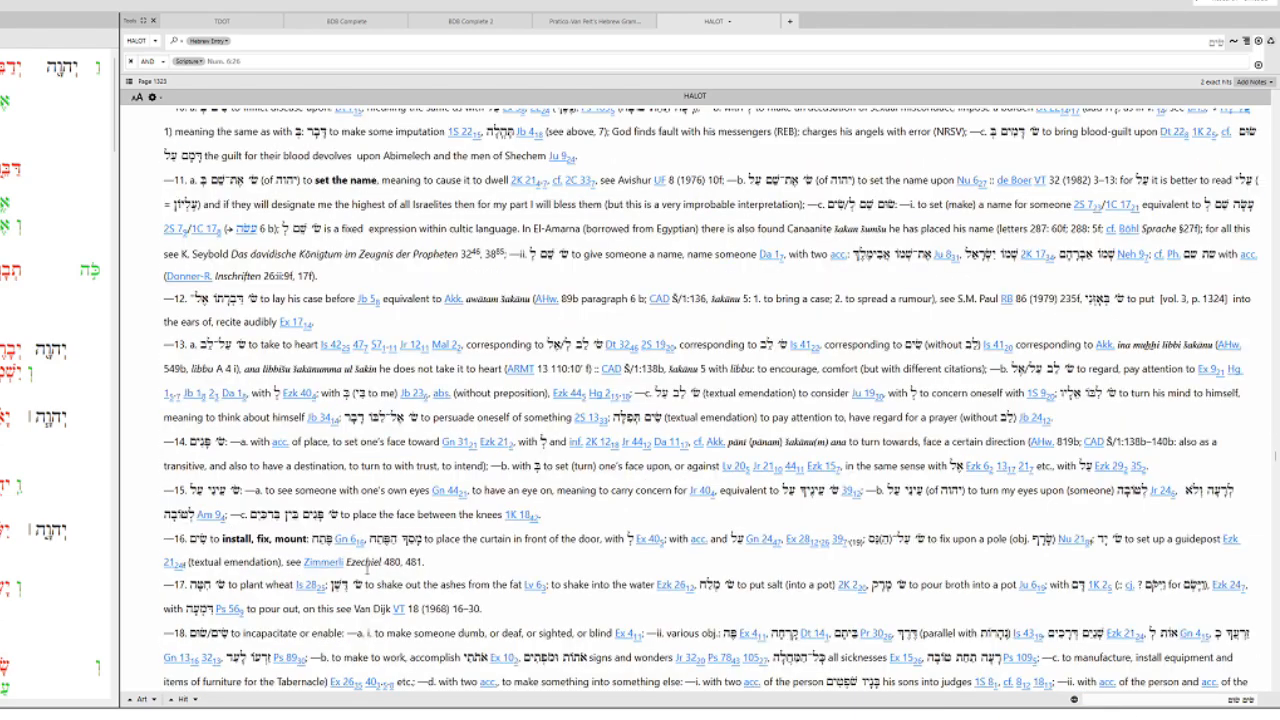
{"action": "scroll", "scroll_direction": "down", "scroll_amount": 3}
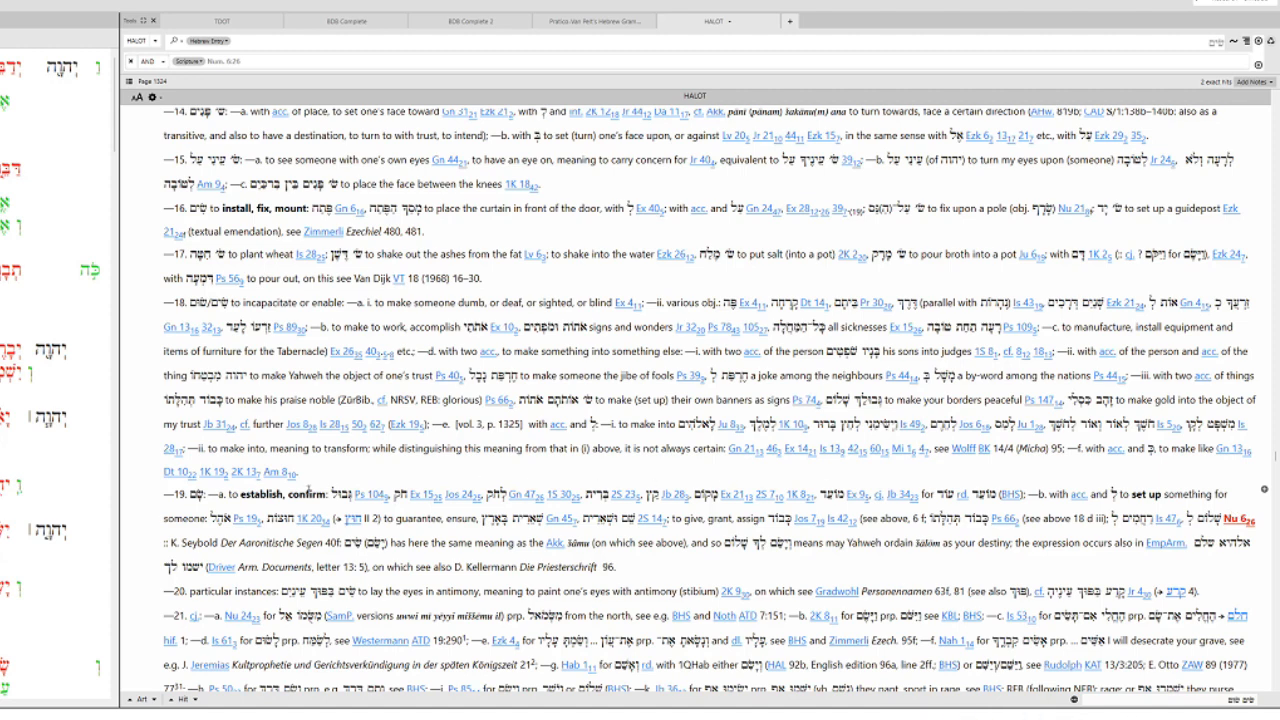
{"action": "left_click_drag", "start_coordinate": [240, 494], "coordinate": [1185, 494]}
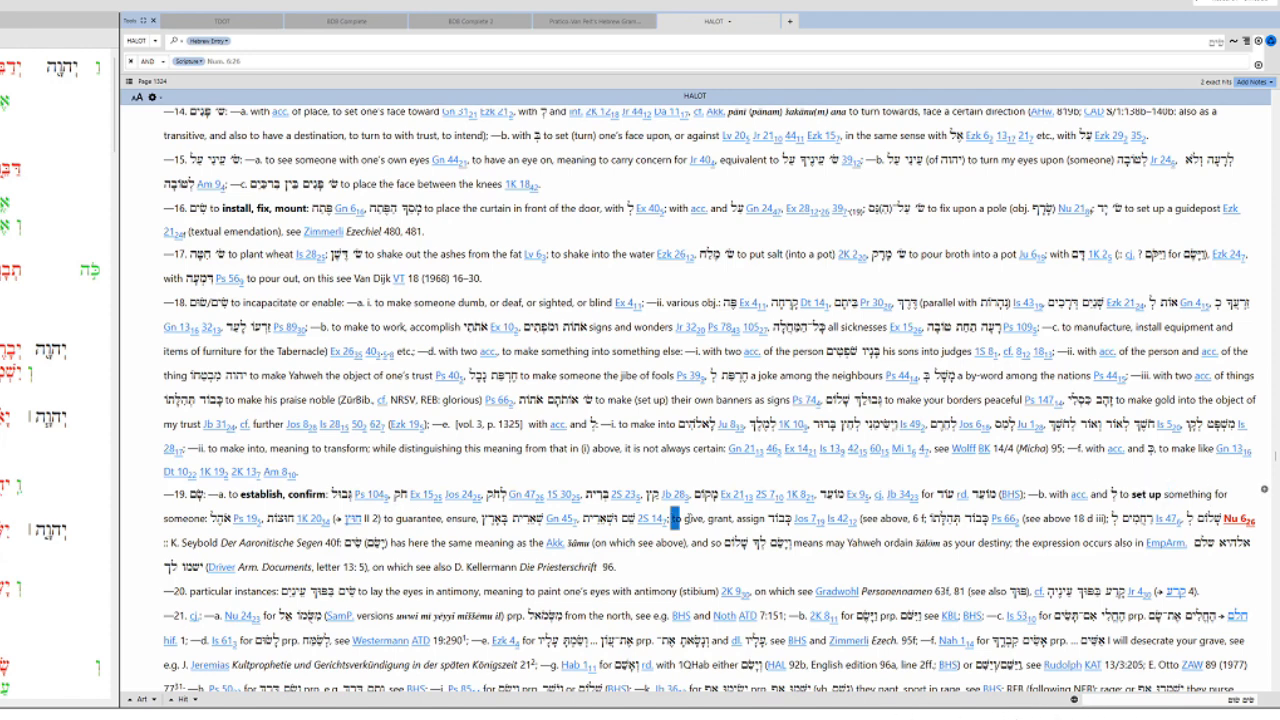
{"action": "double_click", "coordinate": [715, 518]}
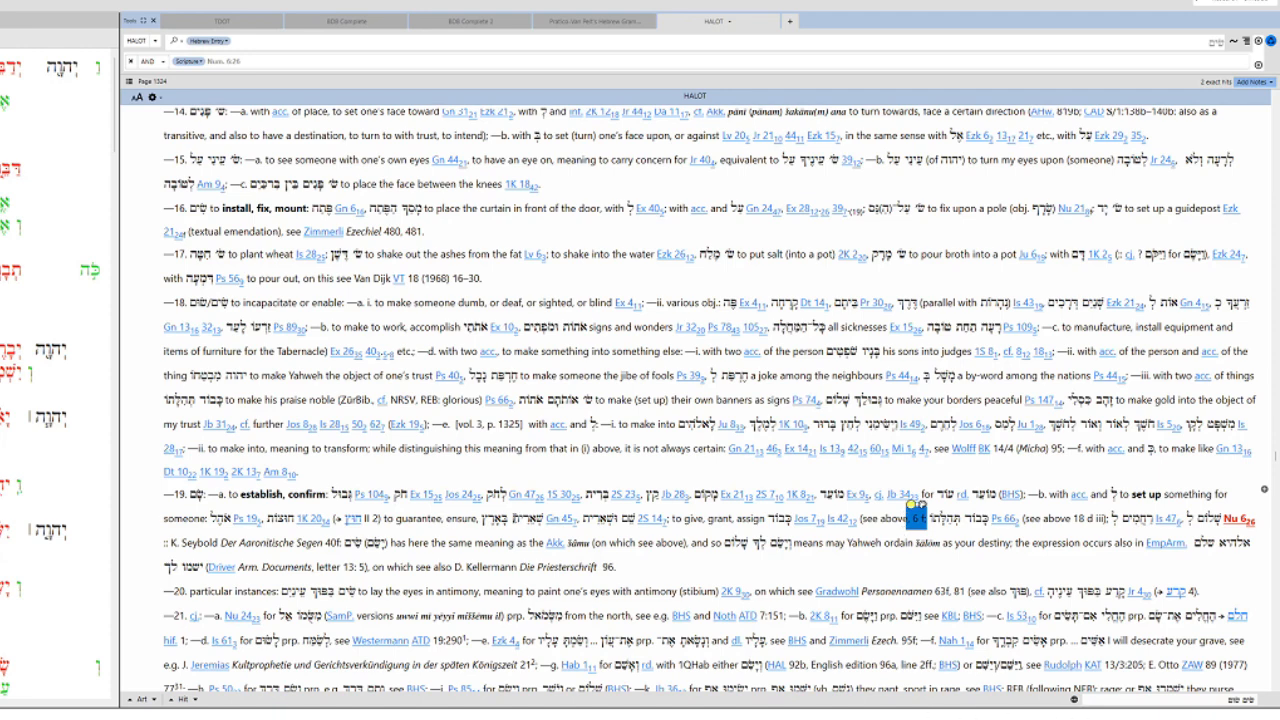
{"action": "mouse_move", "coordinate": [874, 549]}
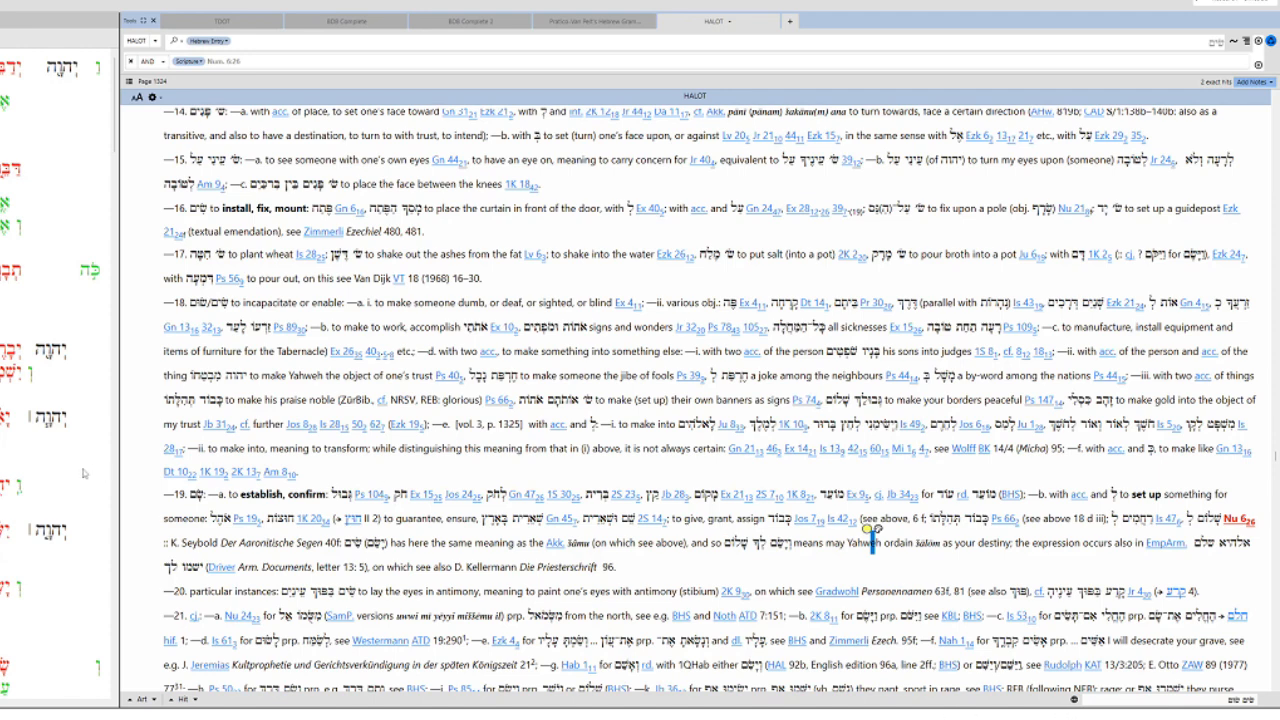
{"action": "mouse_move", "coordinate": [84, 473]}
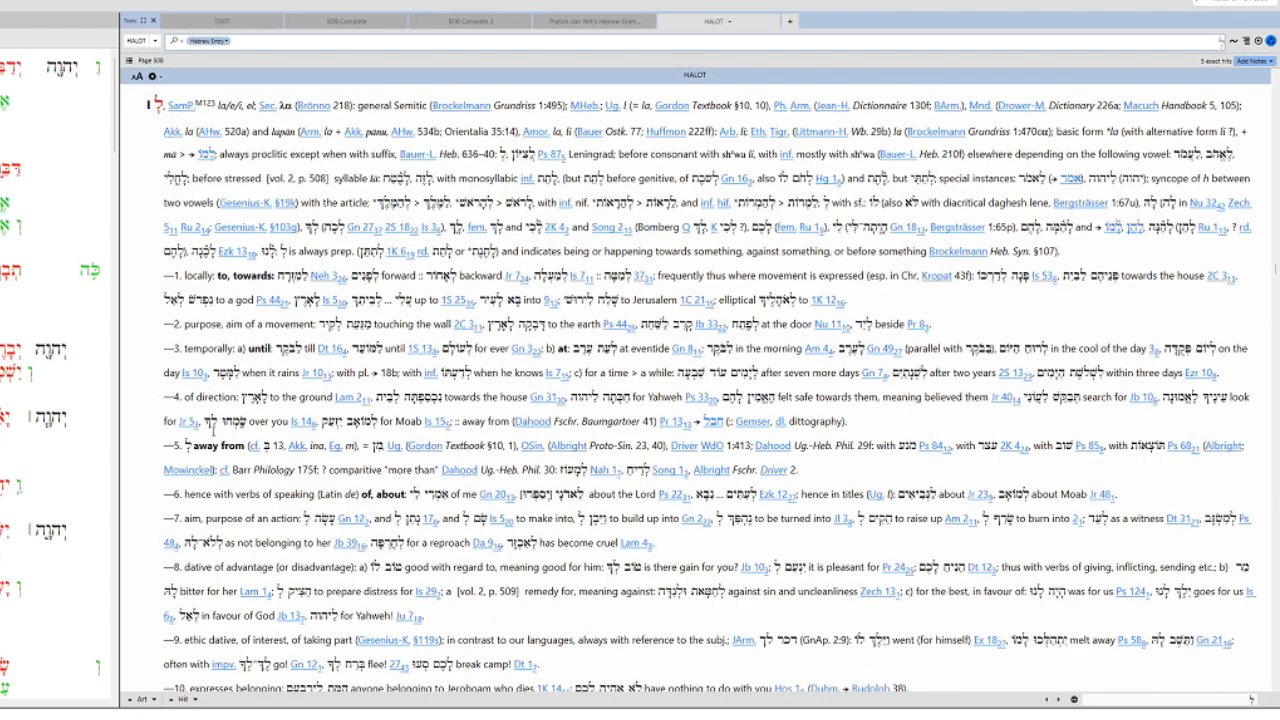
Scroll through the numbered senses of the preposition ל, such as 'dative of advantage', and select text
{"action": "scroll", "scroll_direction": "down", "scroll_amount": 3}
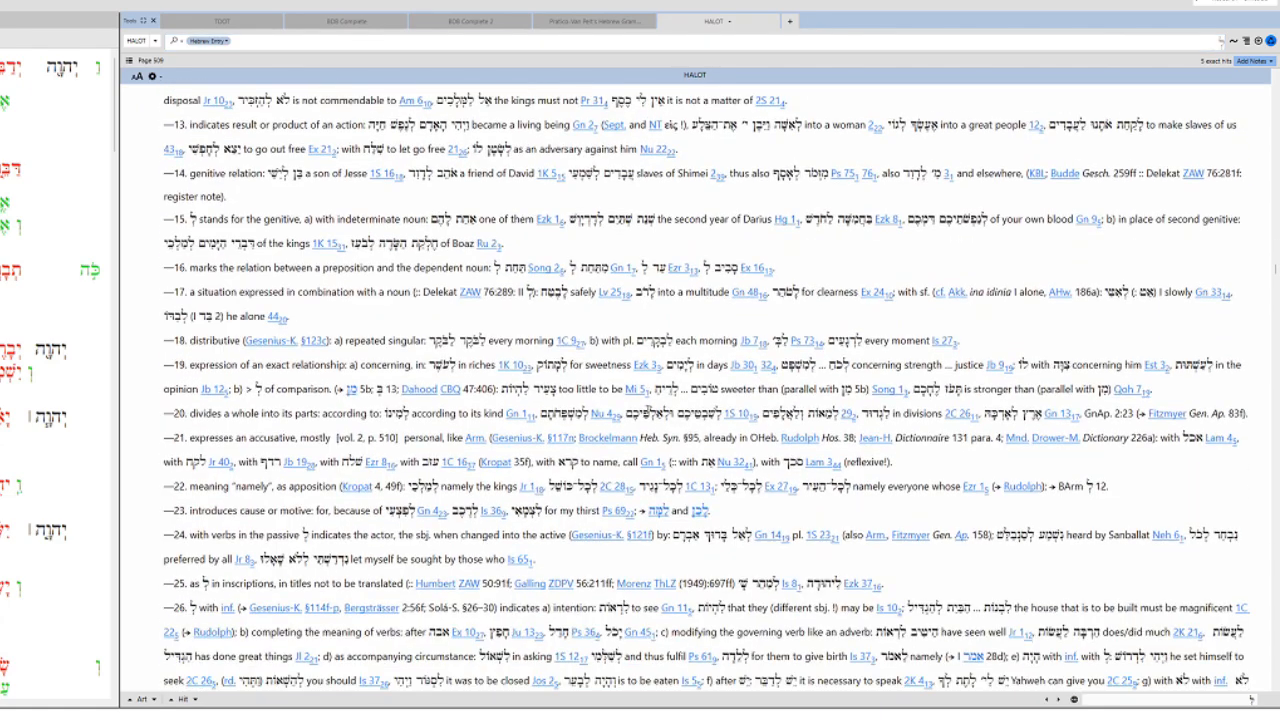
{"action": "scroll", "scroll_direction": "down", "scroll_amount": 3}
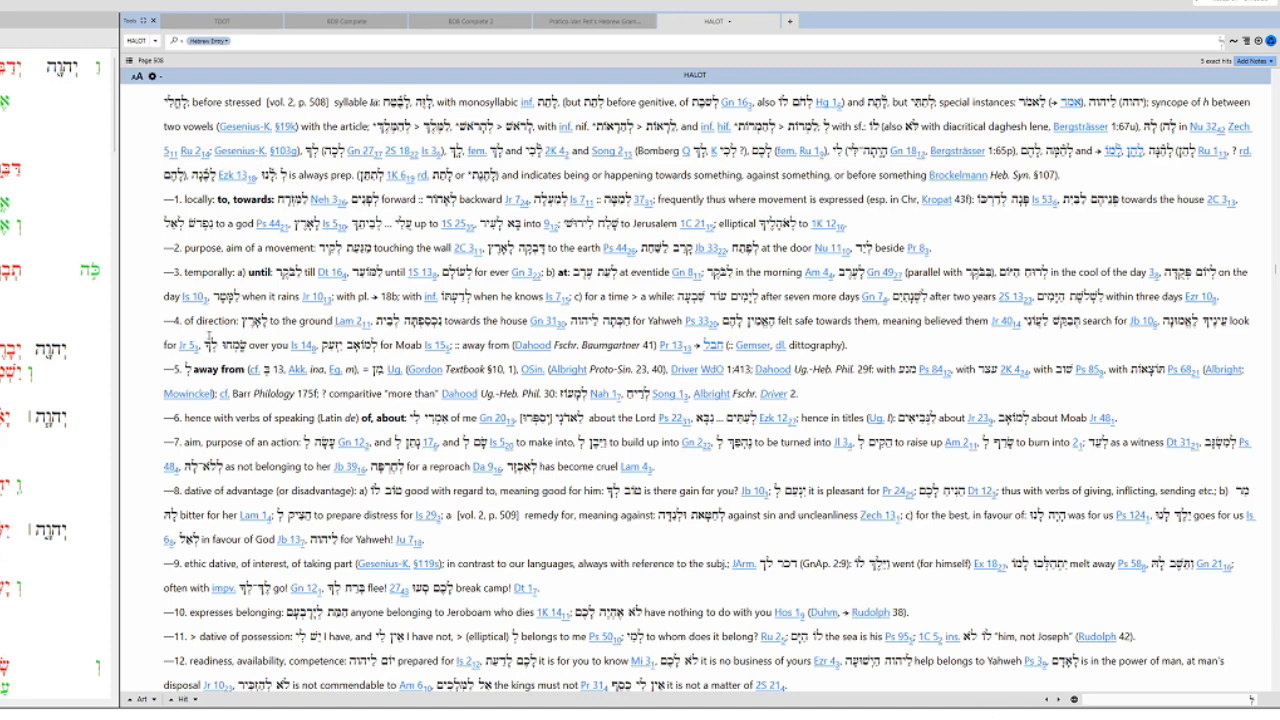
{"action": "scroll", "scroll_direction": "down", "scroll_amount": 3}
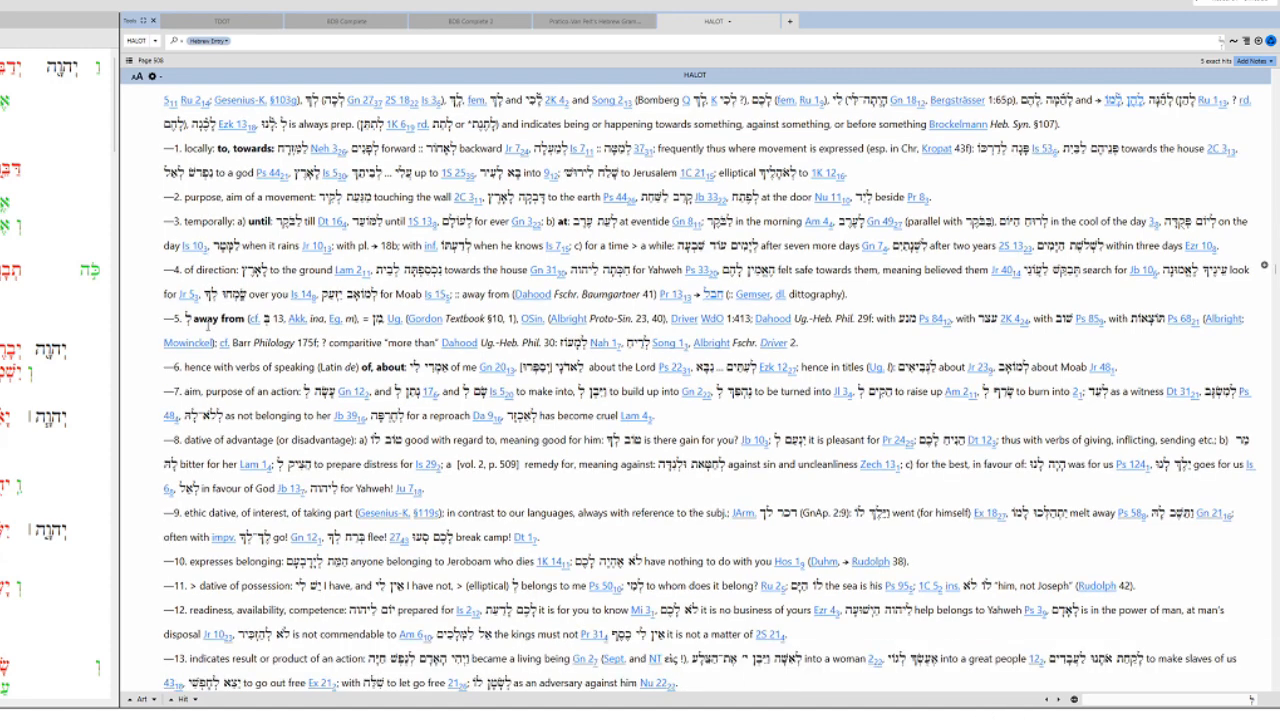
{"action": "scroll", "scroll_direction": "down", "scroll_amount": 3}
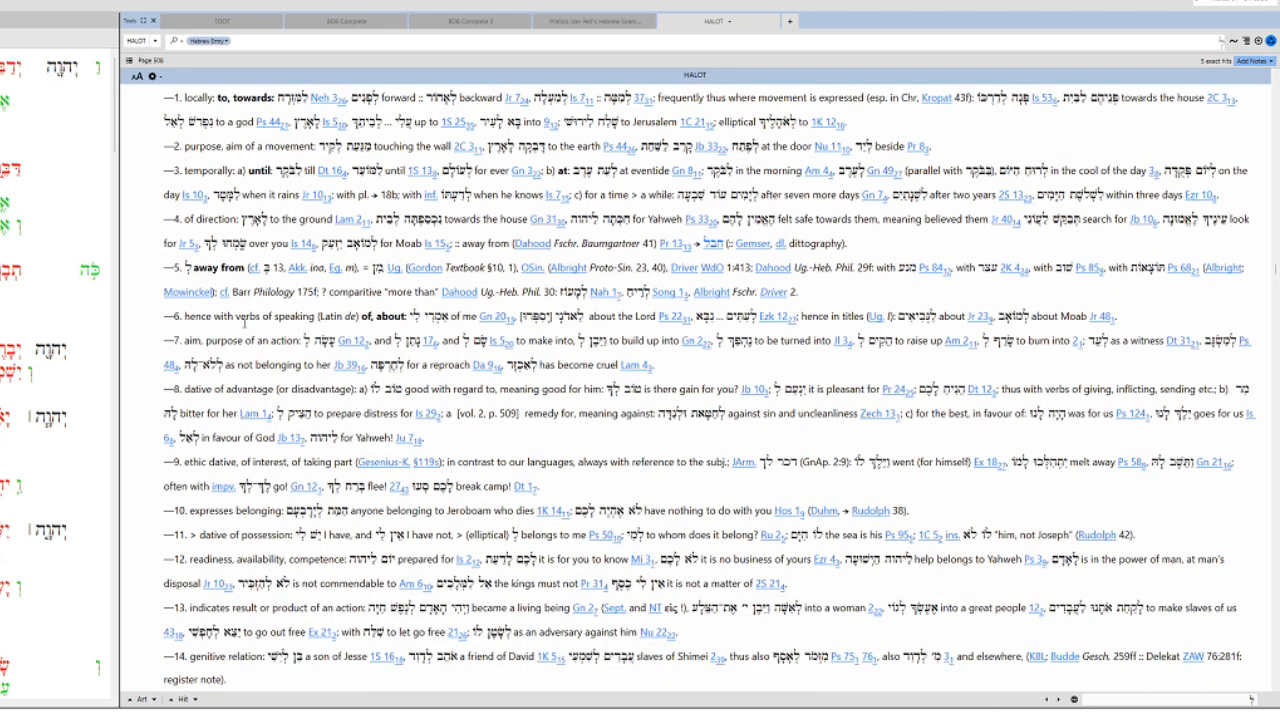
{"action": "scroll", "scroll_direction": "down", "scroll_amount": 3}
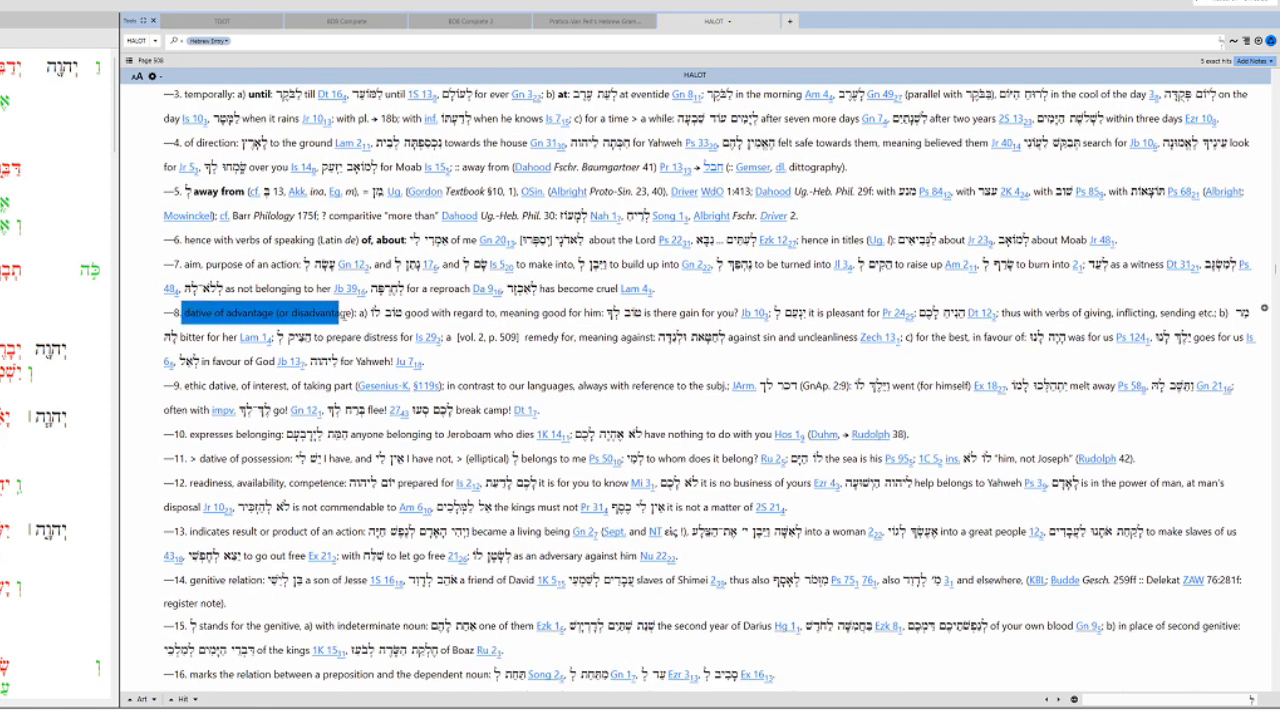
{"action": "scroll", "scroll_direction": "down", "scroll_amount": 3}
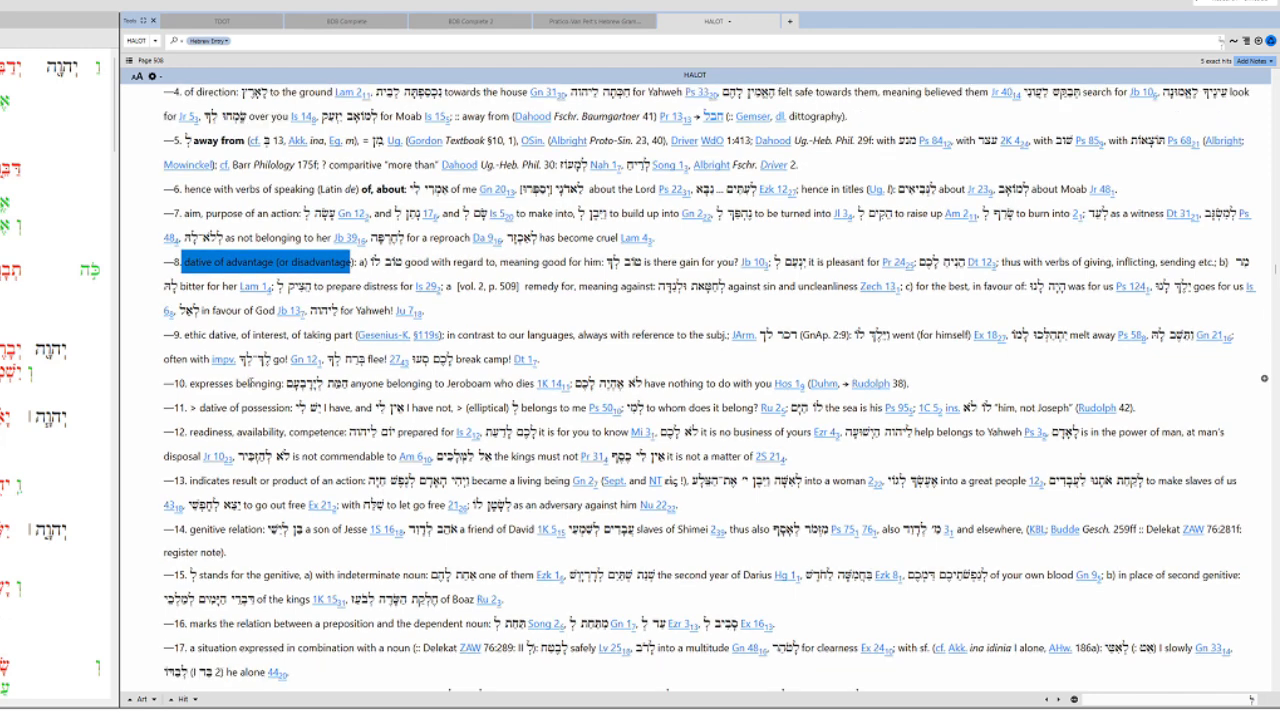
{"action": "scroll", "scroll_direction": "down", "scroll_amount": 3}
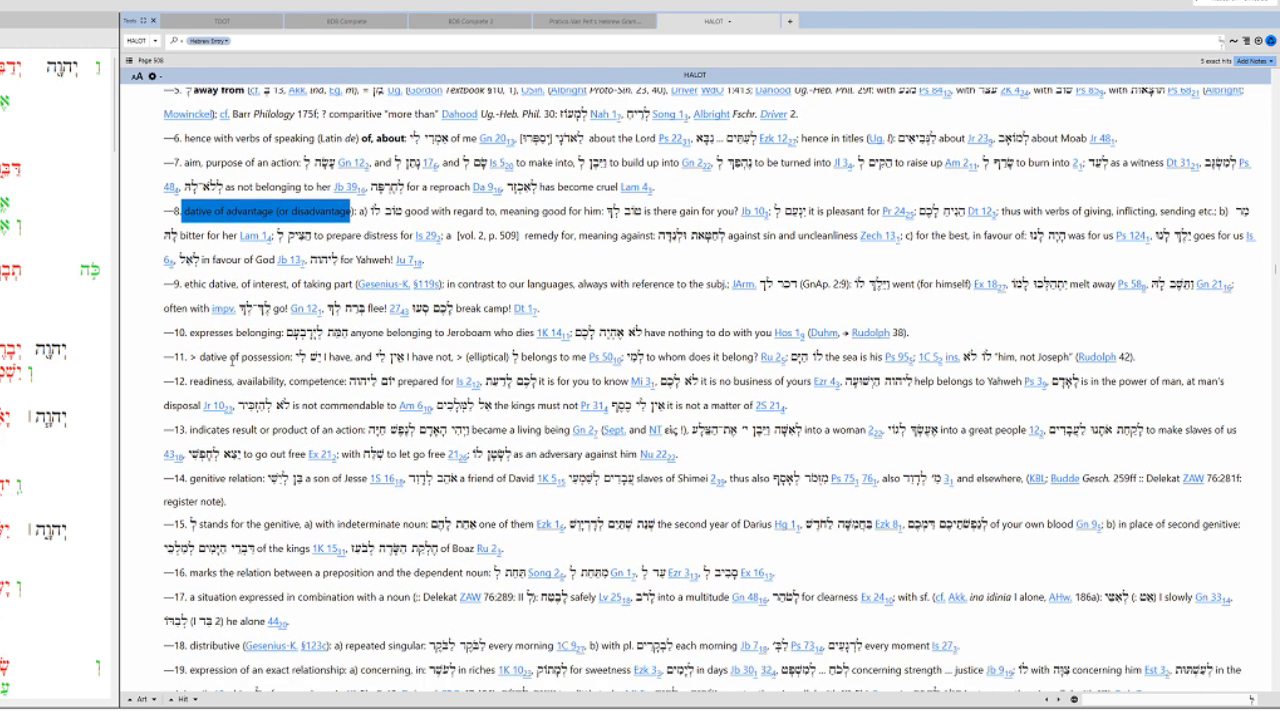
{"action": "scroll", "scroll_direction": "down", "scroll_amount": 3}
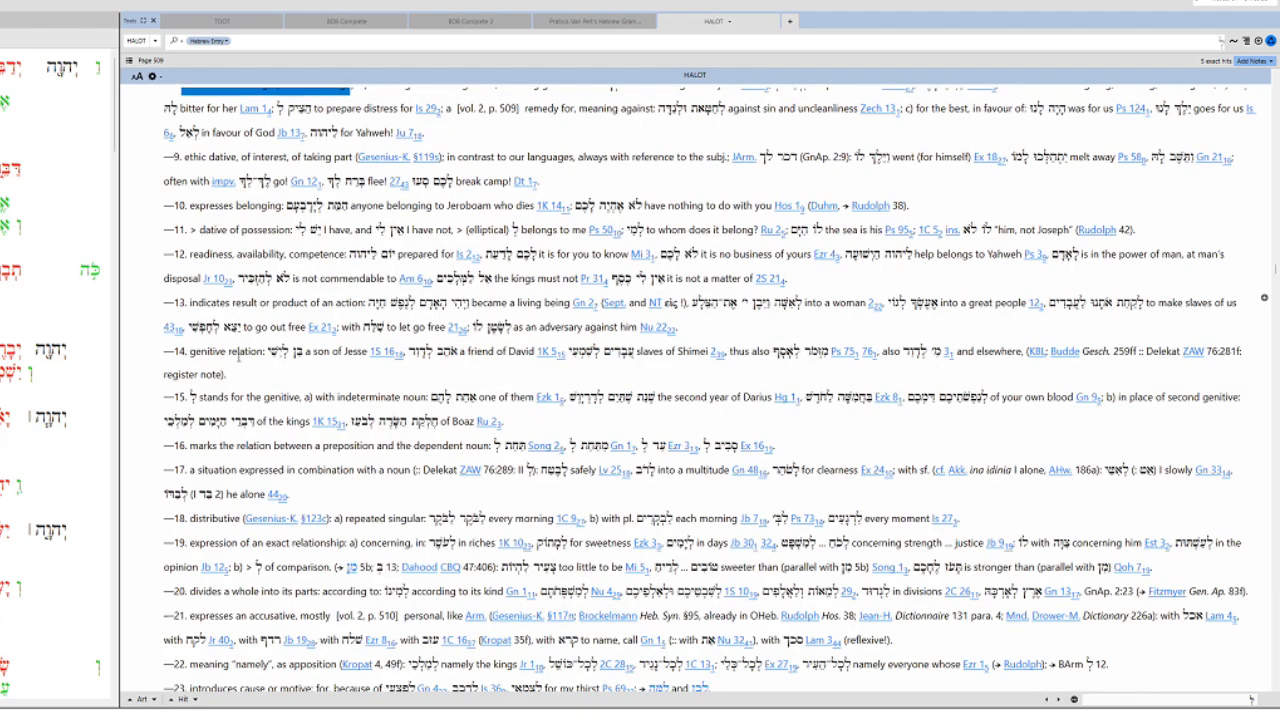
{"action": "scroll", "scroll_direction": "down", "scroll_amount": 3}
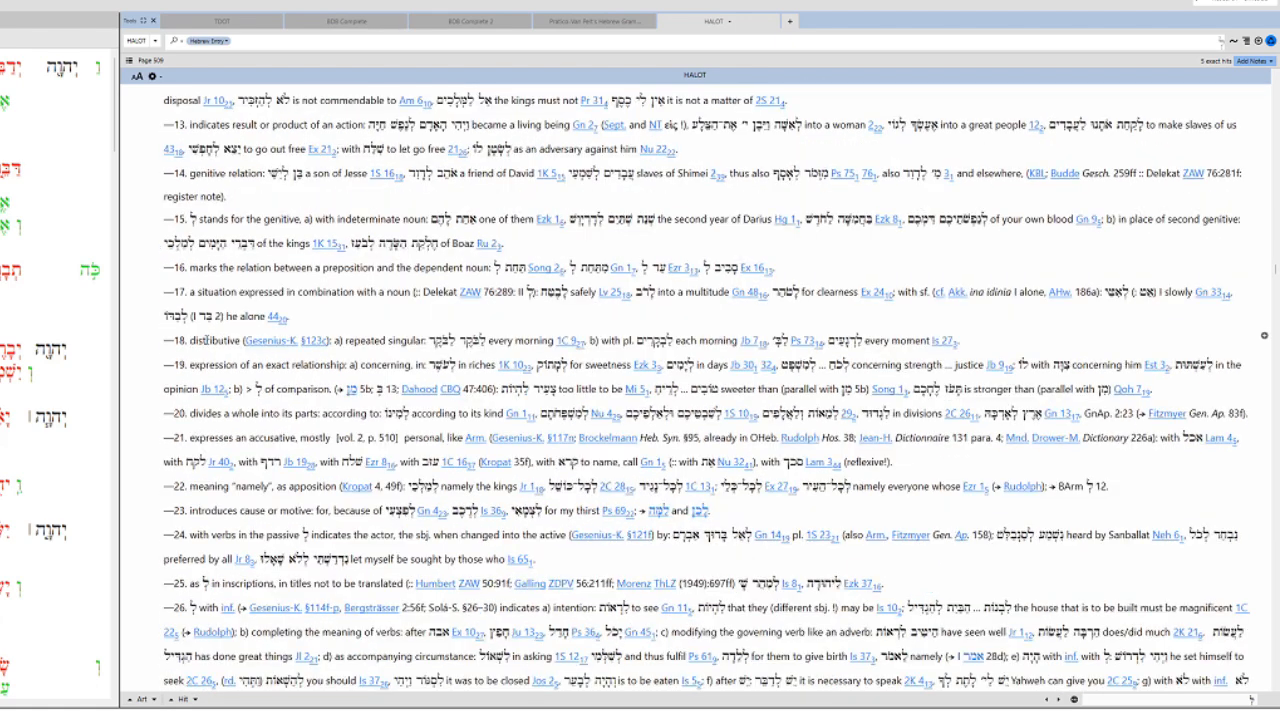
{"action": "scroll", "scroll_direction": "down", "scroll_amount": 3}
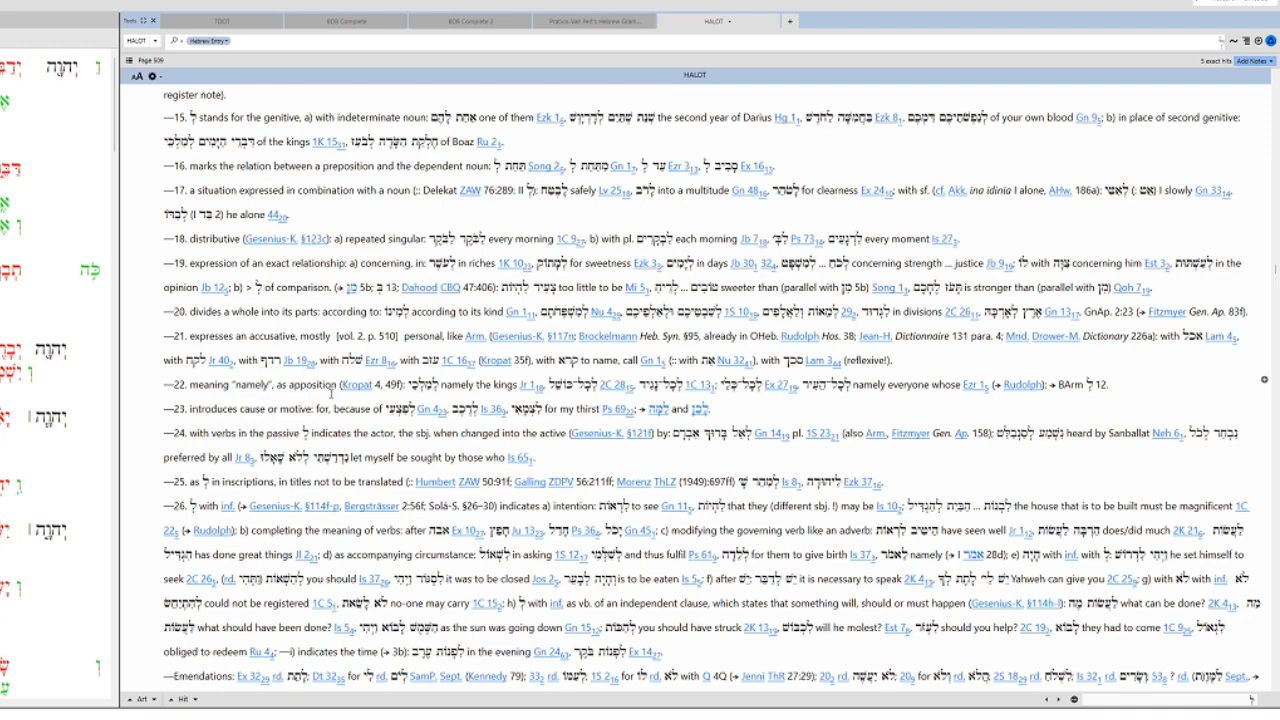
{"action": "scroll", "scroll_direction": "down", "scroll_amount": 3}
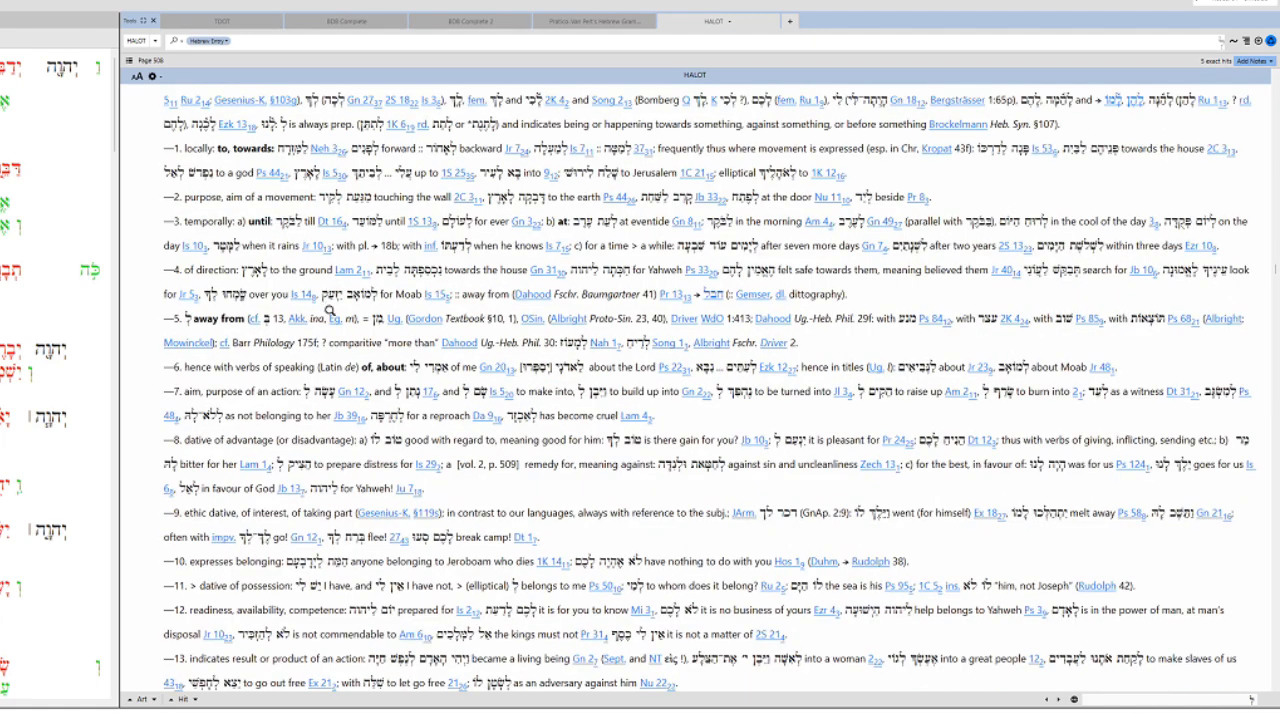
{"action": "scroll", "scroll_direction": "down", "scroll_amount": 3}
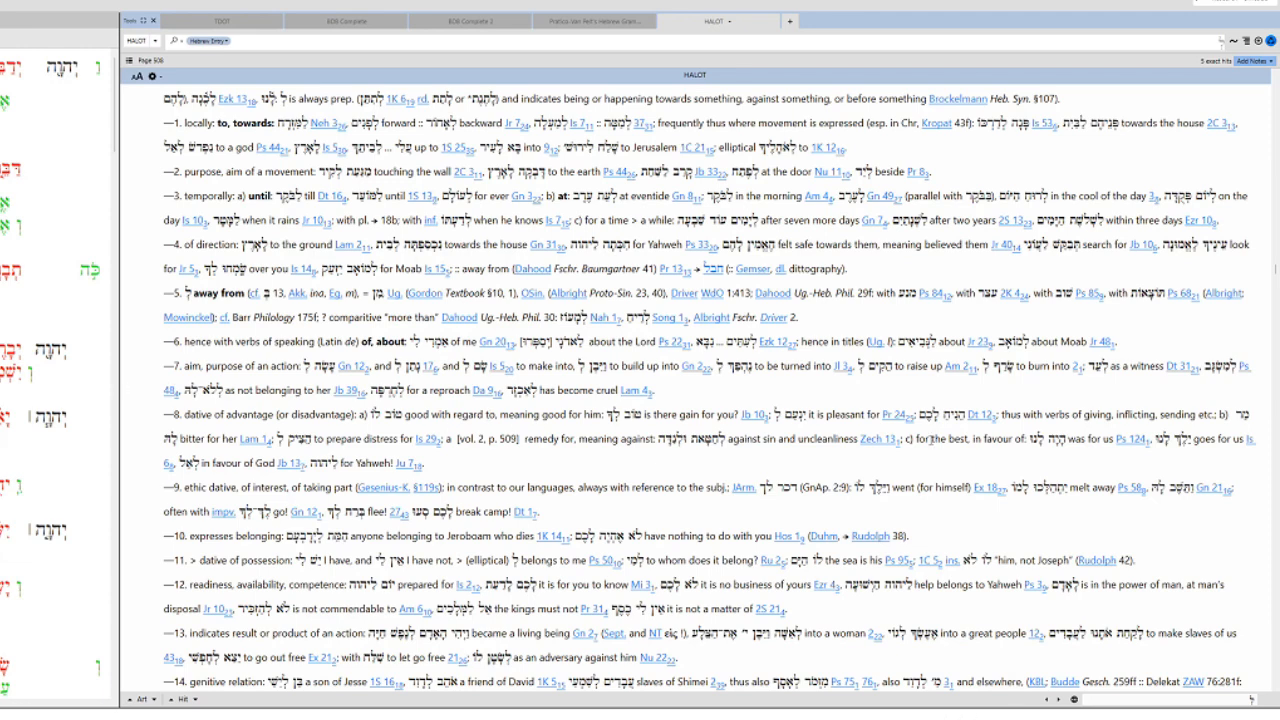
{"action": "double_click", "coordinate": [1085, 414]}
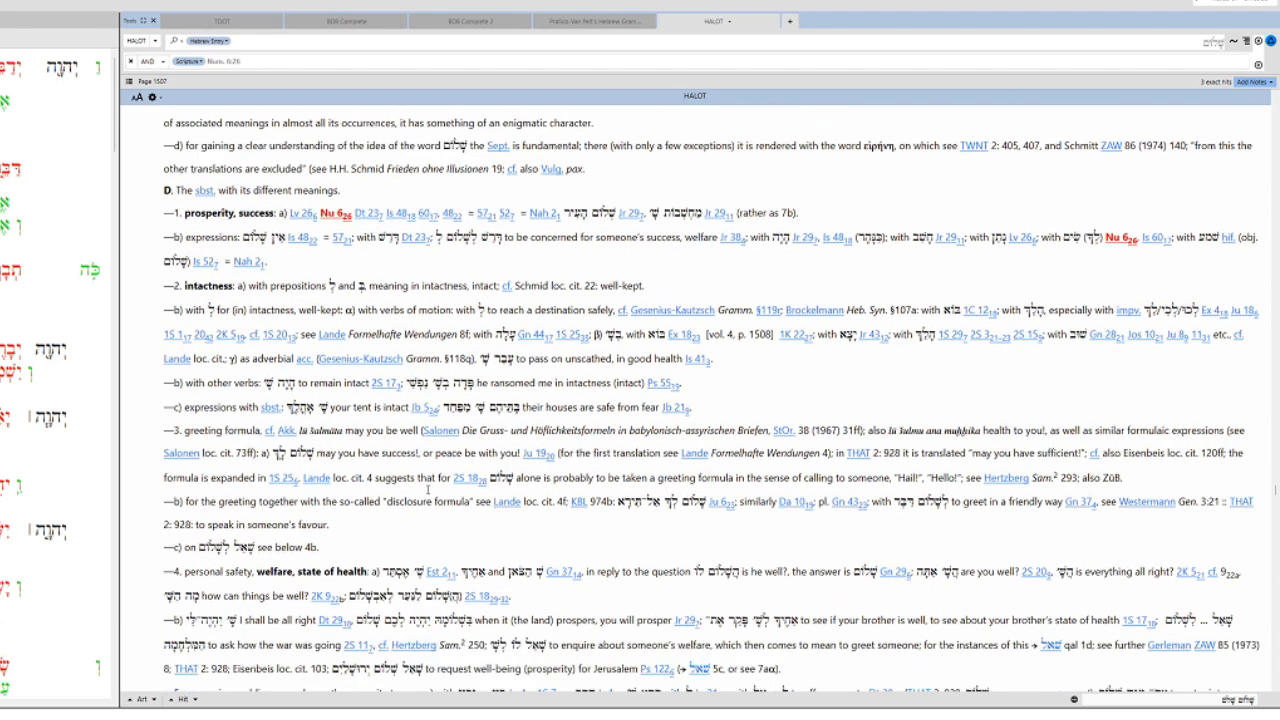
Scroll the שָׁלוֹם entry down to the red Nu 6:26 citations
{"action": "scroll", "scroll_direction": "down", "scroll_amount": 3}
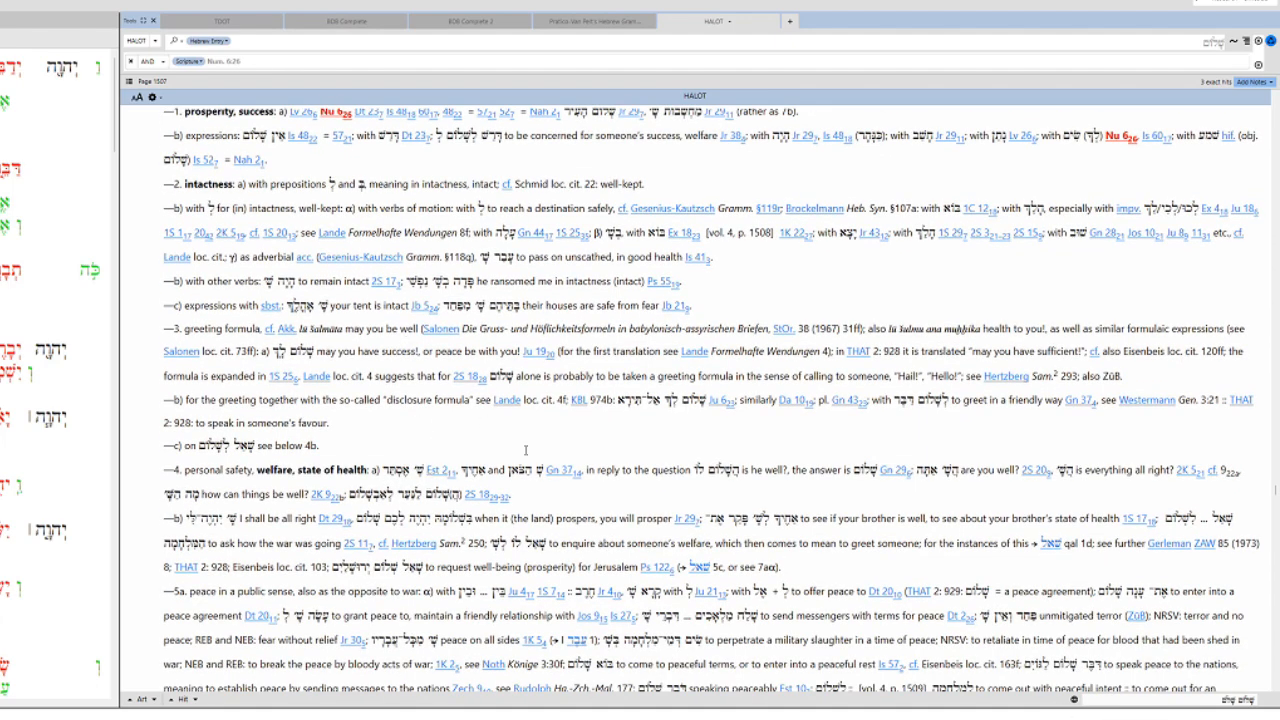
{"action": "scroll", "scroll_direction": "down", "scroll_amount": 3}
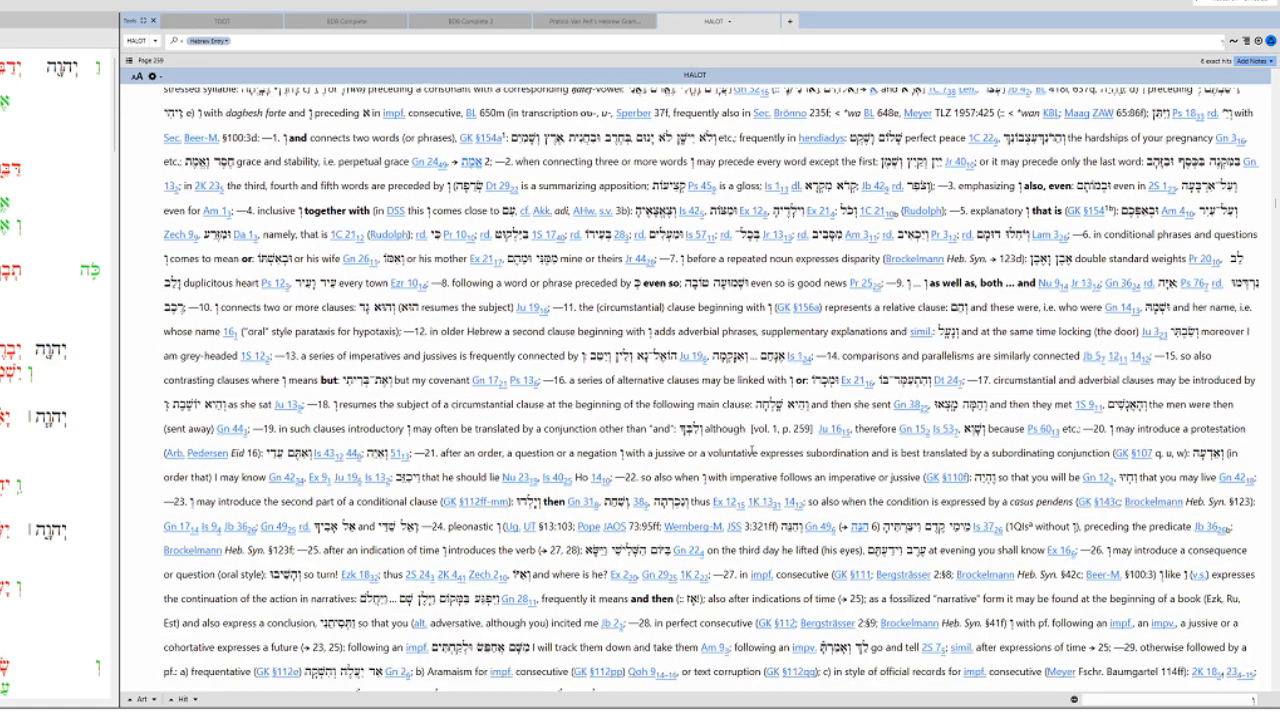
Scroll down the dictionary entry for the conjunction ו
{"action": "scroll", "scroll_direction": "down", "scroll_amount": 3}
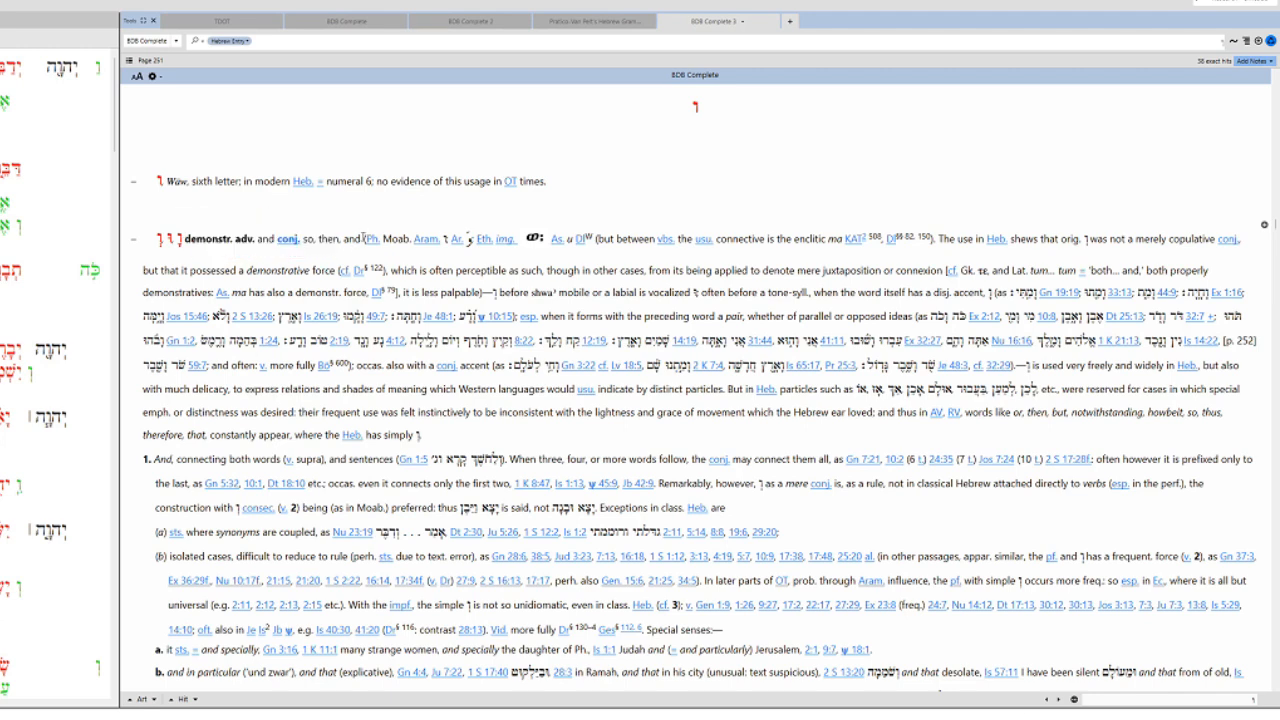
{"action": "scroll", "scroll_direction": "down", "scroll_amount": 3}
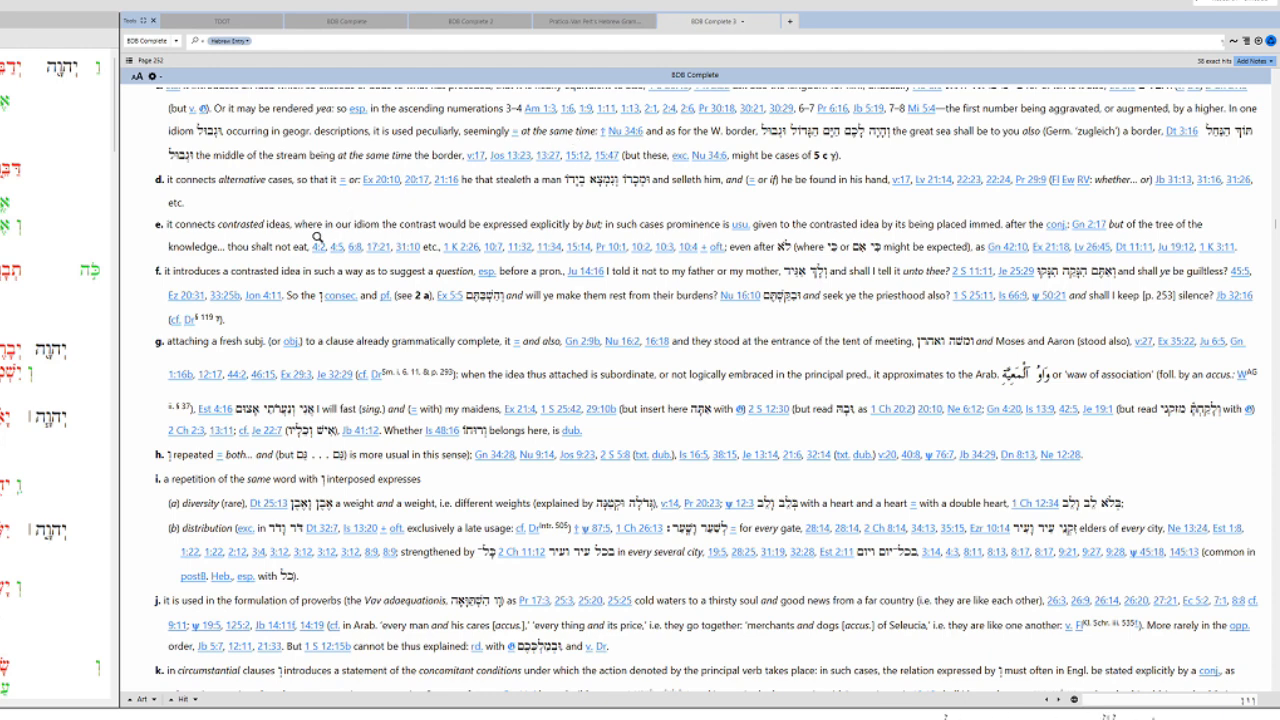
{"action": "scroll", "scroll_direction": "down", "scroll_amount": 3}
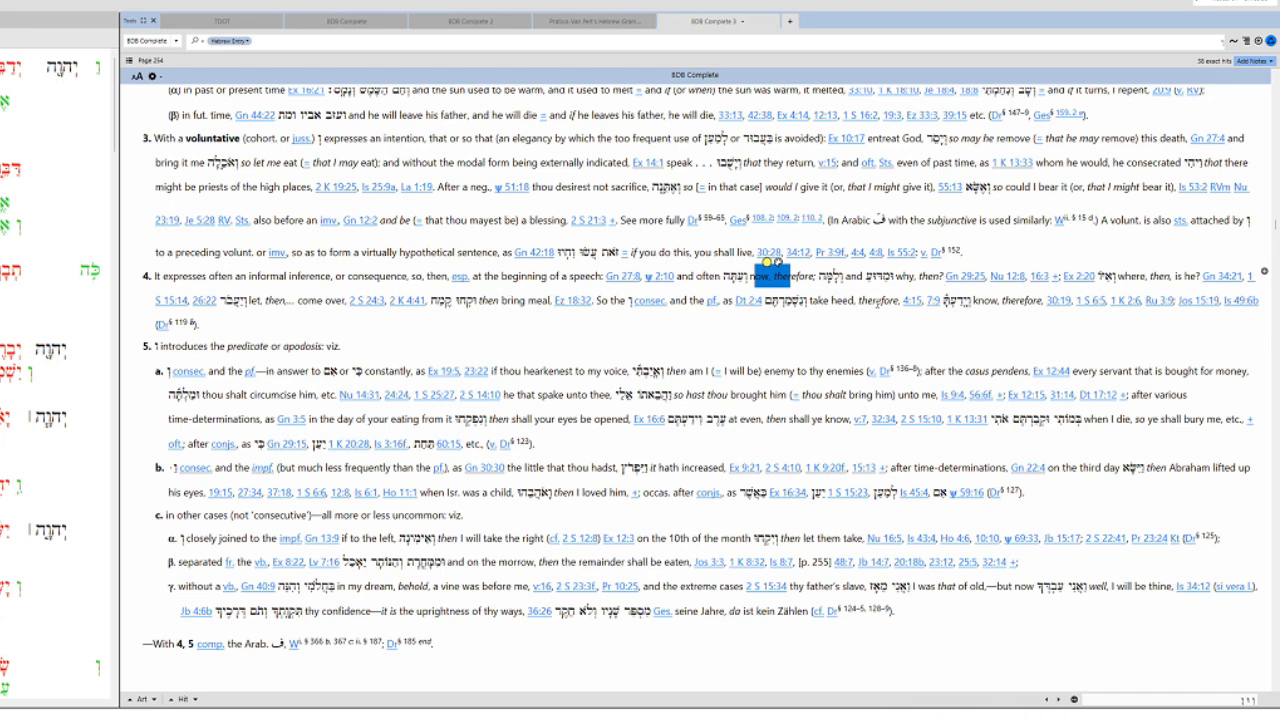
{"action": "scroll", "scroll_direction": "down", "scroll_amount": 3}
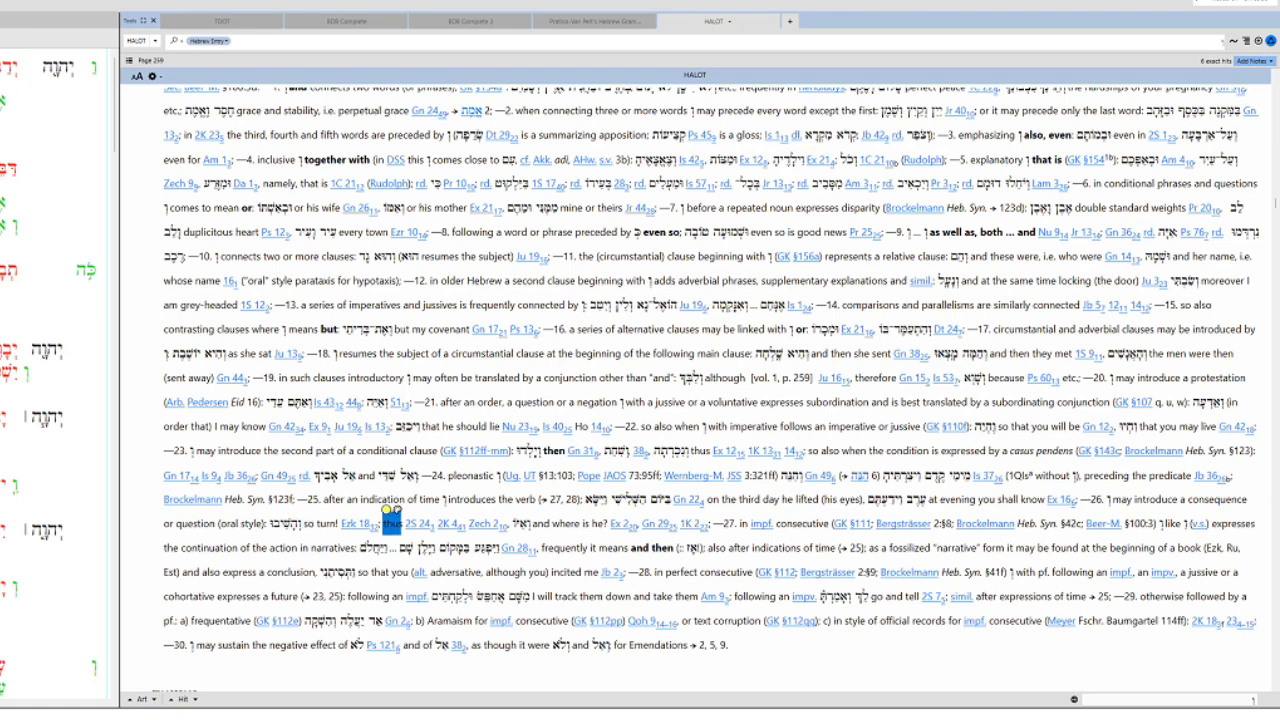
Scroll HALOT's ברך entry to the piel sense citing Nu 6:23-27
{"action": "left_click", "coordinate": [390, 523]}
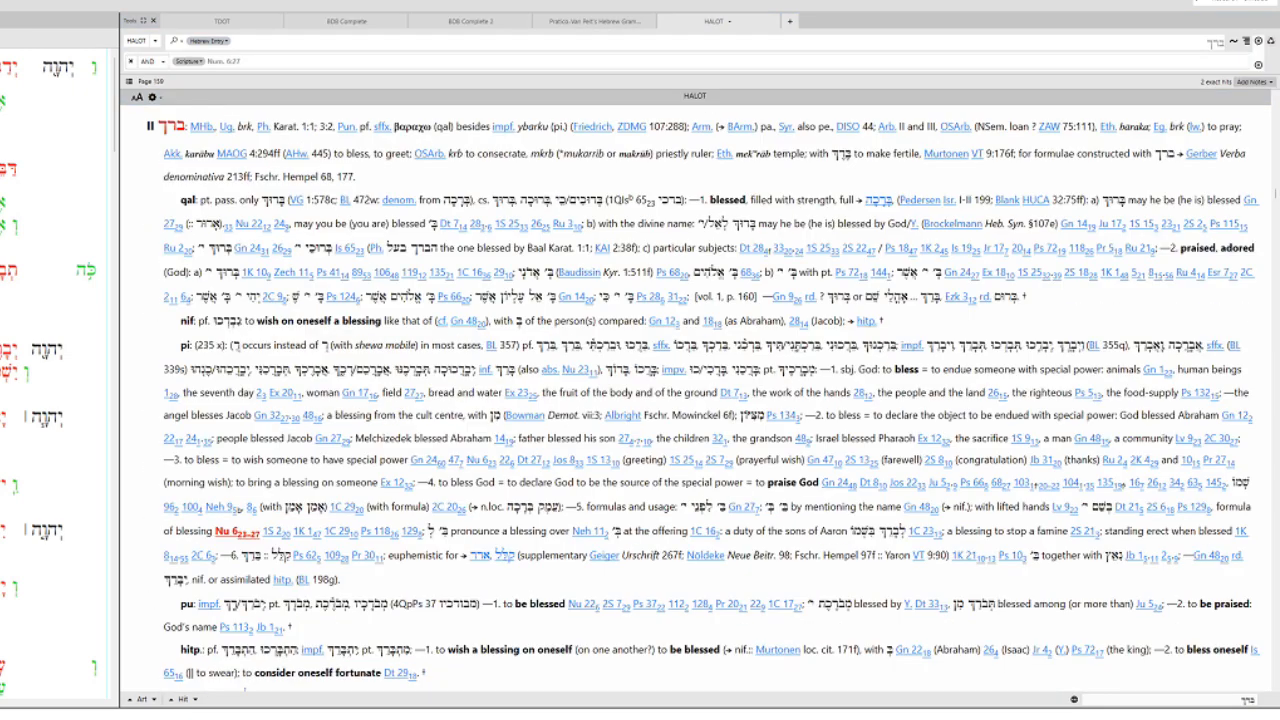
{"action": "mouse_move", "coordinate": [320, 314]}
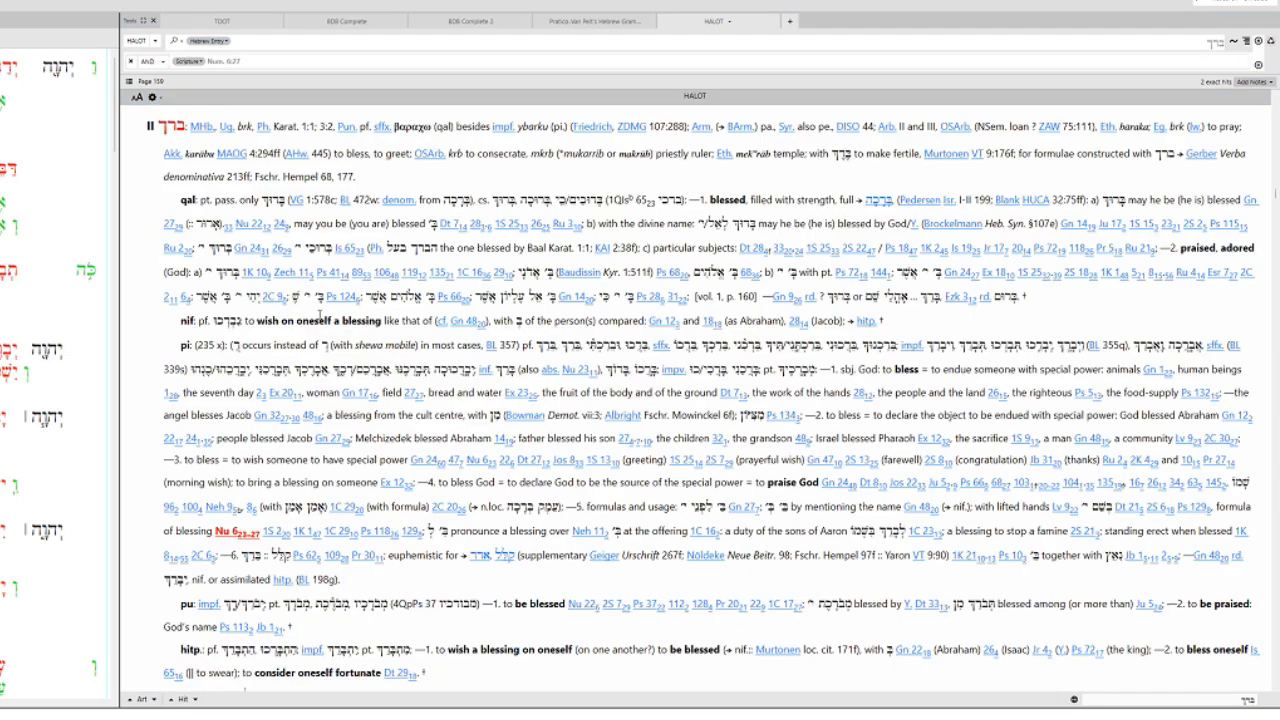
{"action": "scroll", "scroll_direction": "down", "scroll_amount": 3}
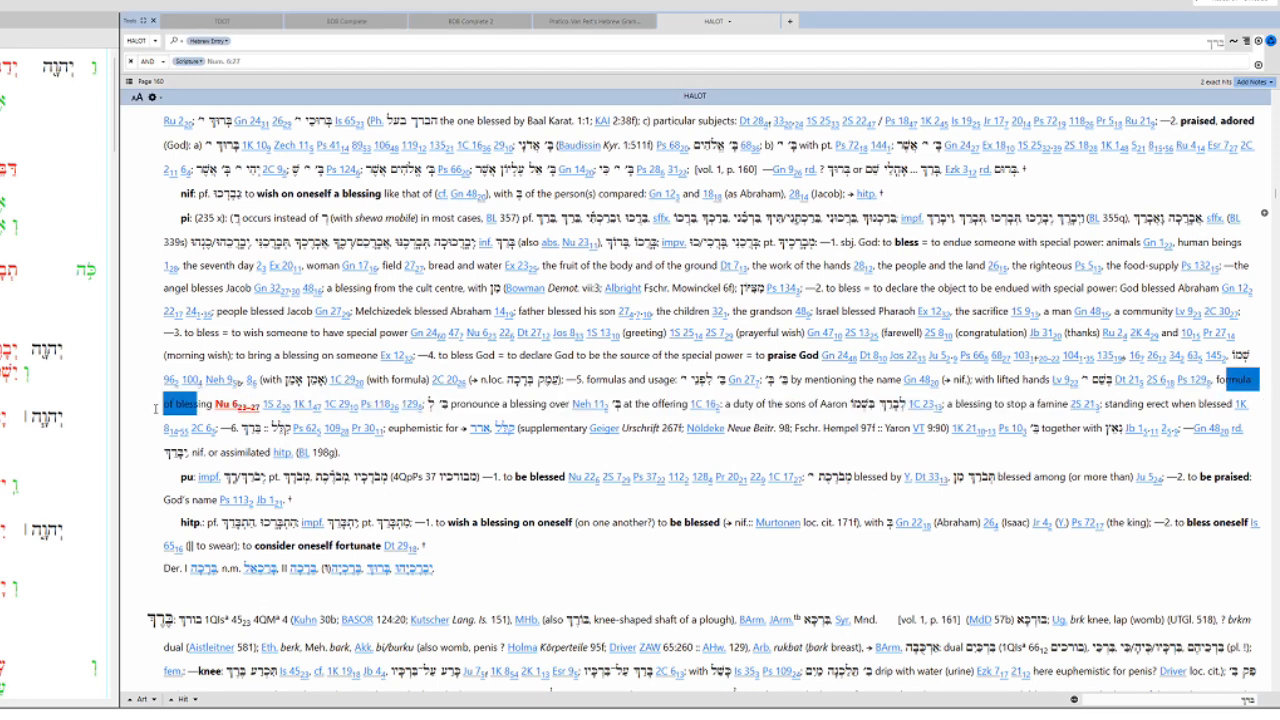